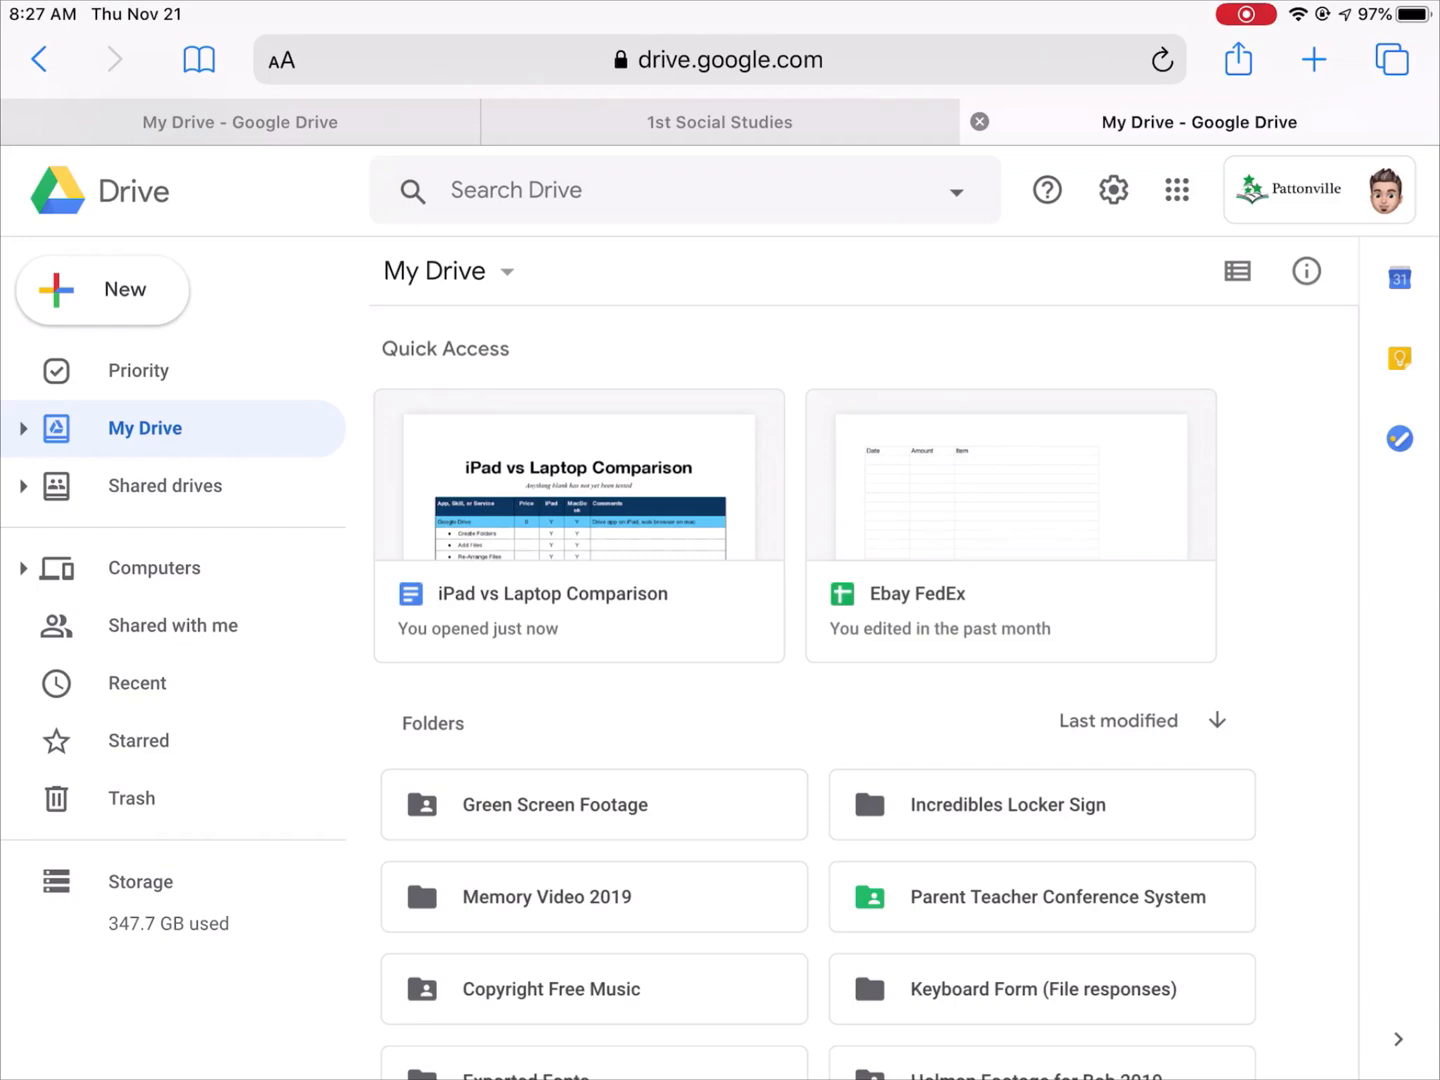
Check the Google apps list, scroll down the Drive page, then return to the Home Screen.
left_click(1176, 190)
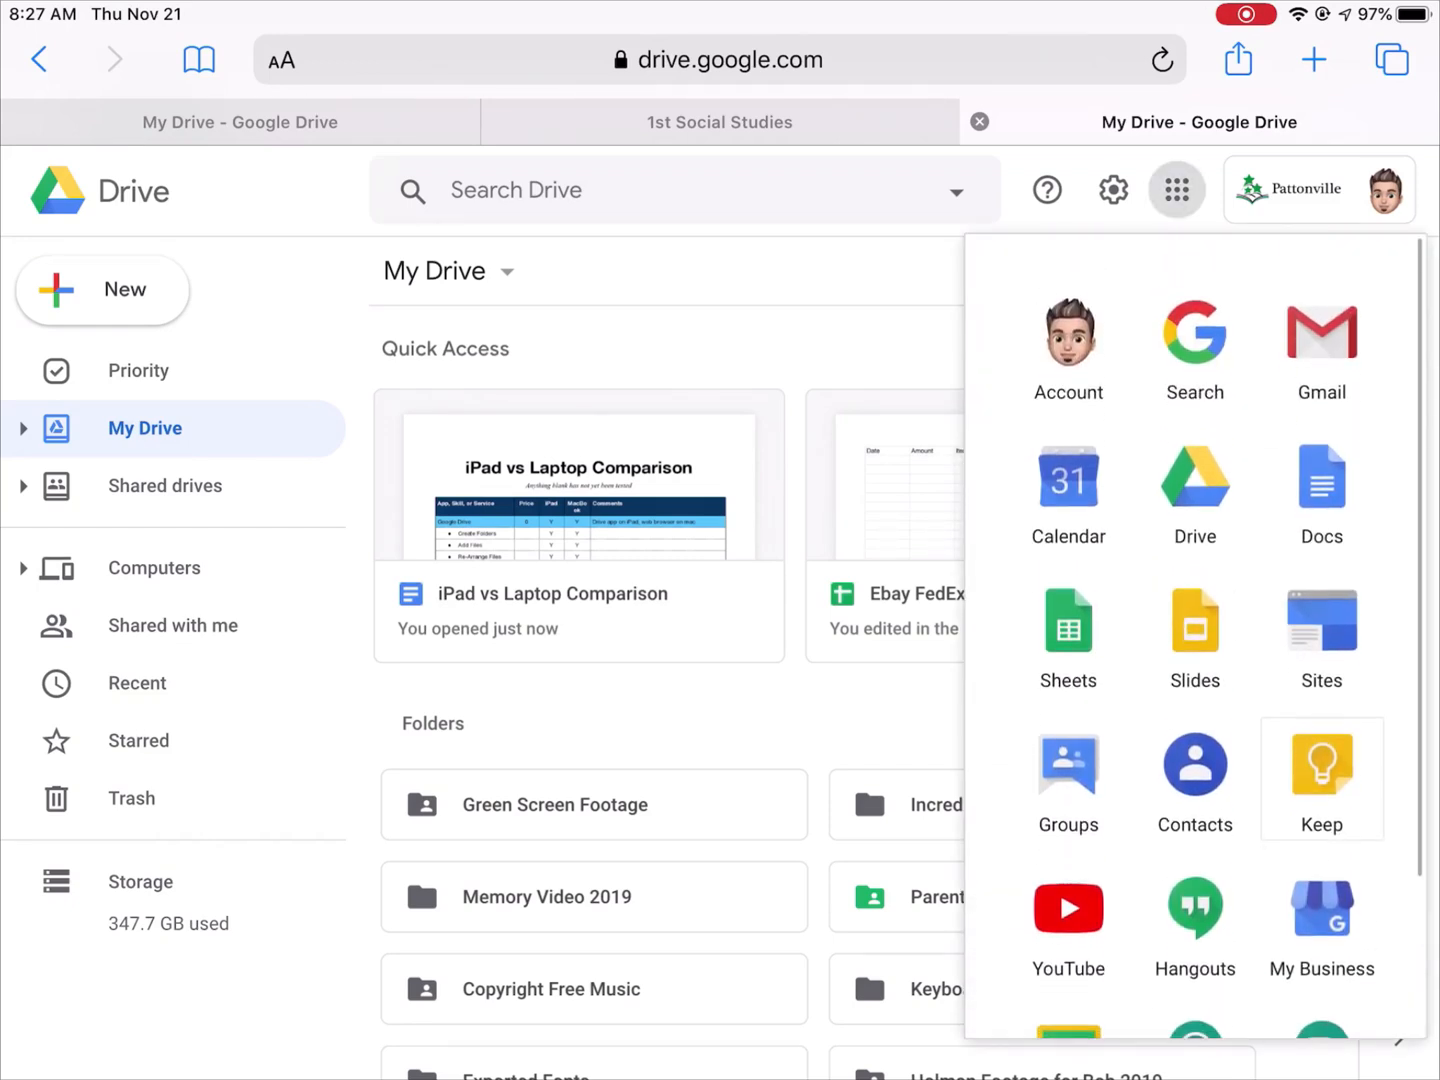
left_click(1176, 190)
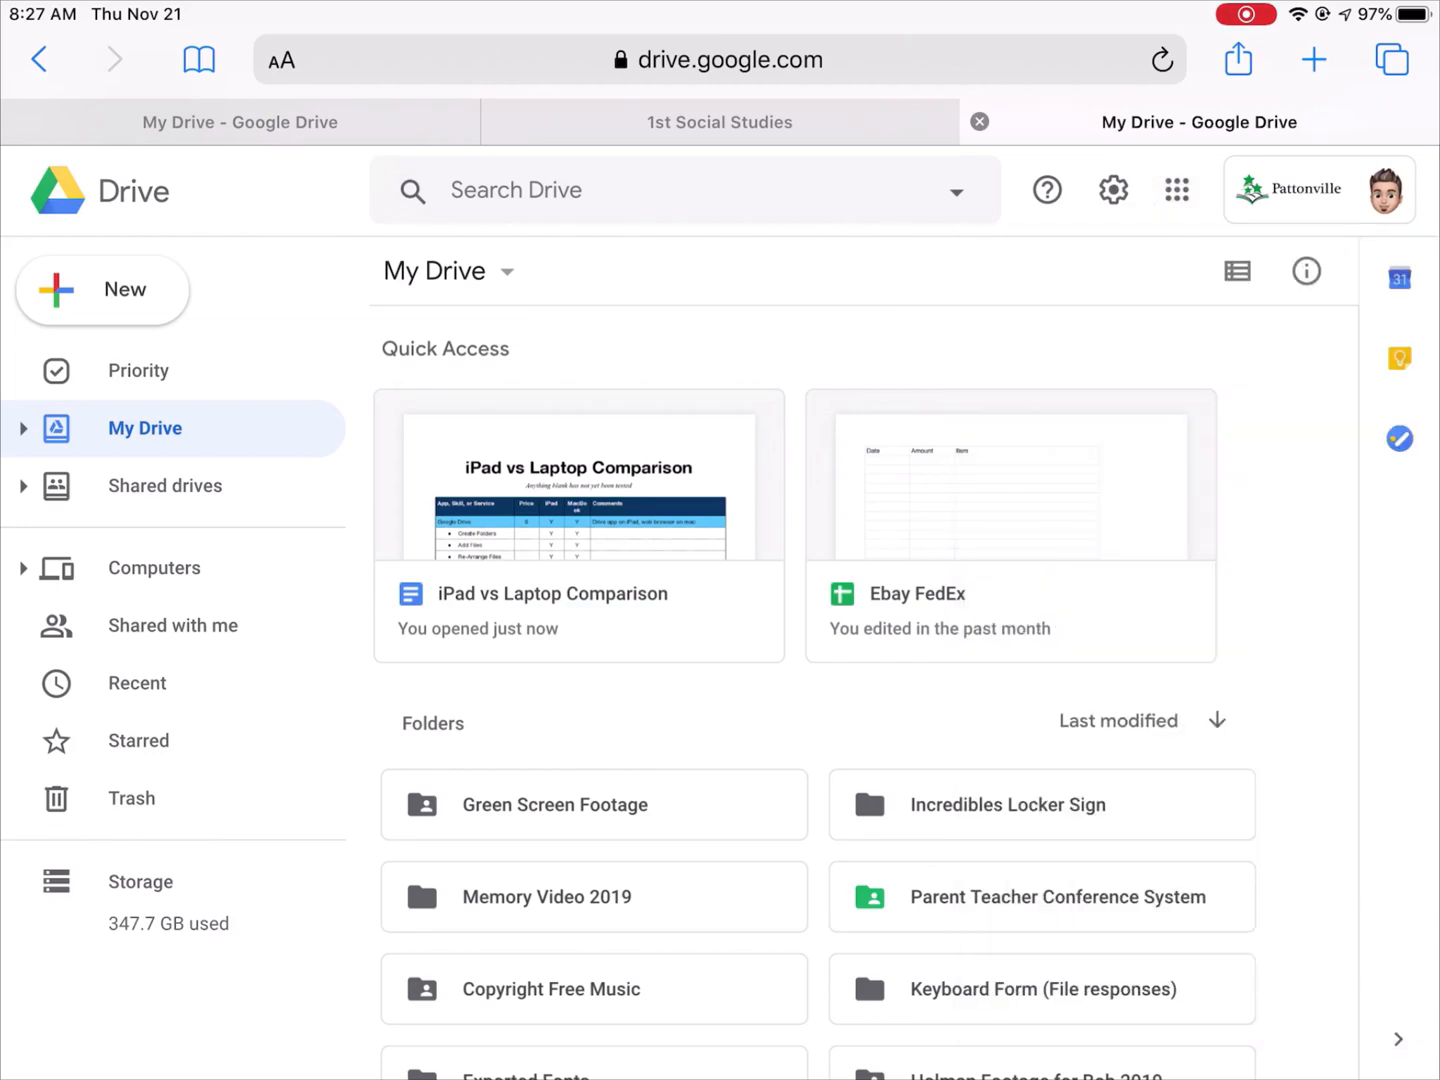
scroll("down", 3)
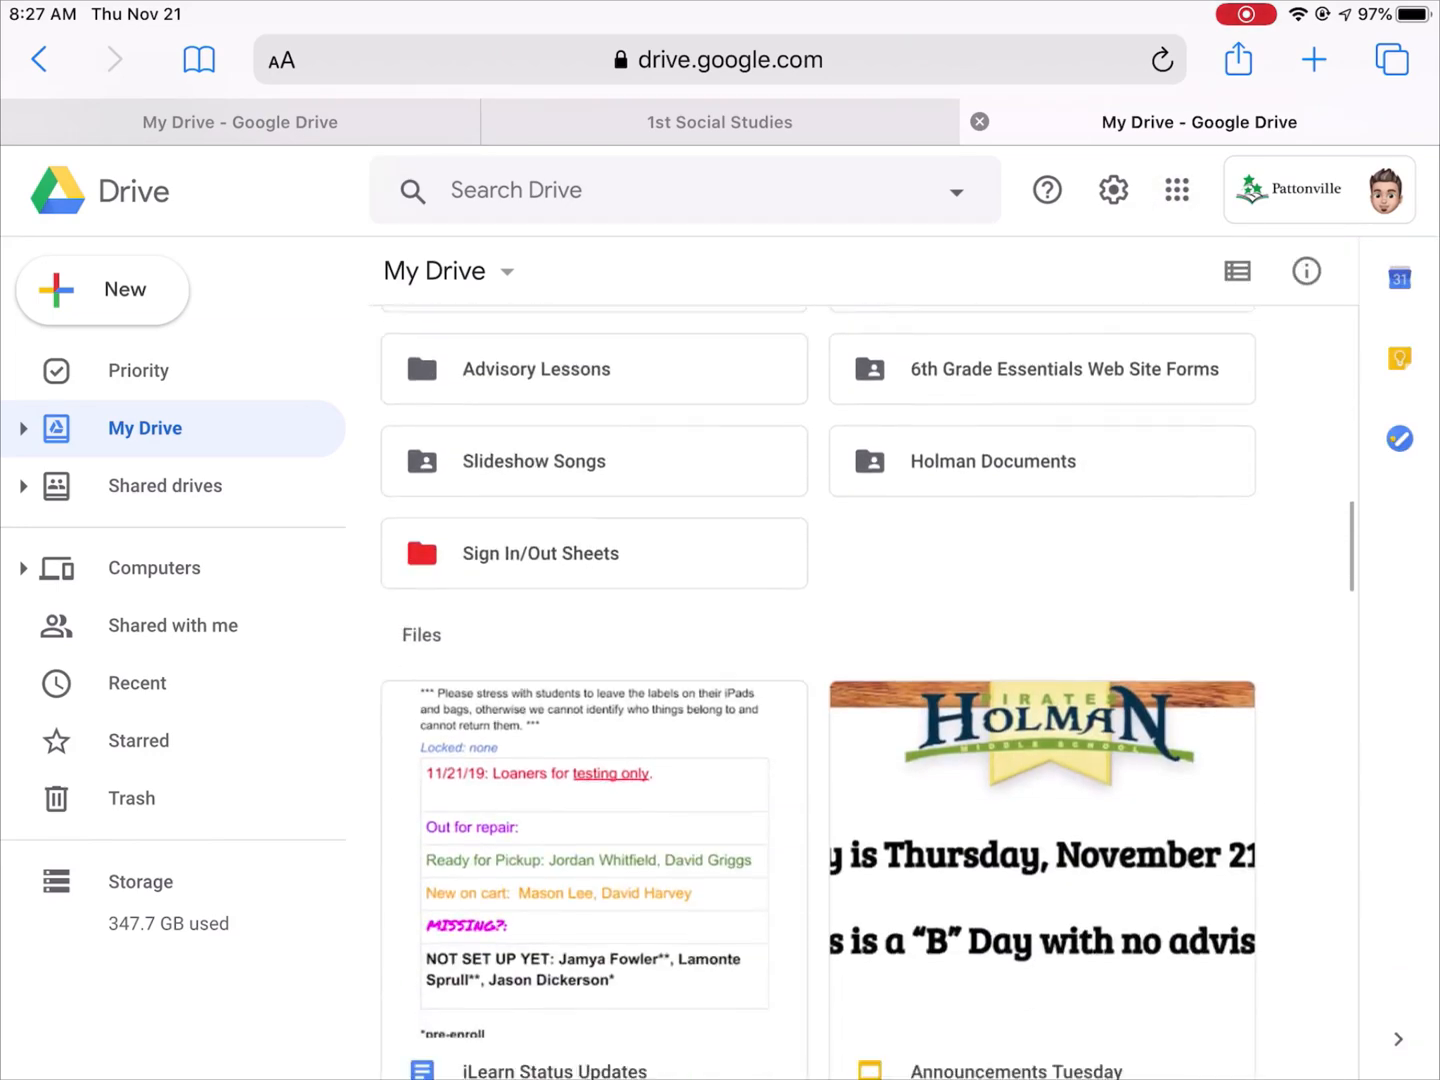
scroll("down", 3)
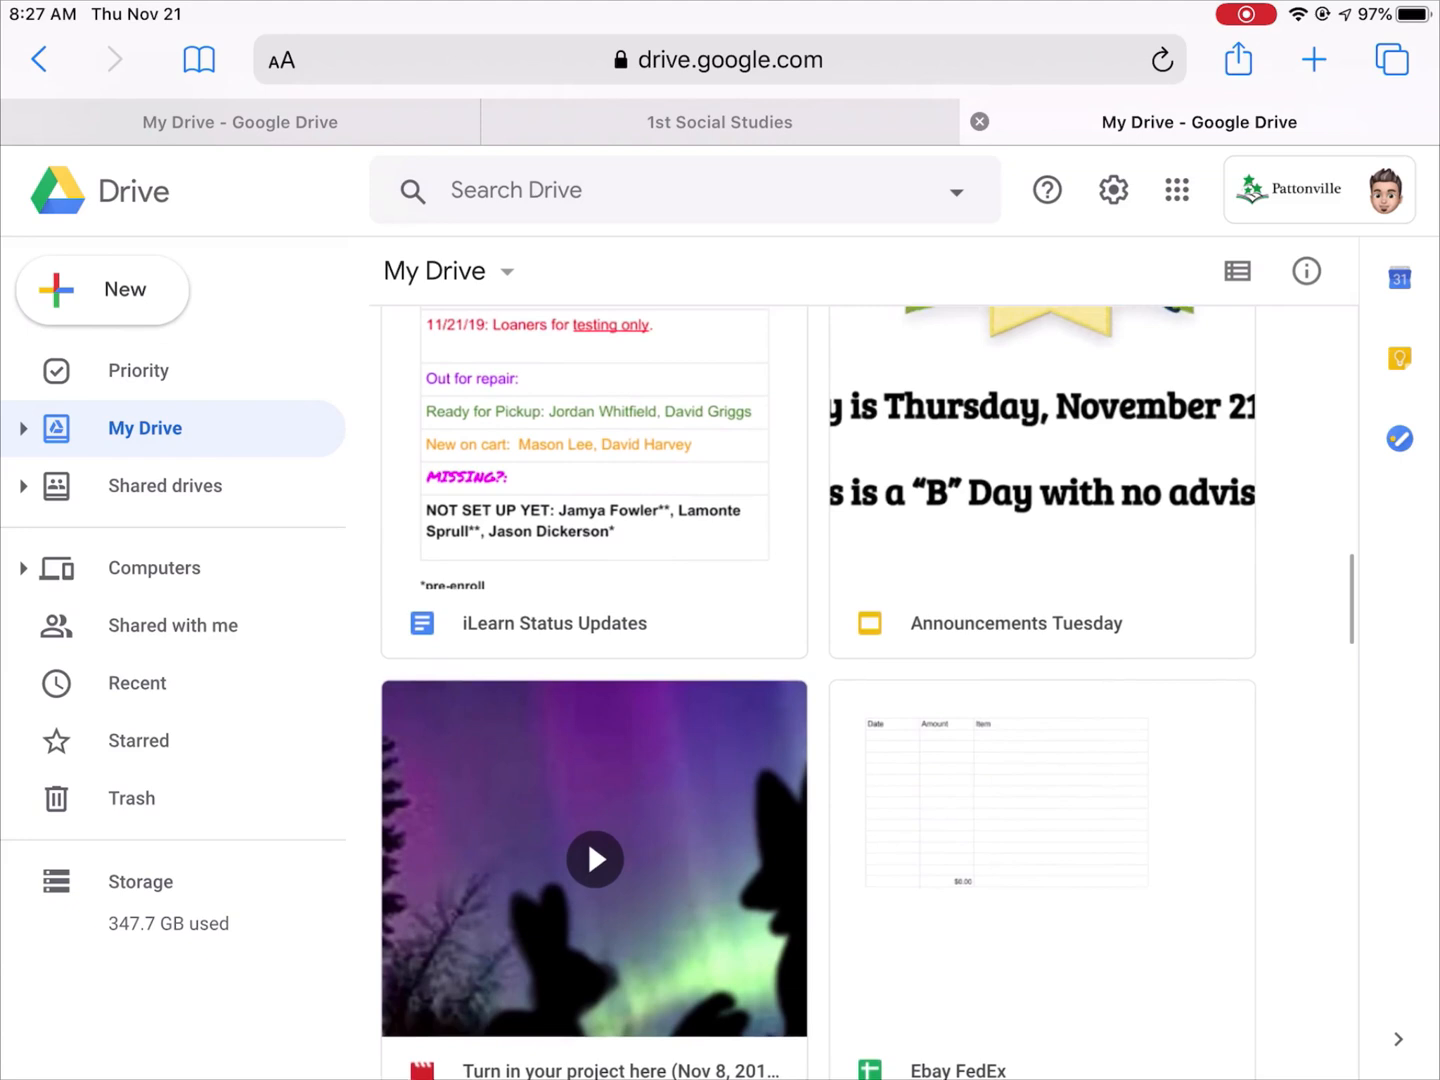
scroll("down", 3)
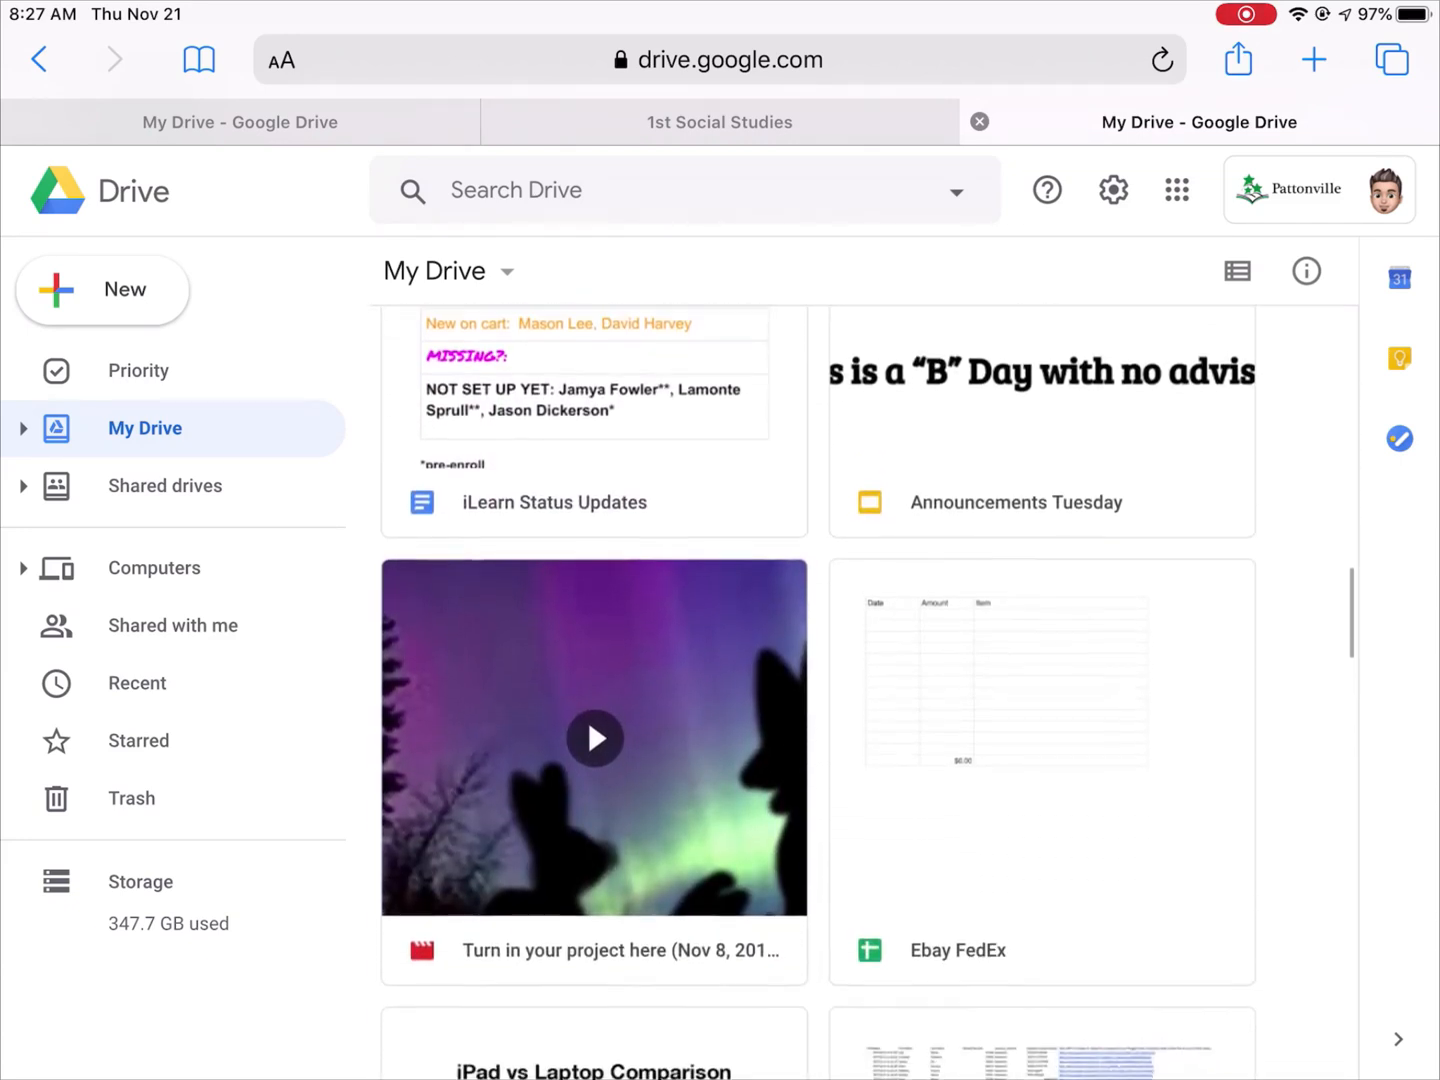
scroll("down", 3)
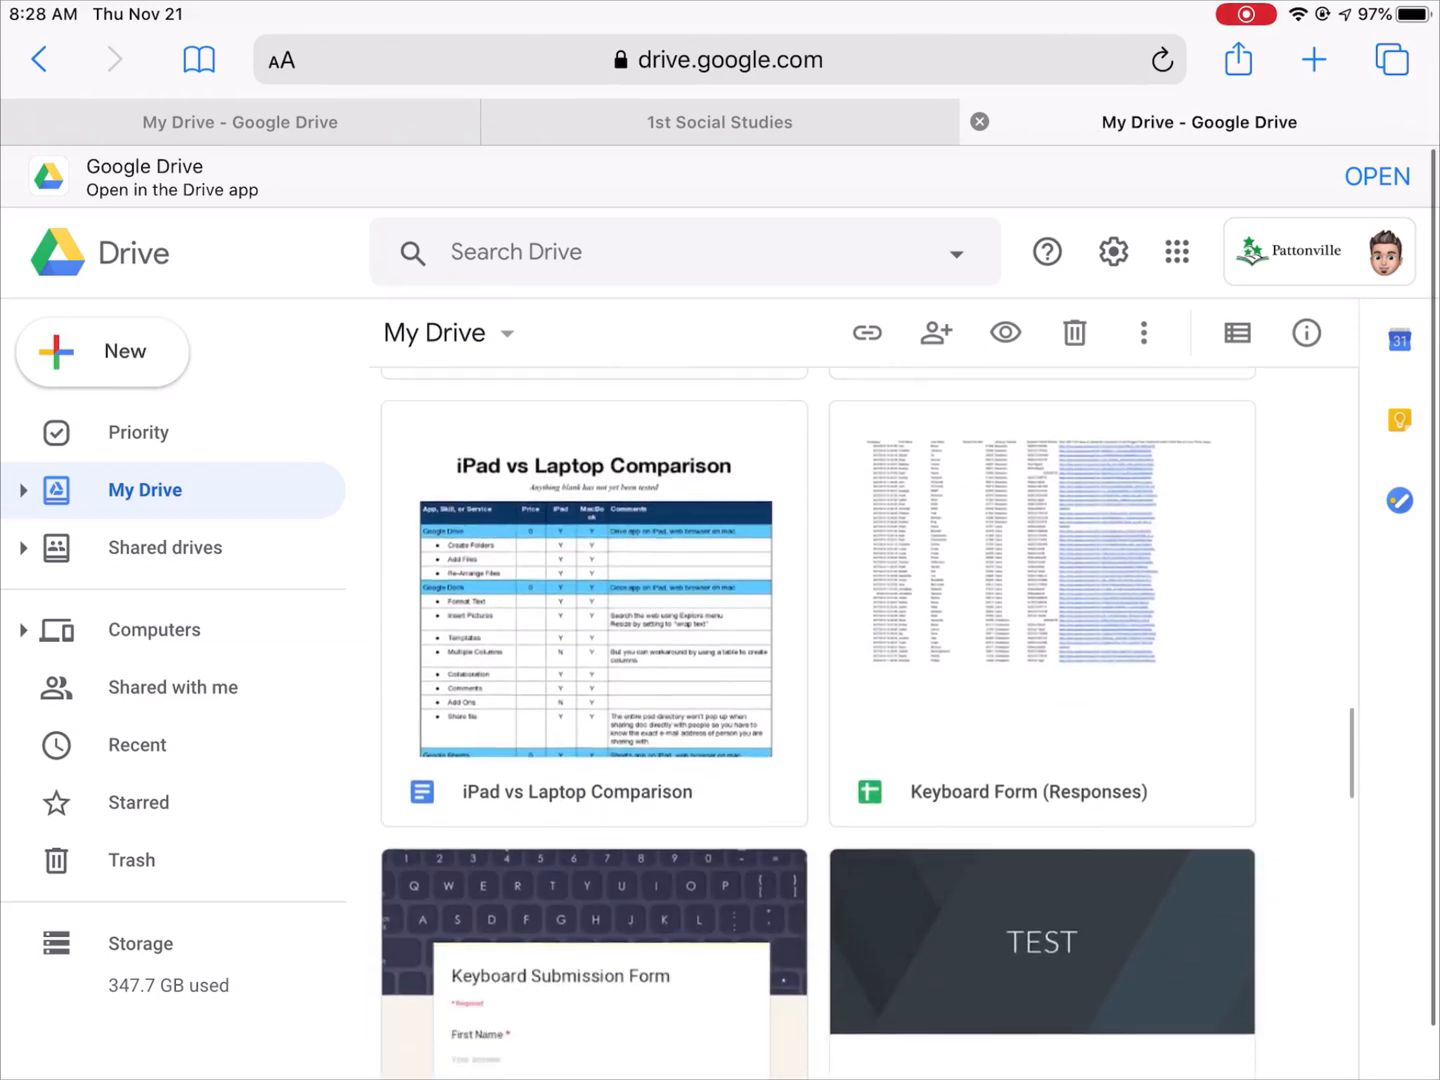
scroll("down", 3)
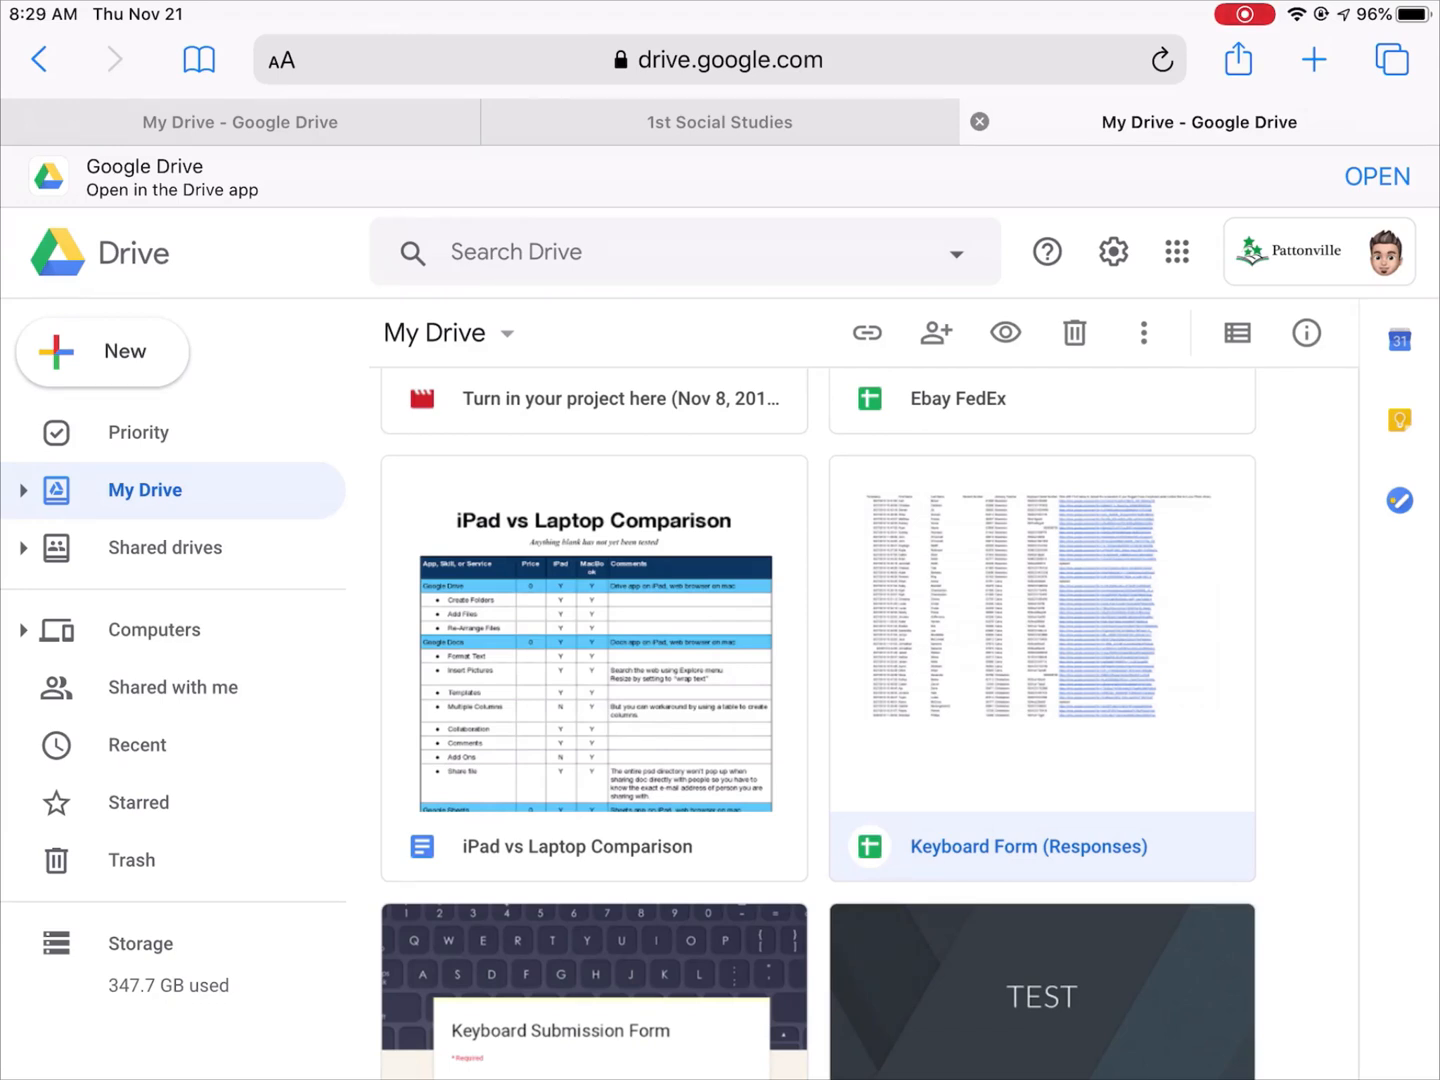
key("home")
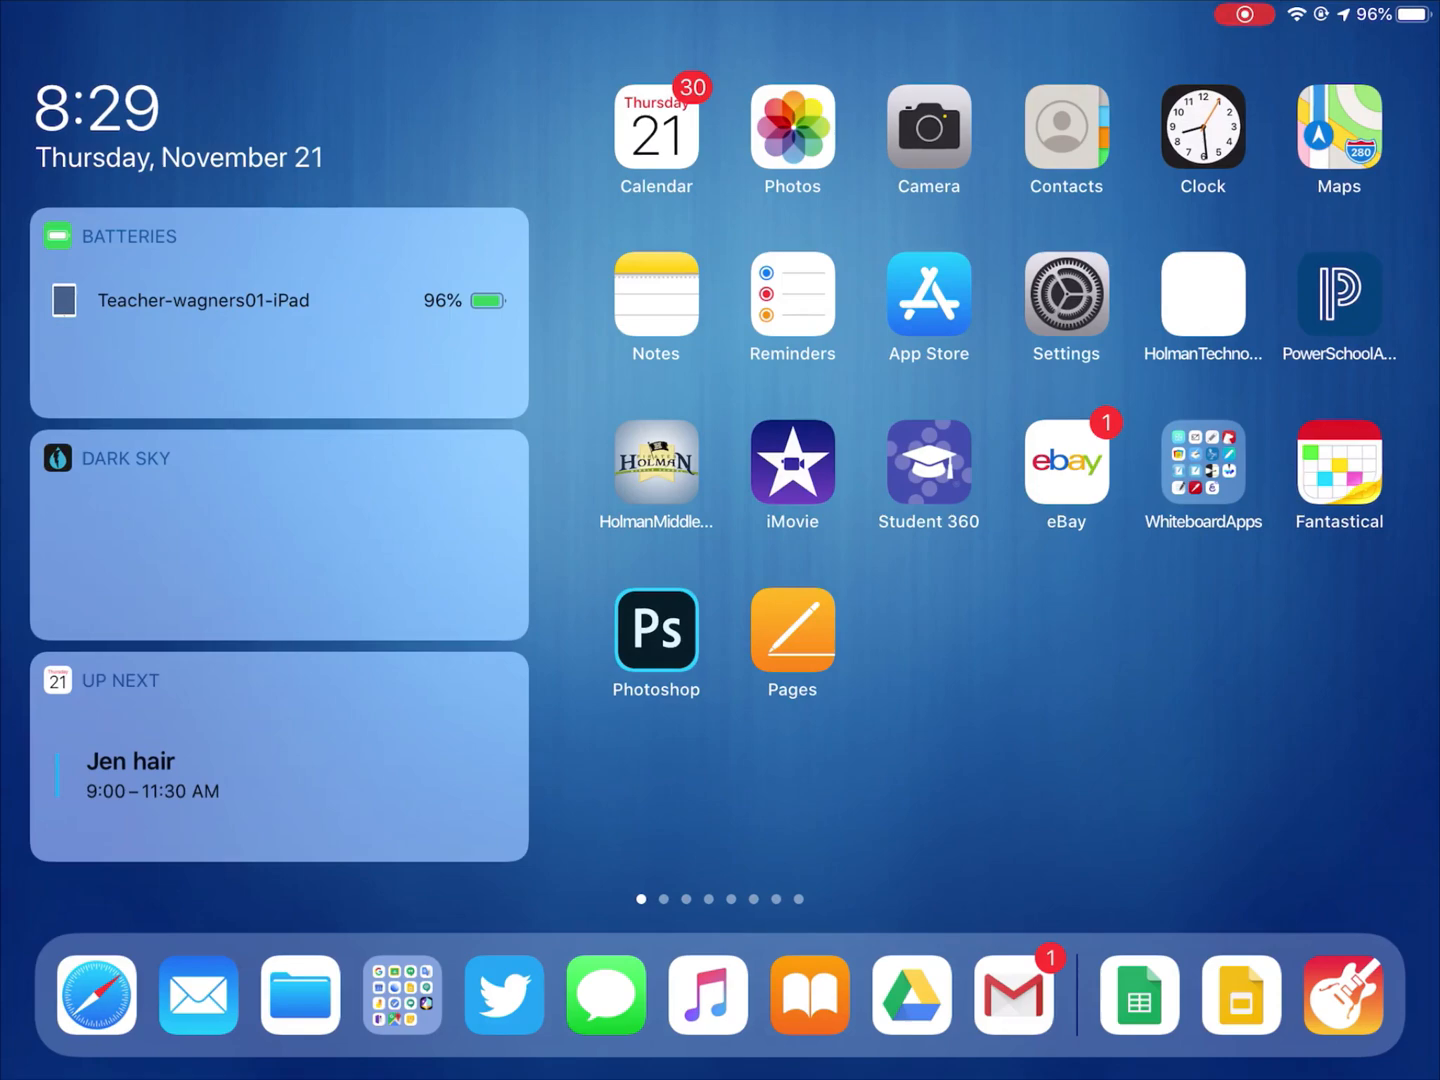
left_click(1137, 994)
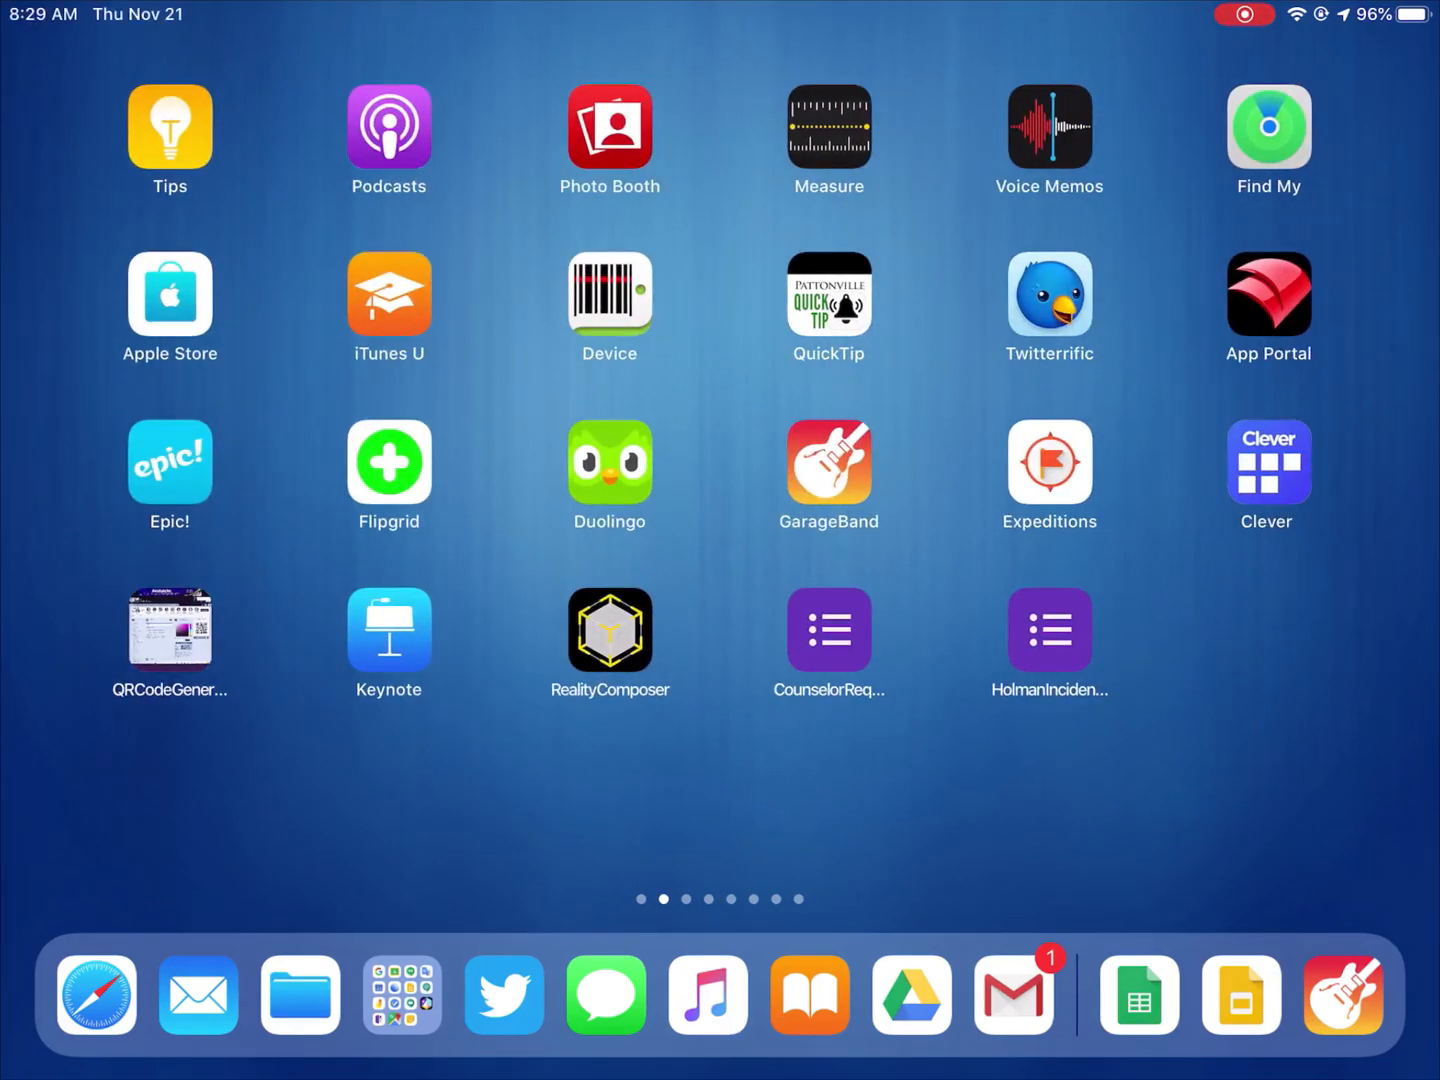
scroll("left", 3)
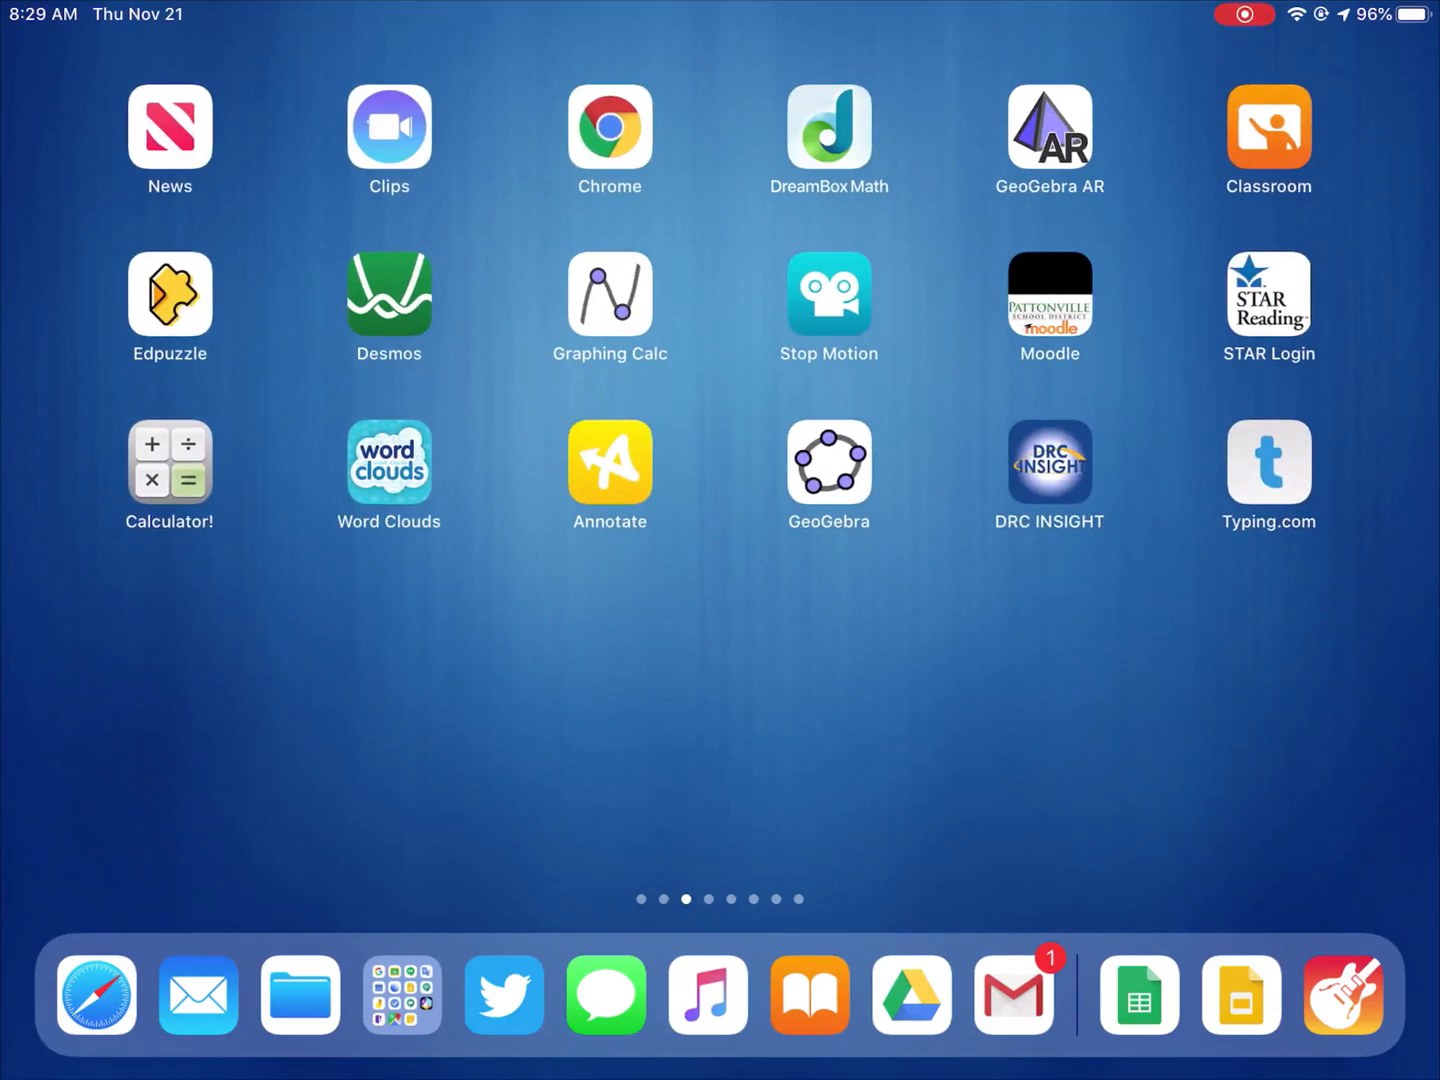
scroll("left", 3)
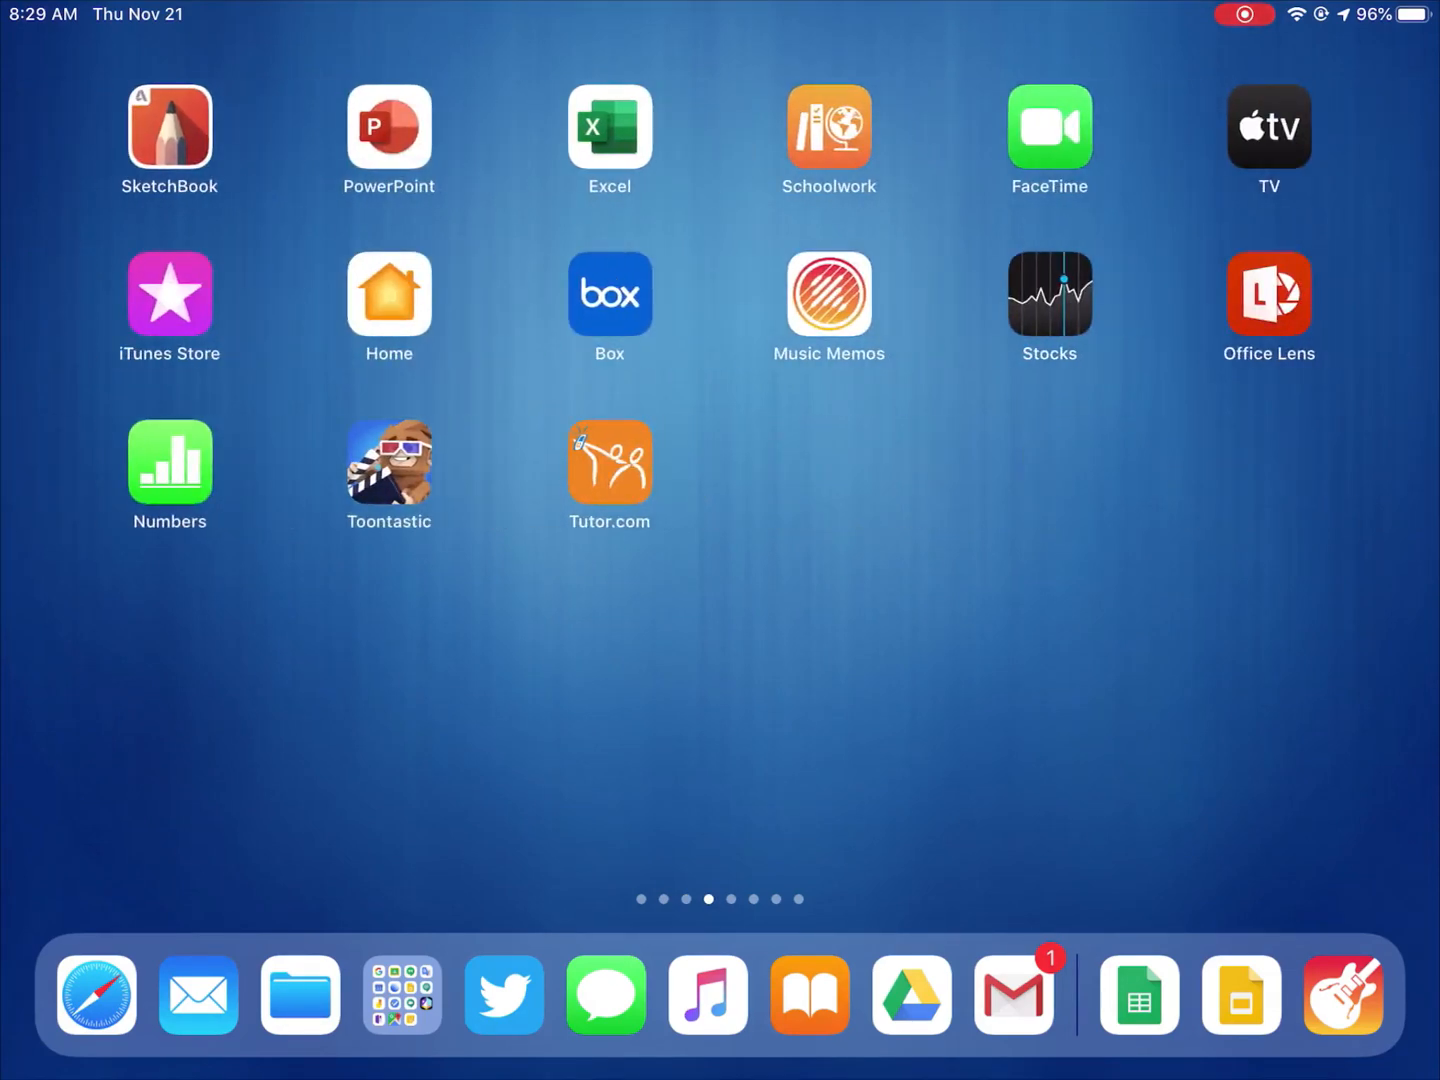
scroll("left", 3)
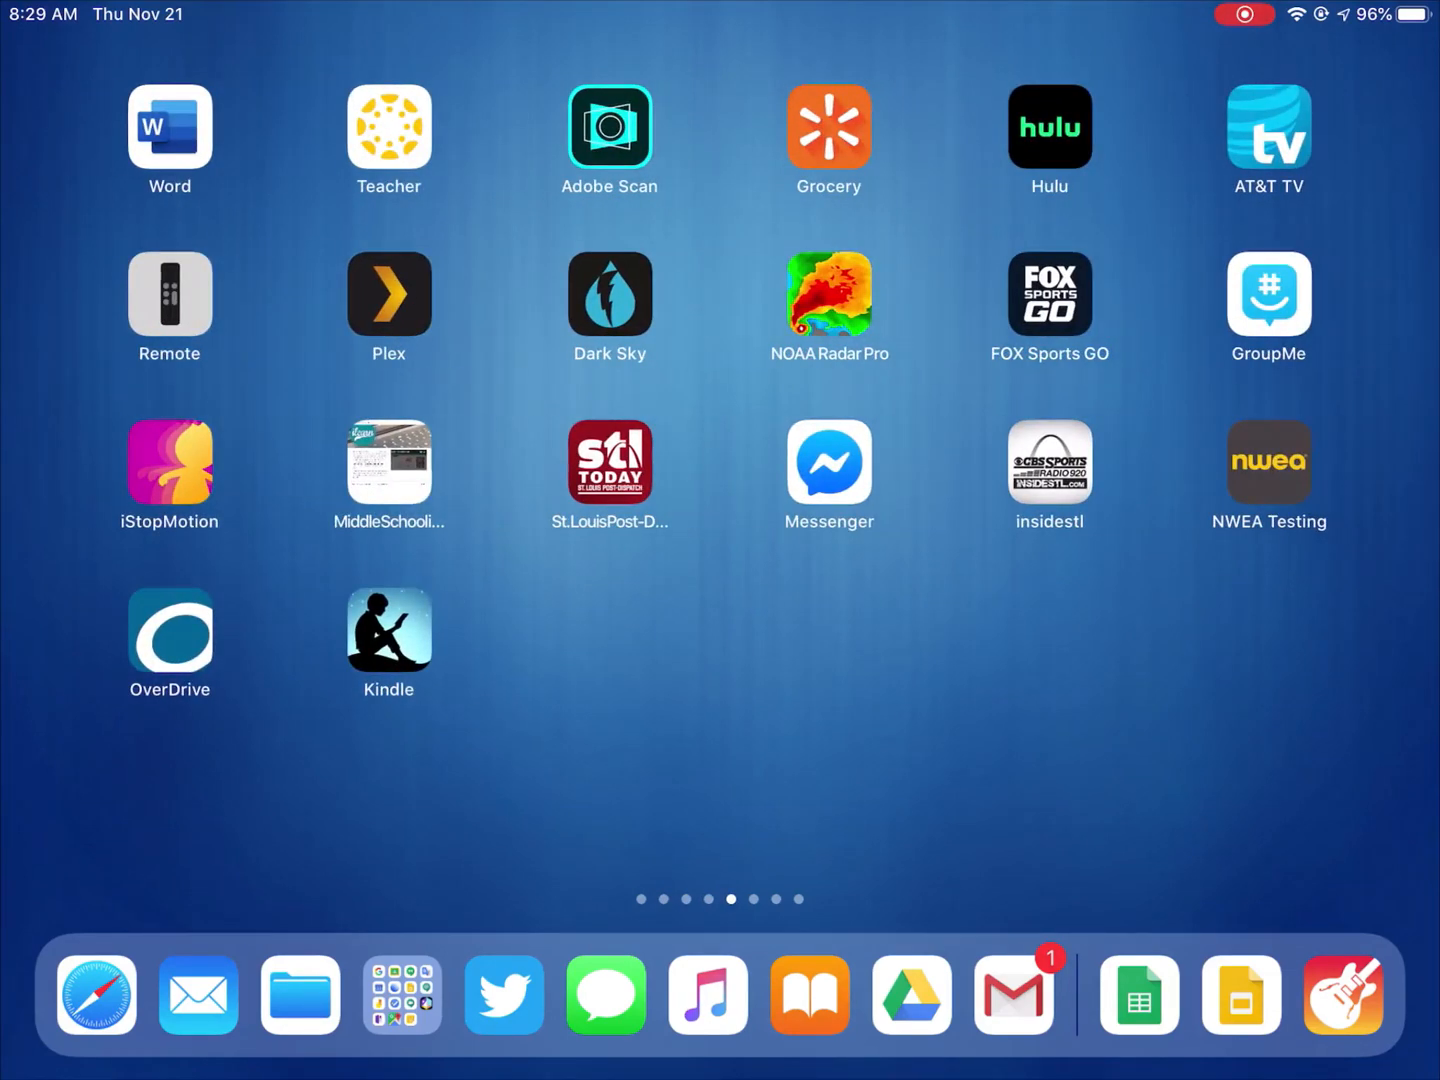
scroll("left", 3)
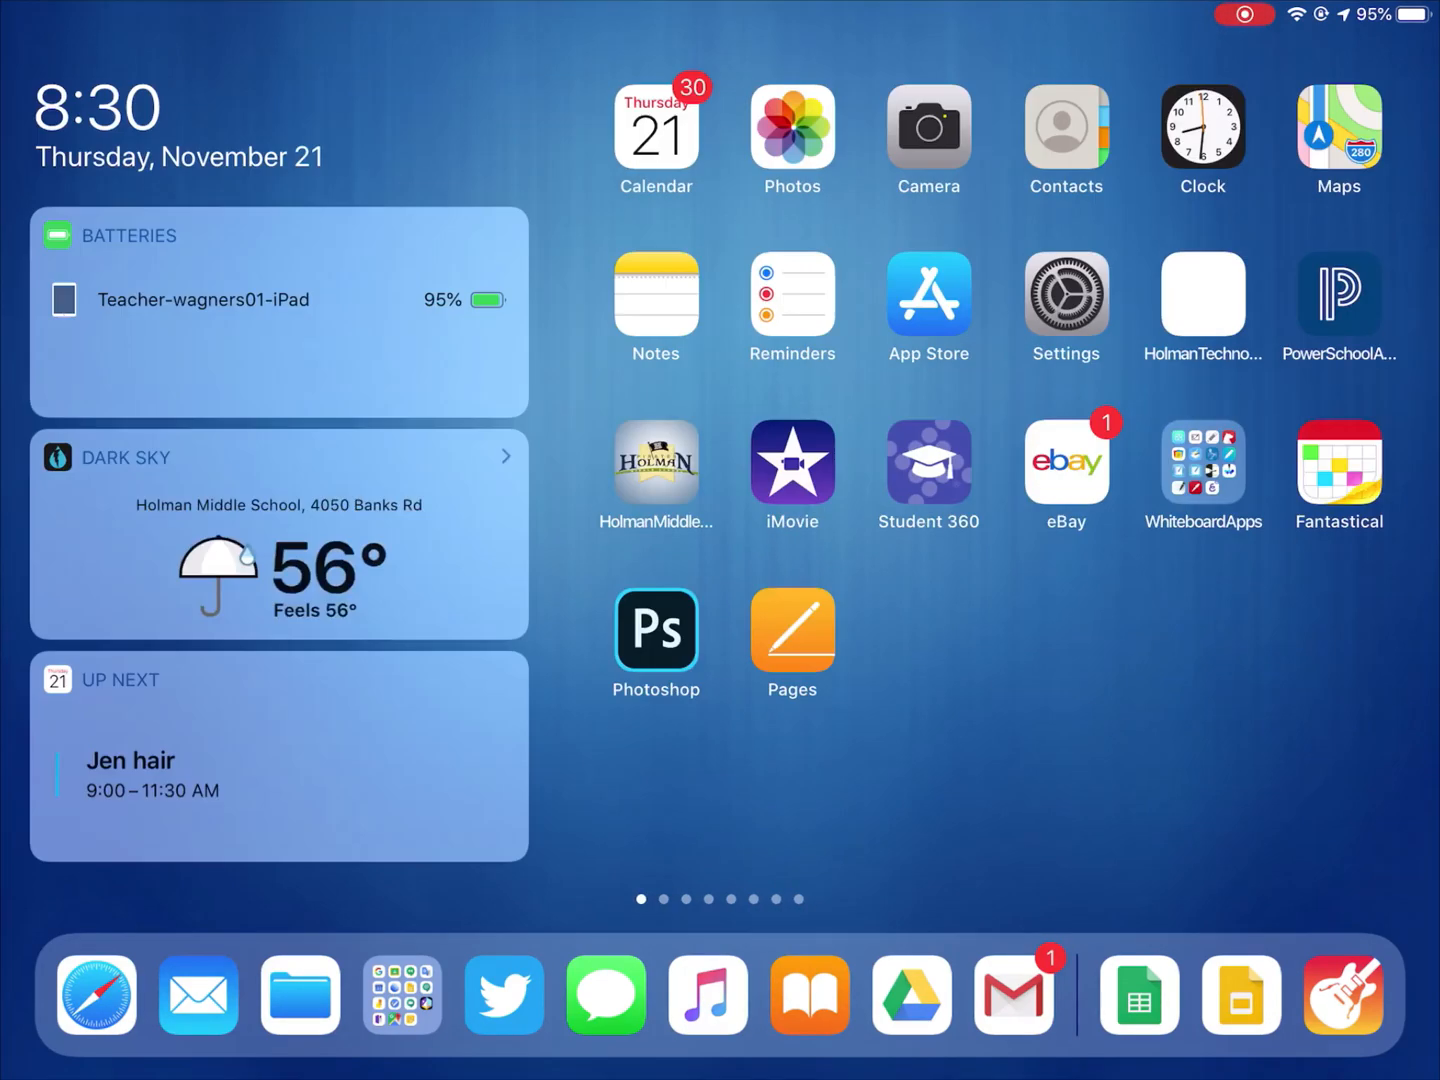
Swipe to the page holding Google Sheets and delete the Sheets app.
scroll("left", 3)
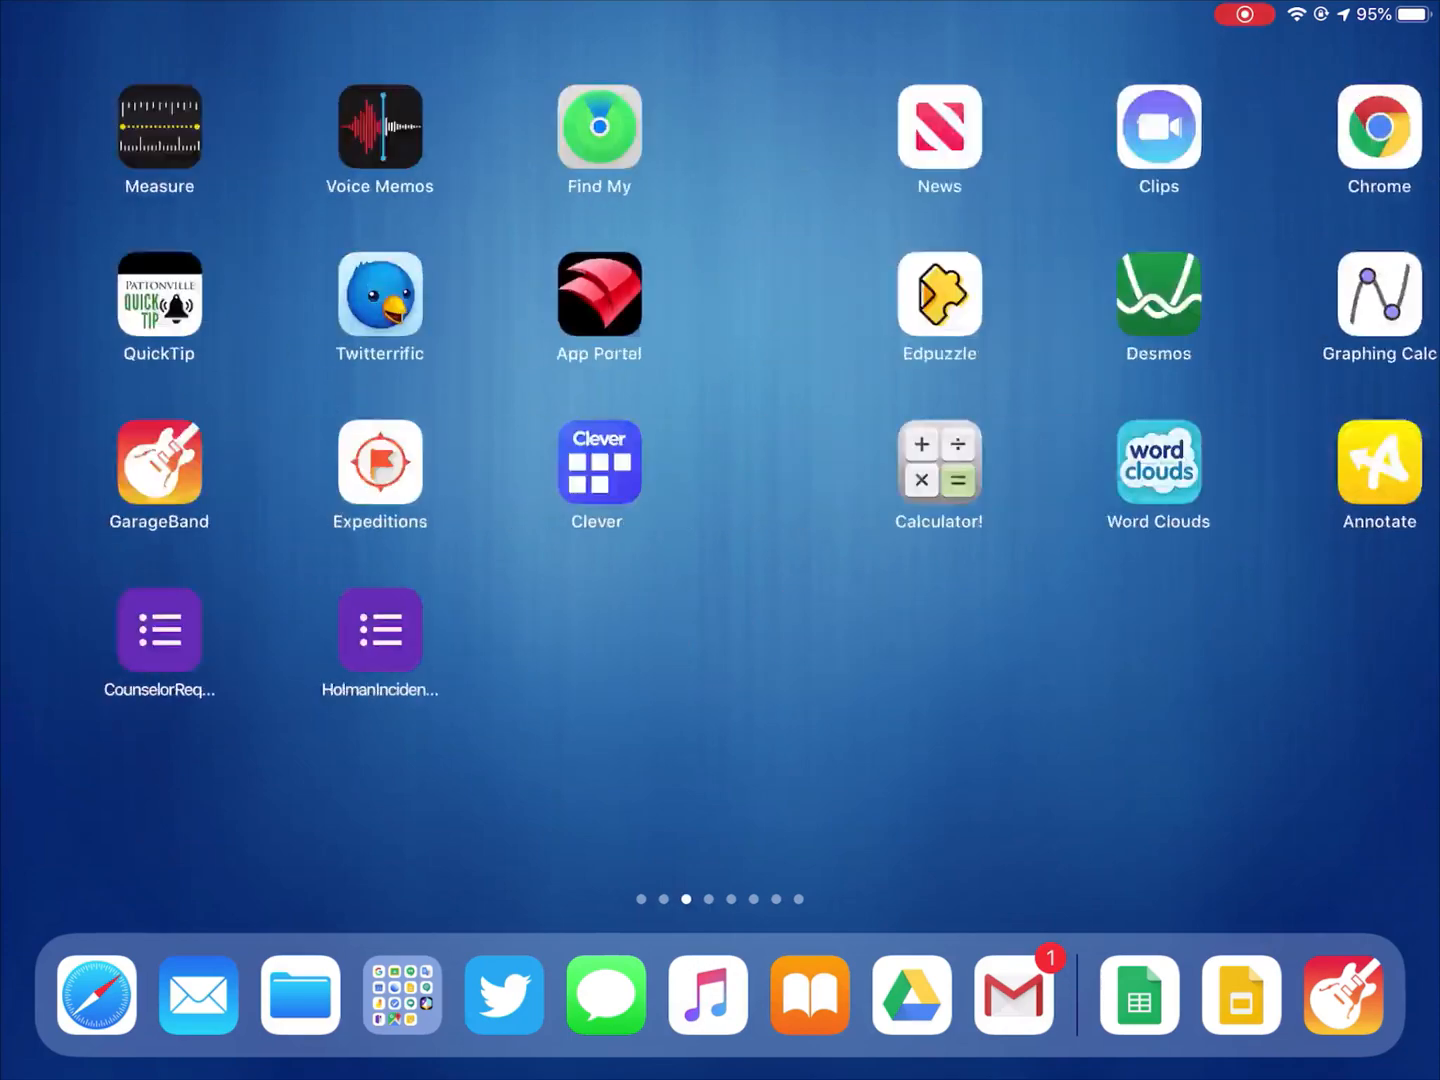
scroll("left", 3)
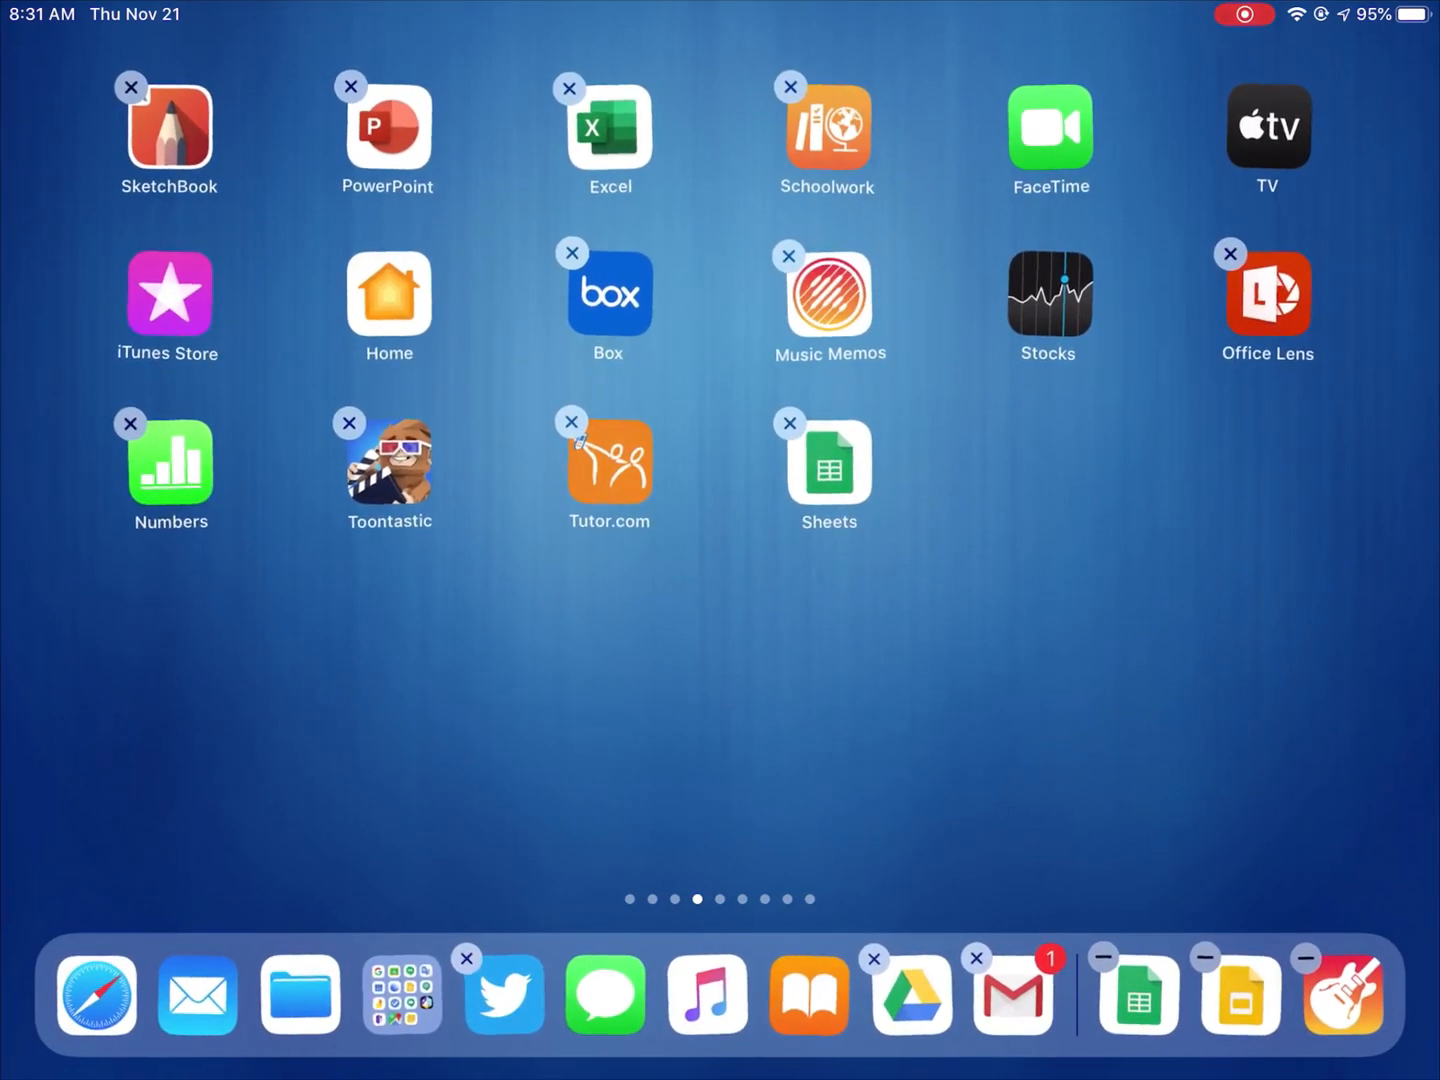
left_click(789, 423)
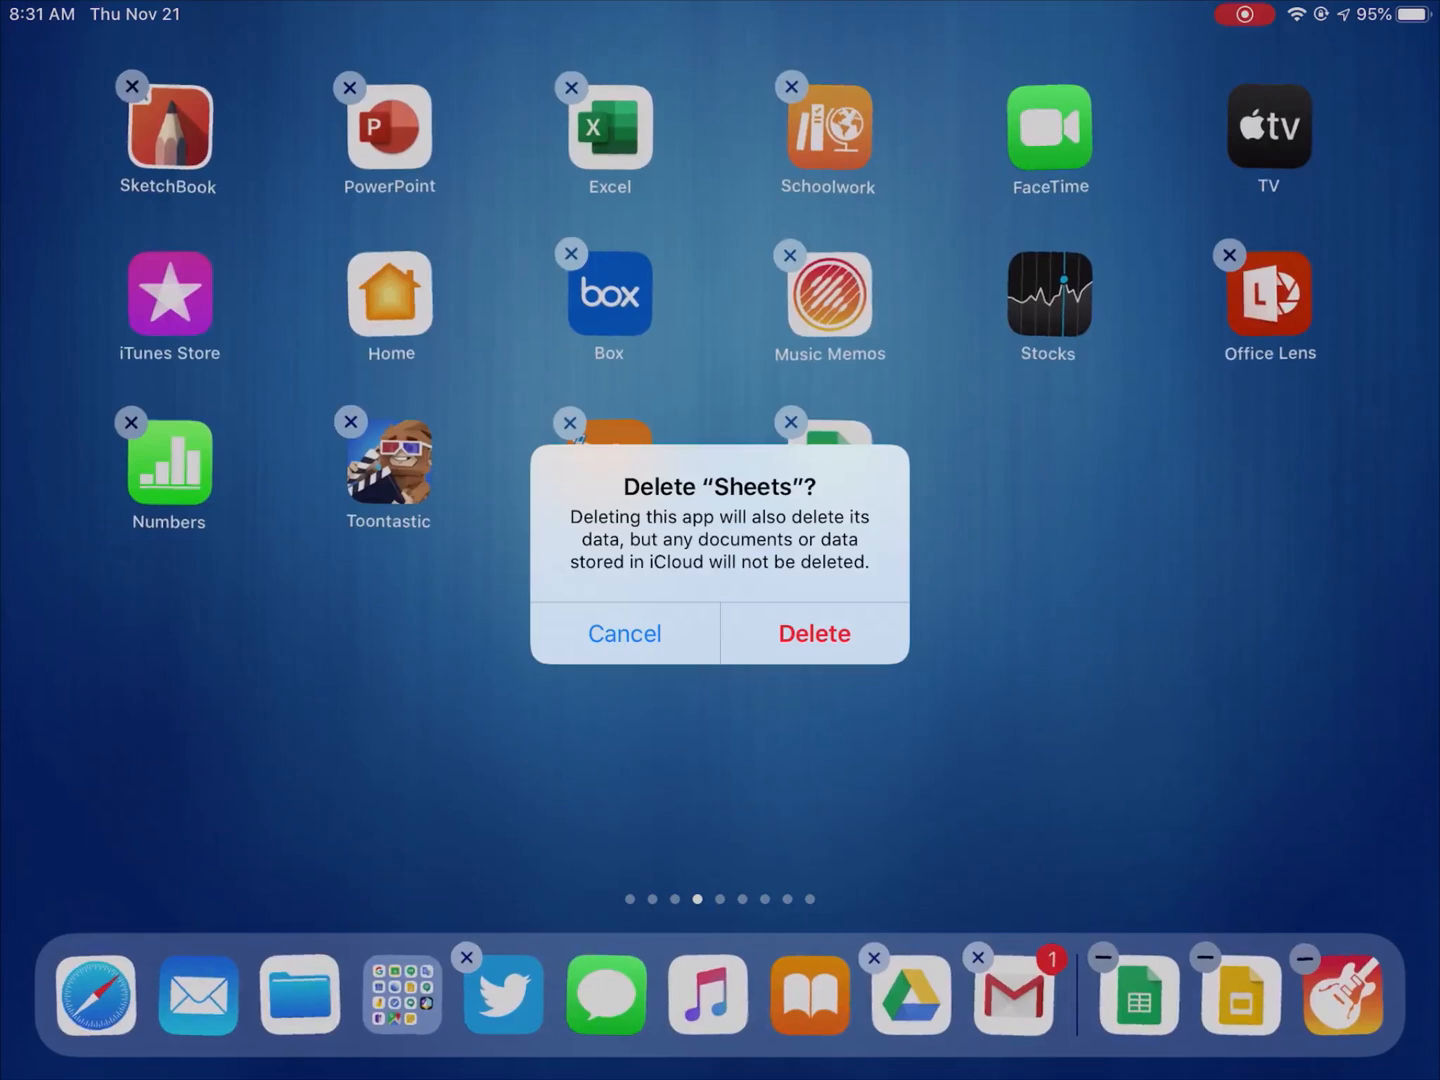
left_click(624, 633)
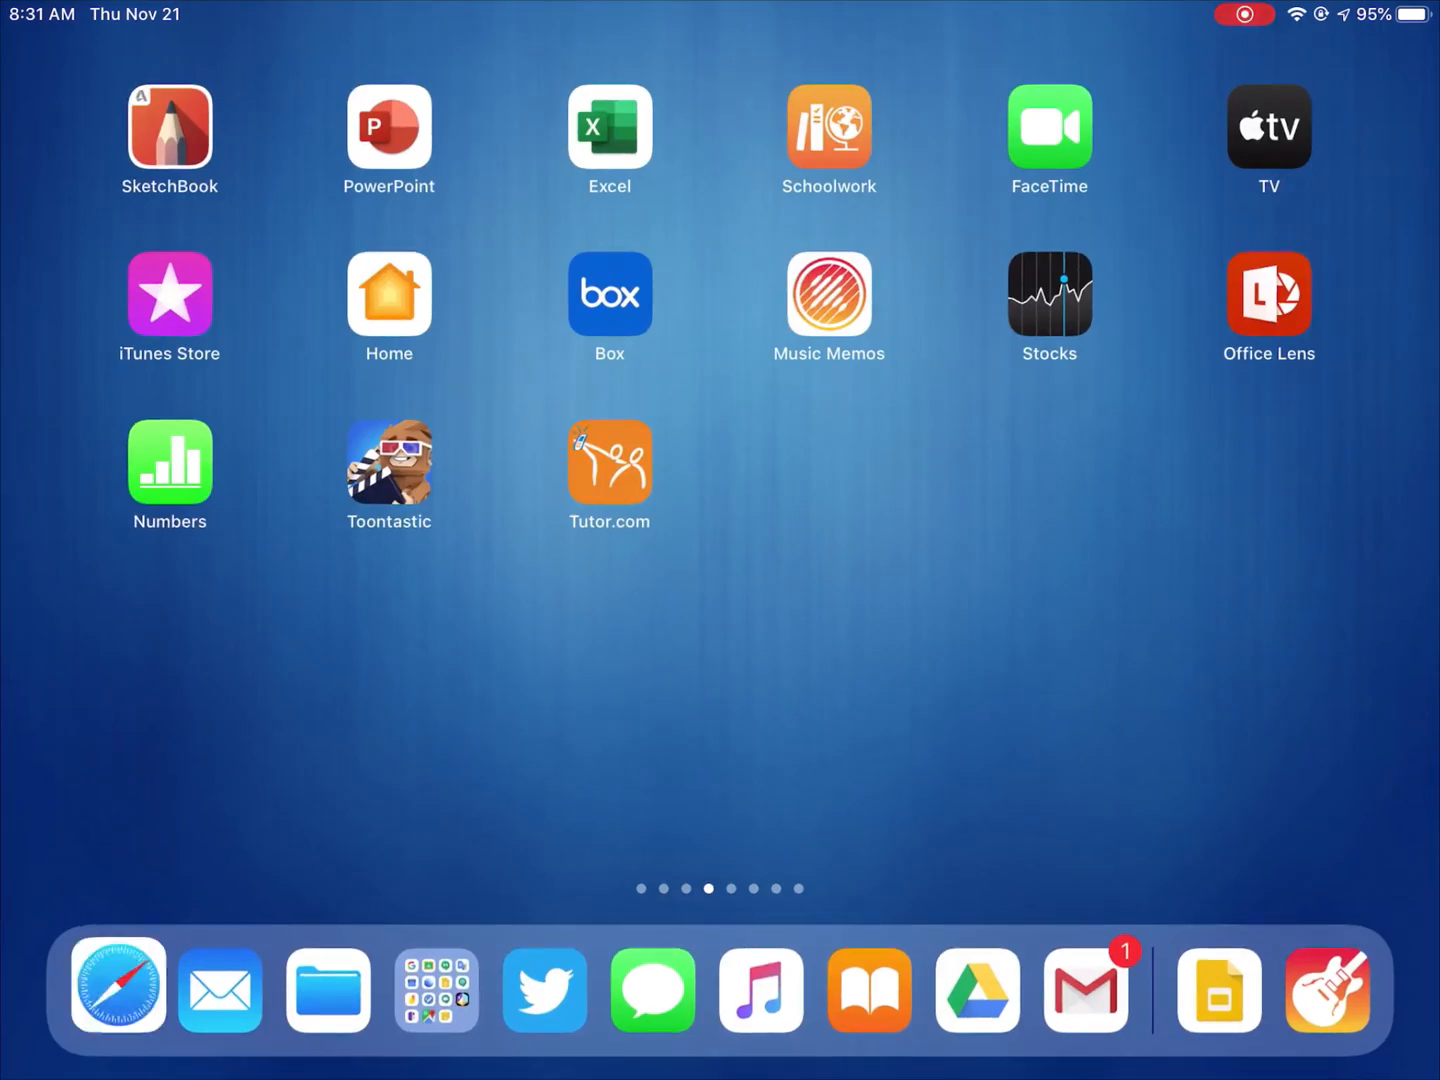
Open Keyboard Form (Responses) in Safari, declining the Sheets app offer, and view its File options.
left_click(117, 990)
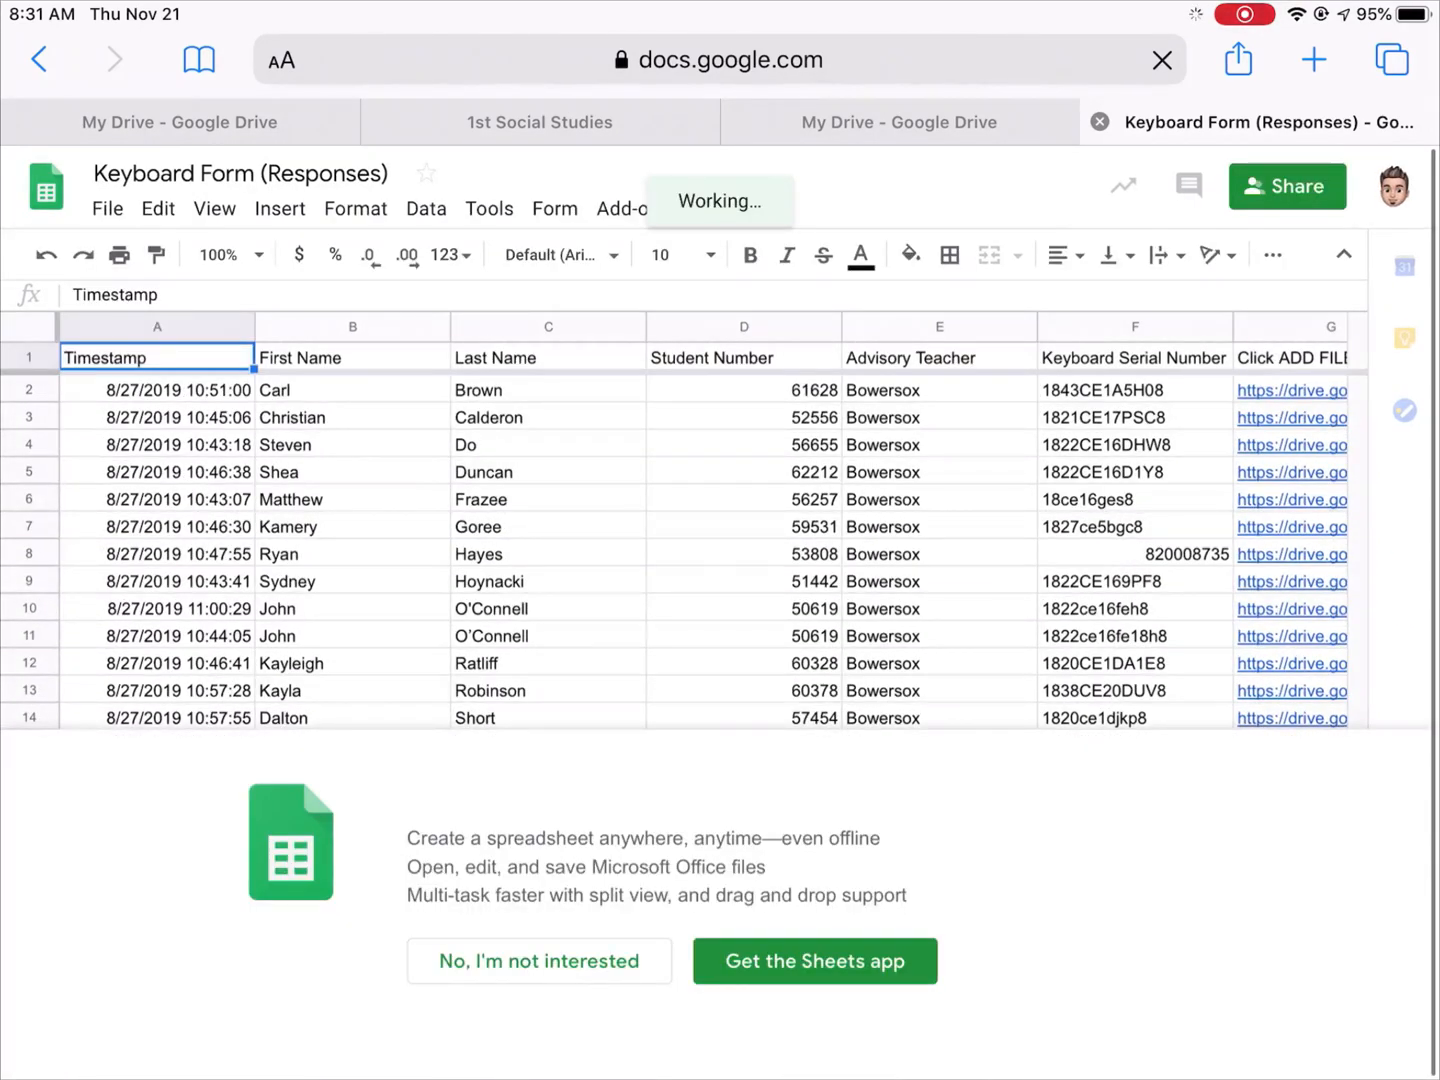
left_click(106, 208)
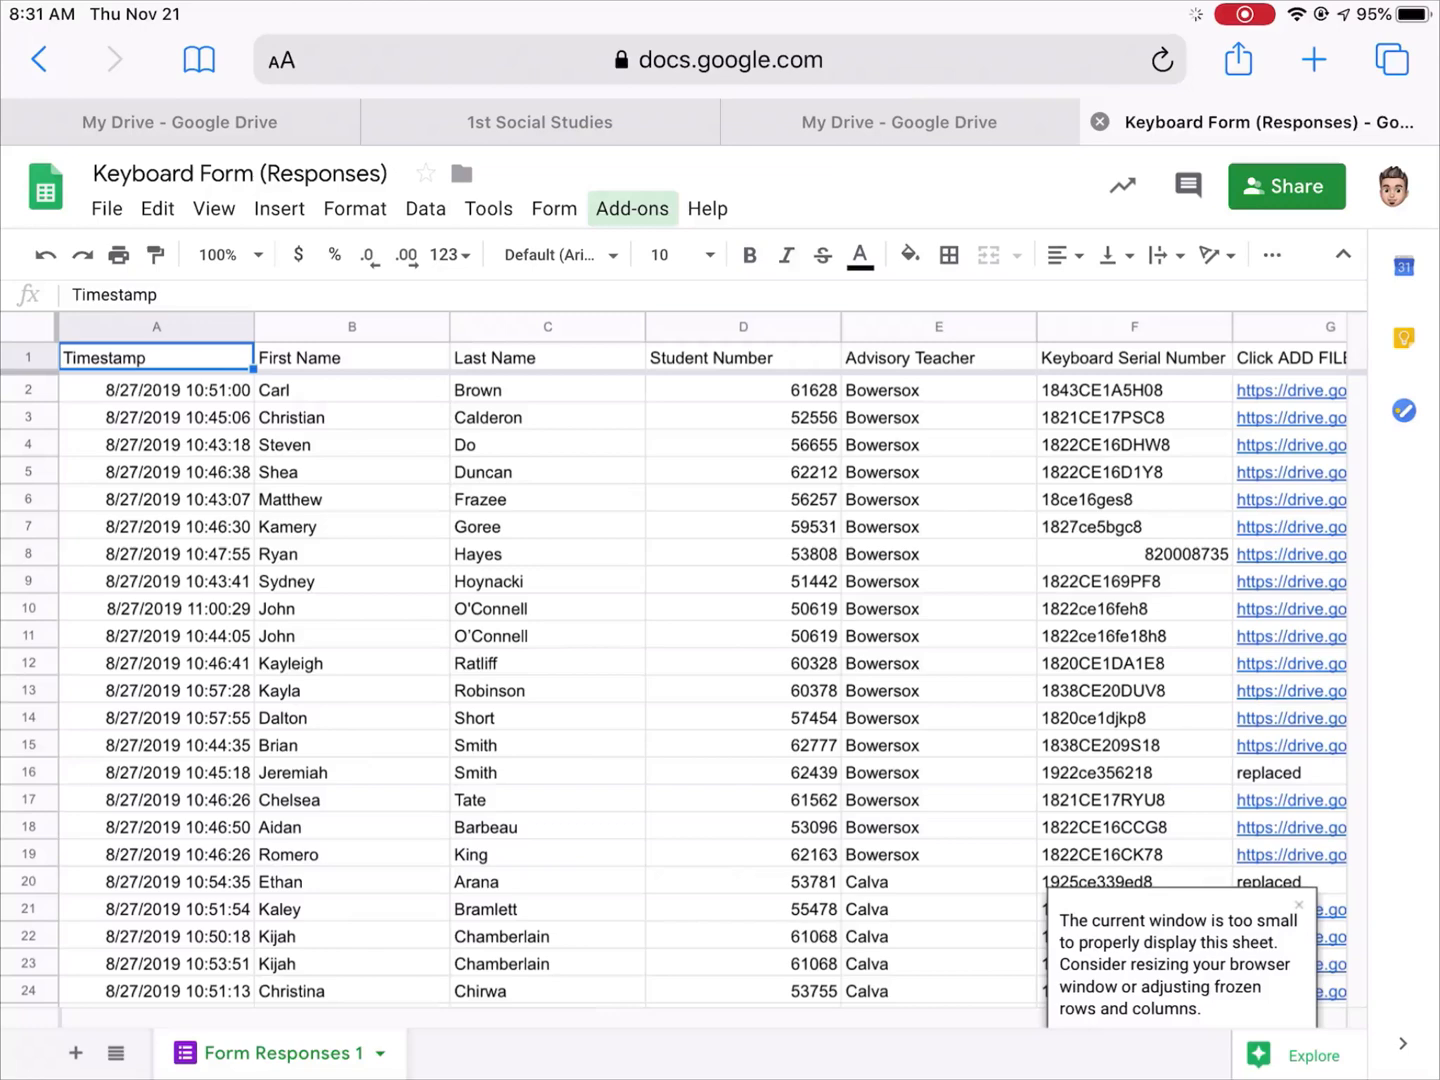
left_click(106, 209)
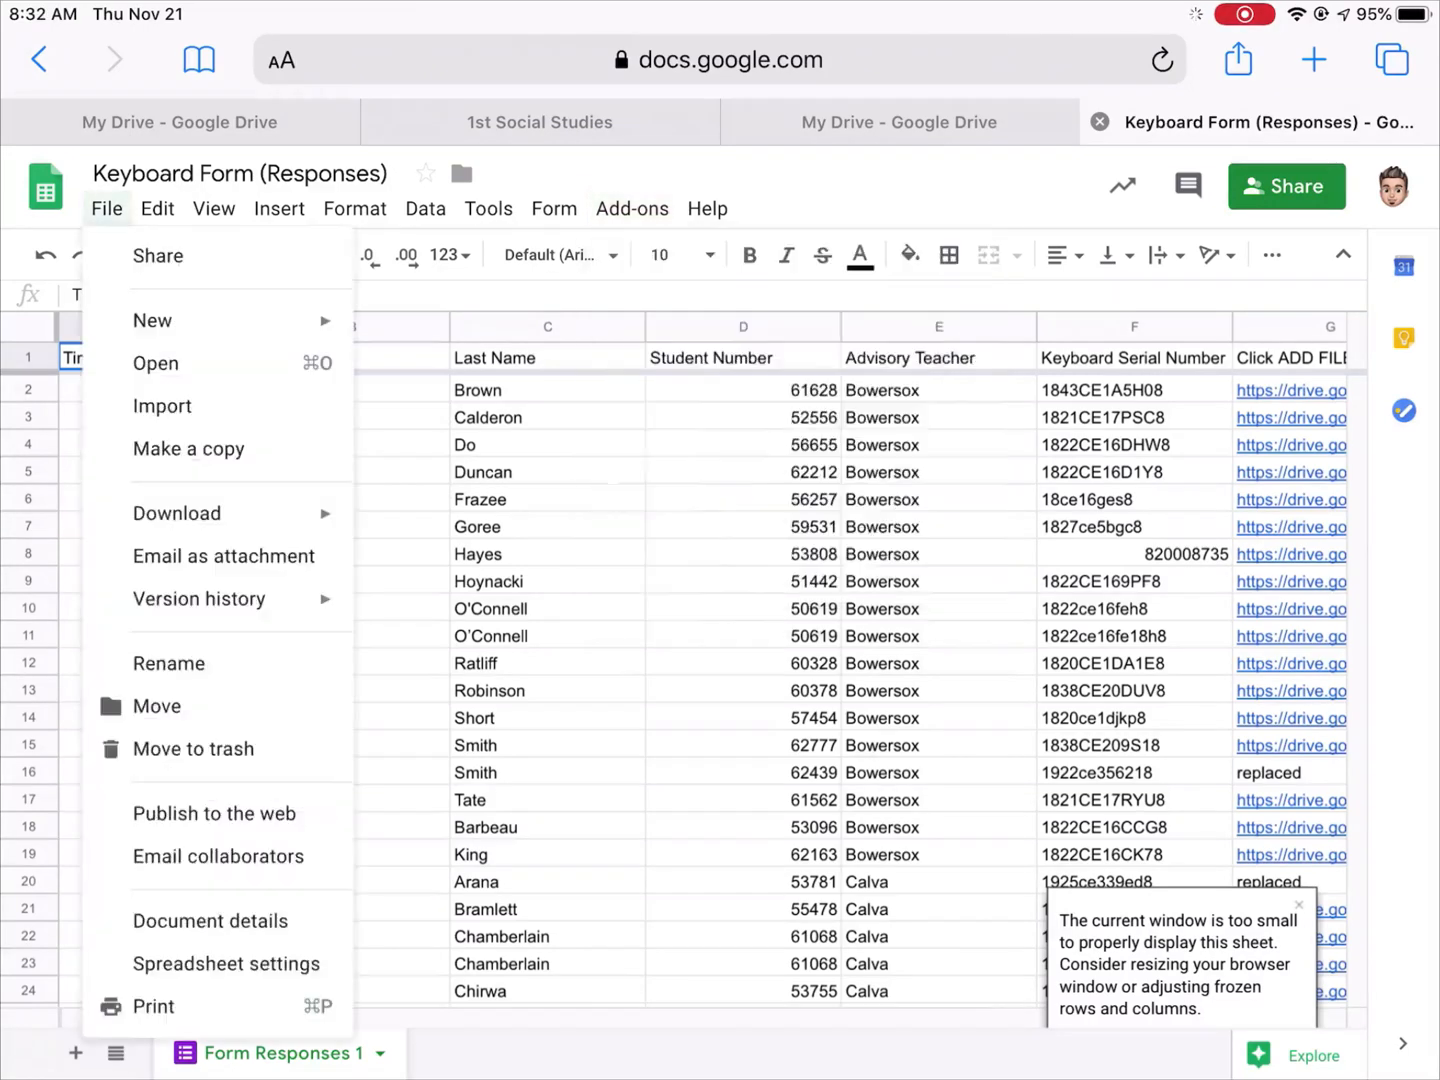
left_click(279, 208)
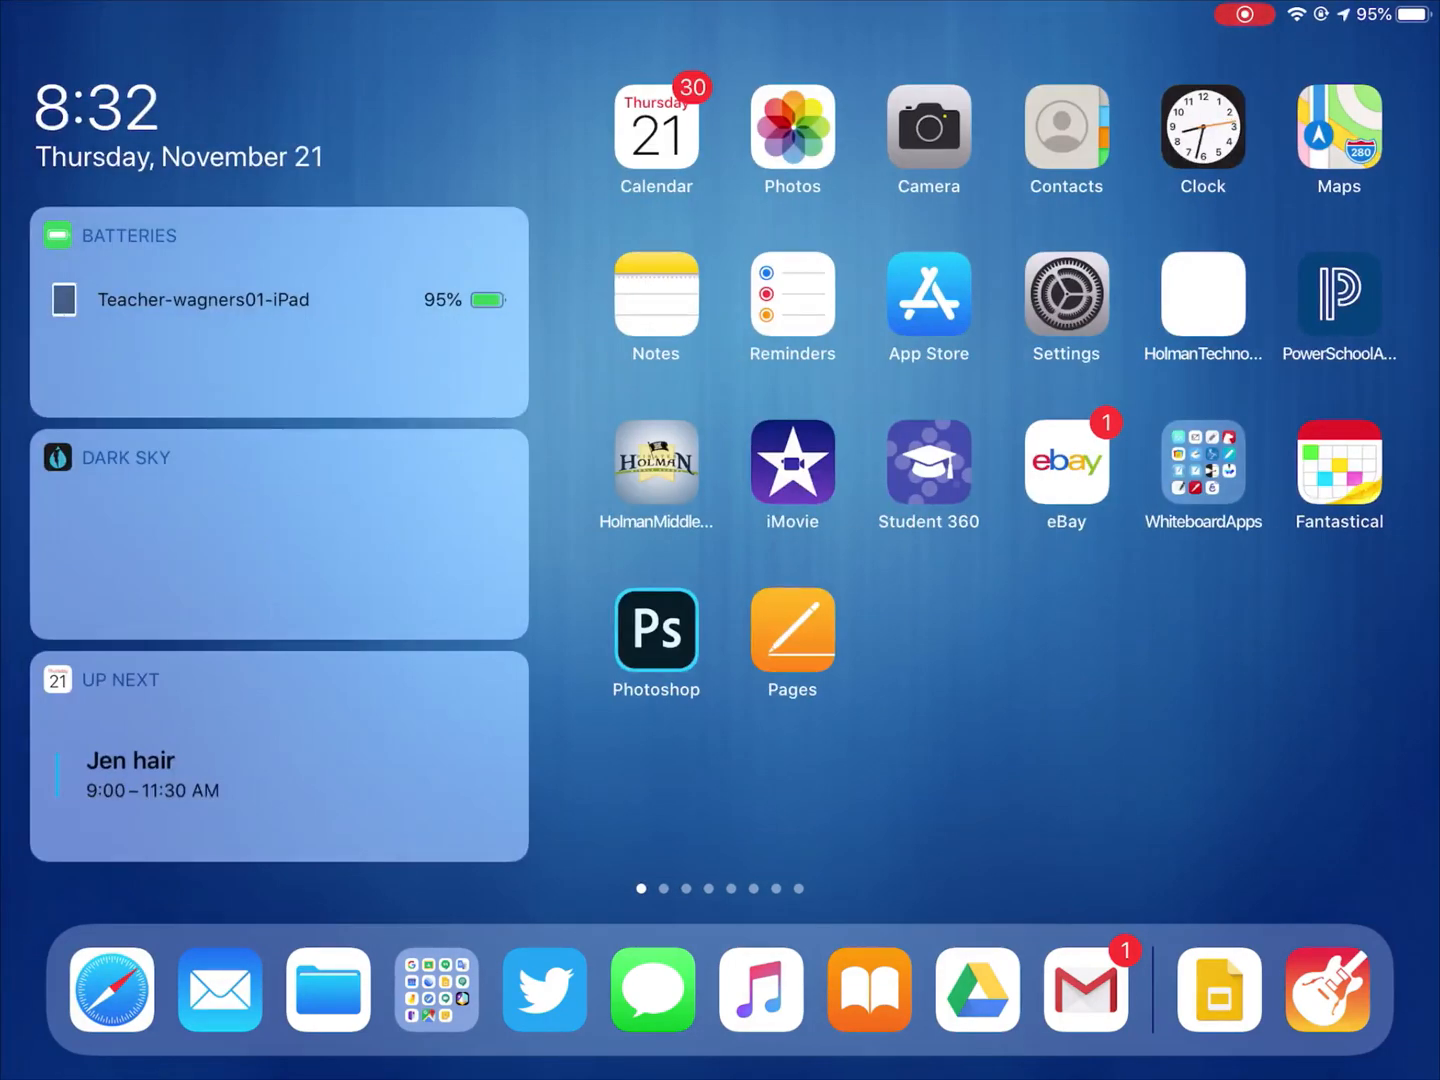
Browse the acquired Google apps in App Portal, then return to the Keyboard Form spreadsheet.
scroll("left", 3)
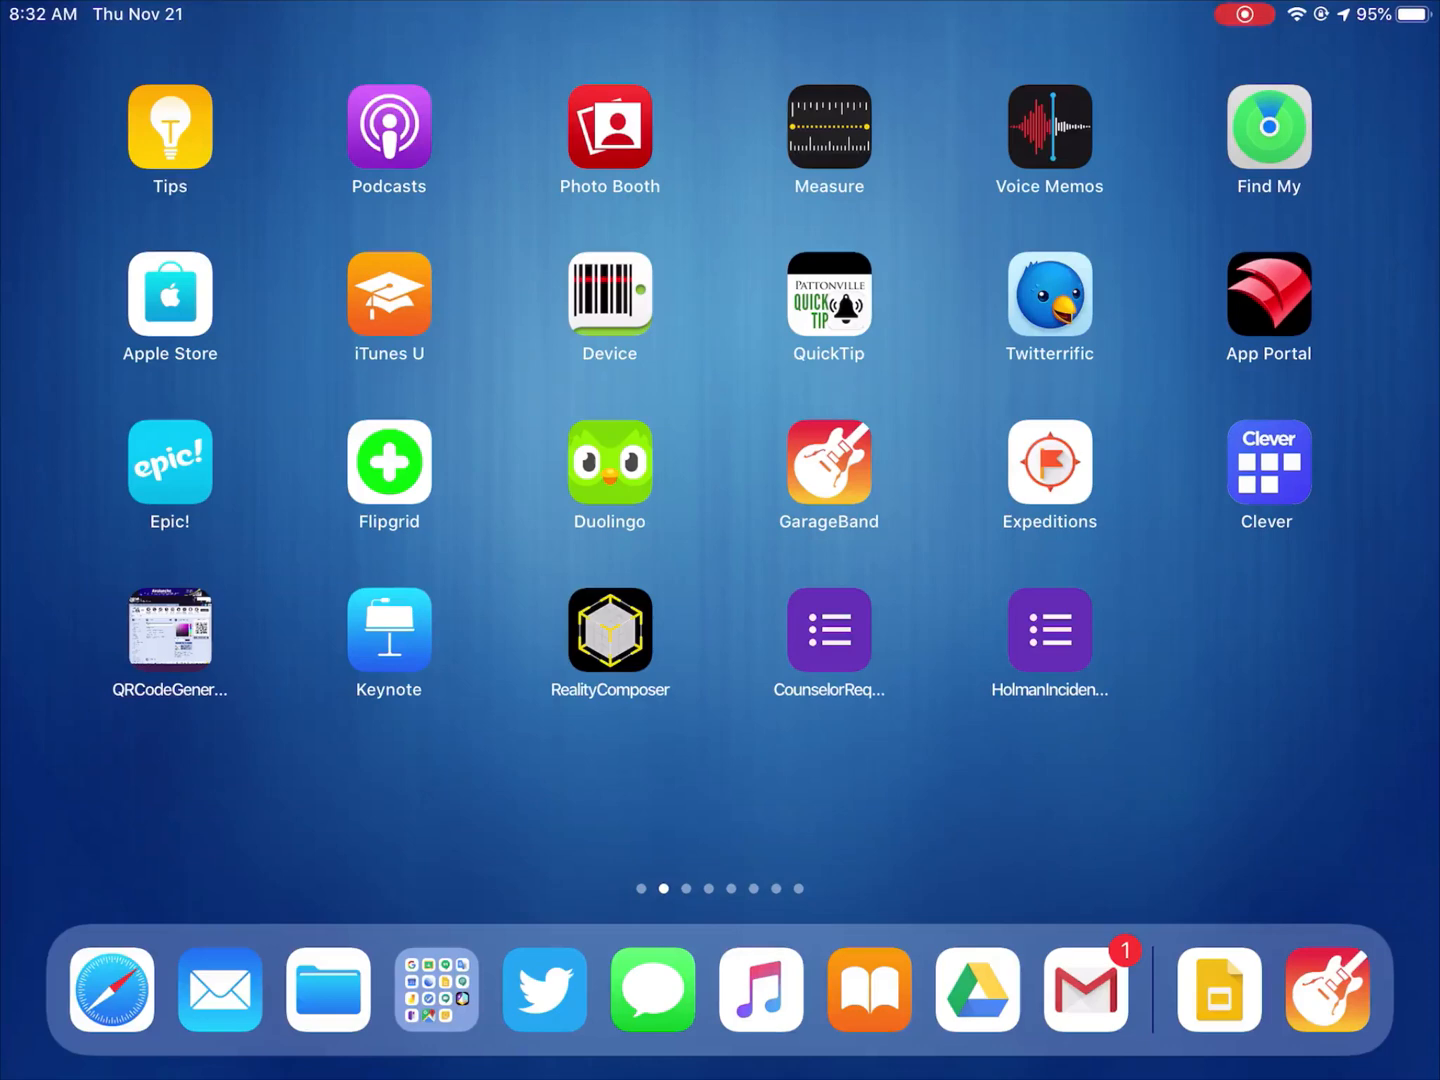
left_click(1268, 293)
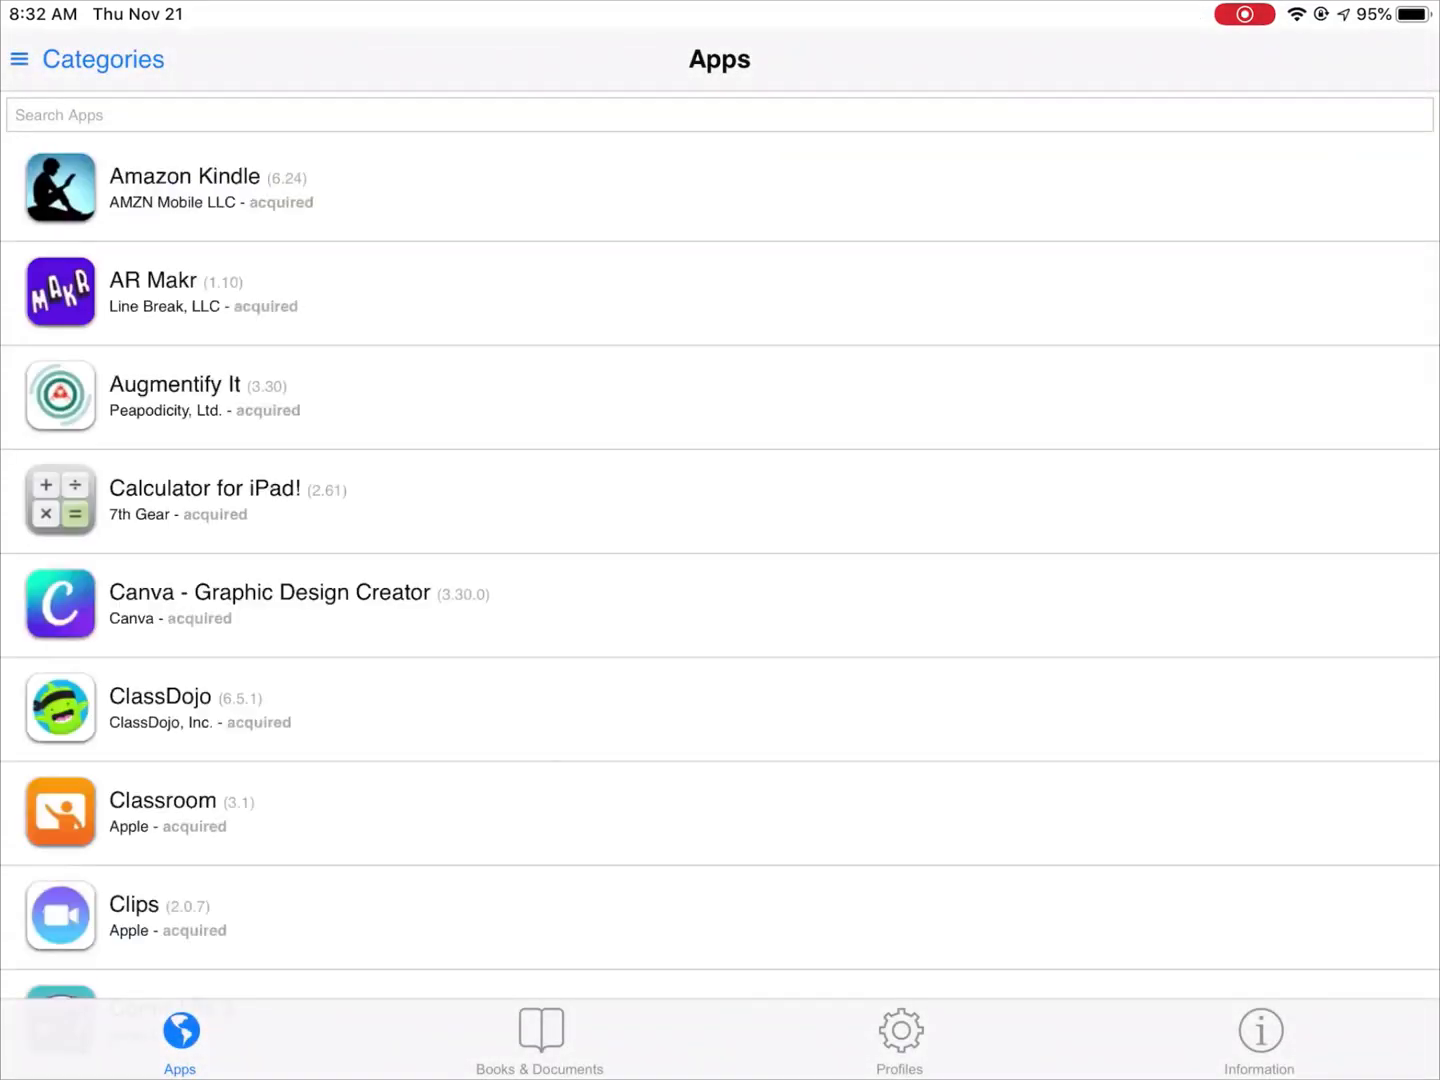
scroll("down", 3)
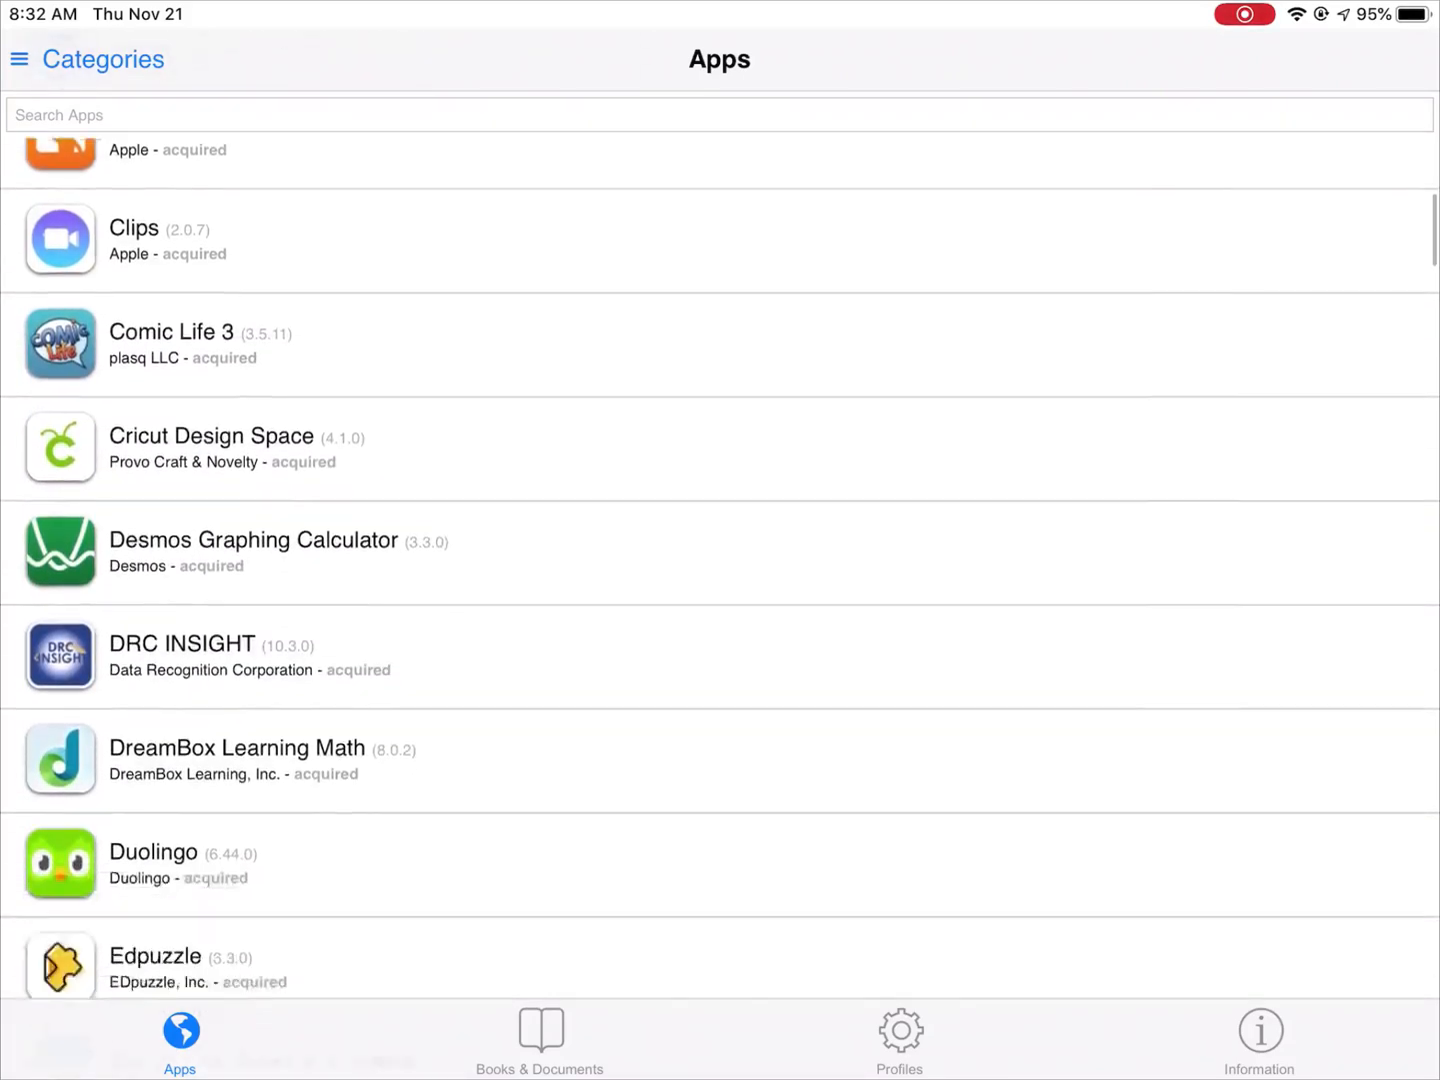
scroll("down", 3)
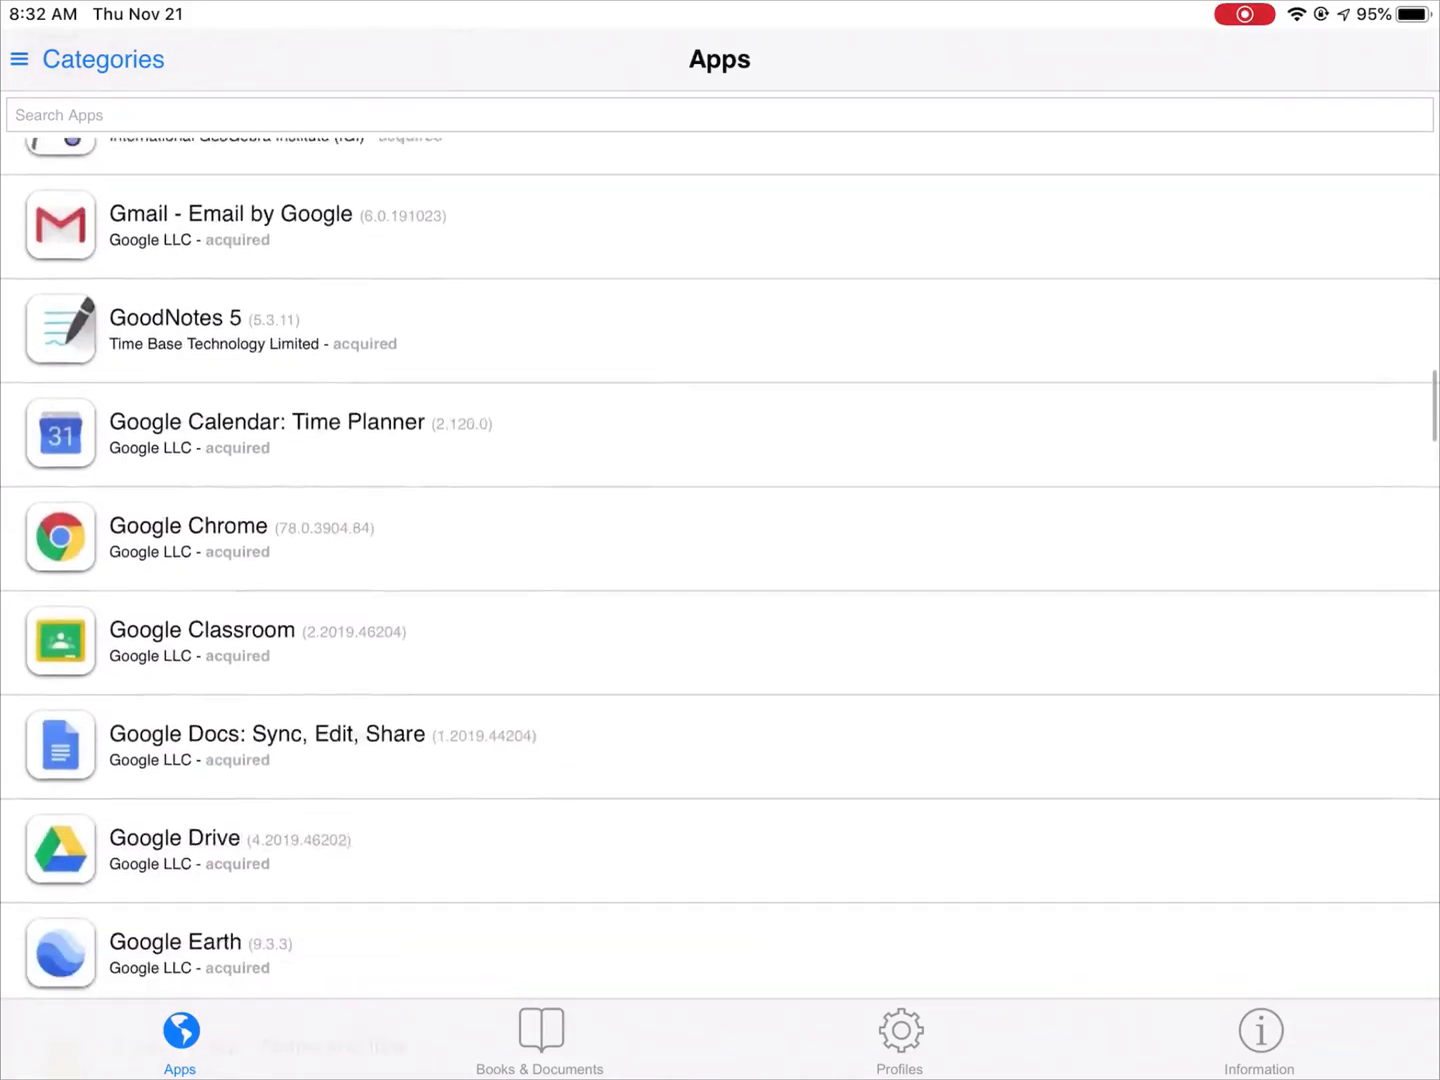
scroll("down", 3)
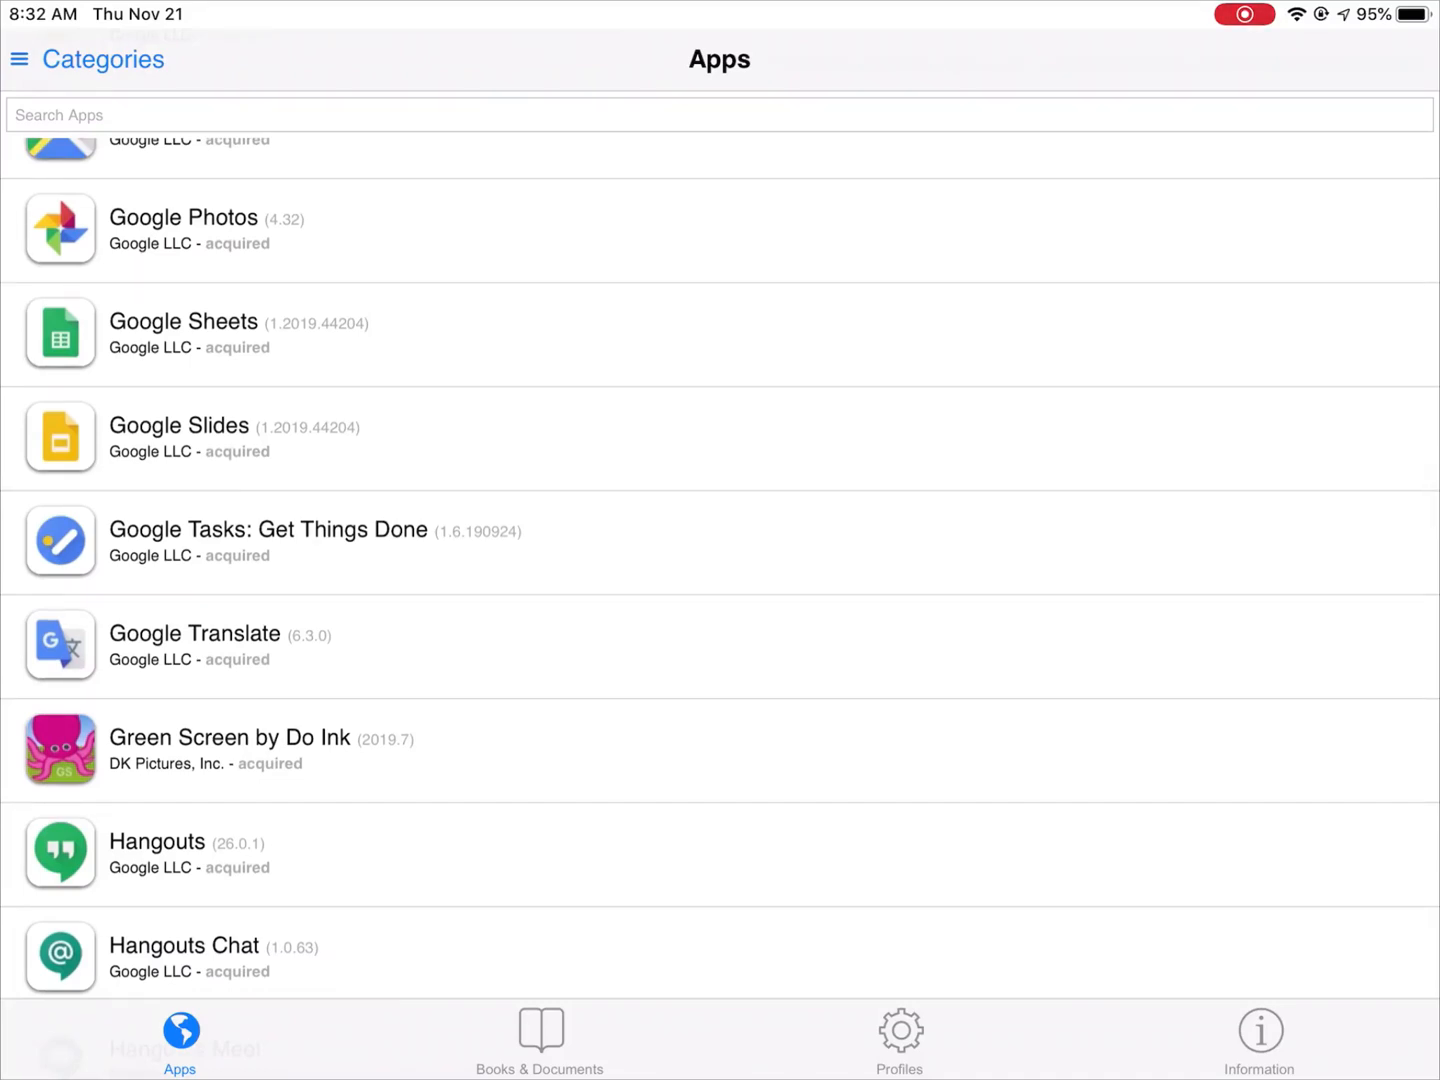
left_click(183, 321)
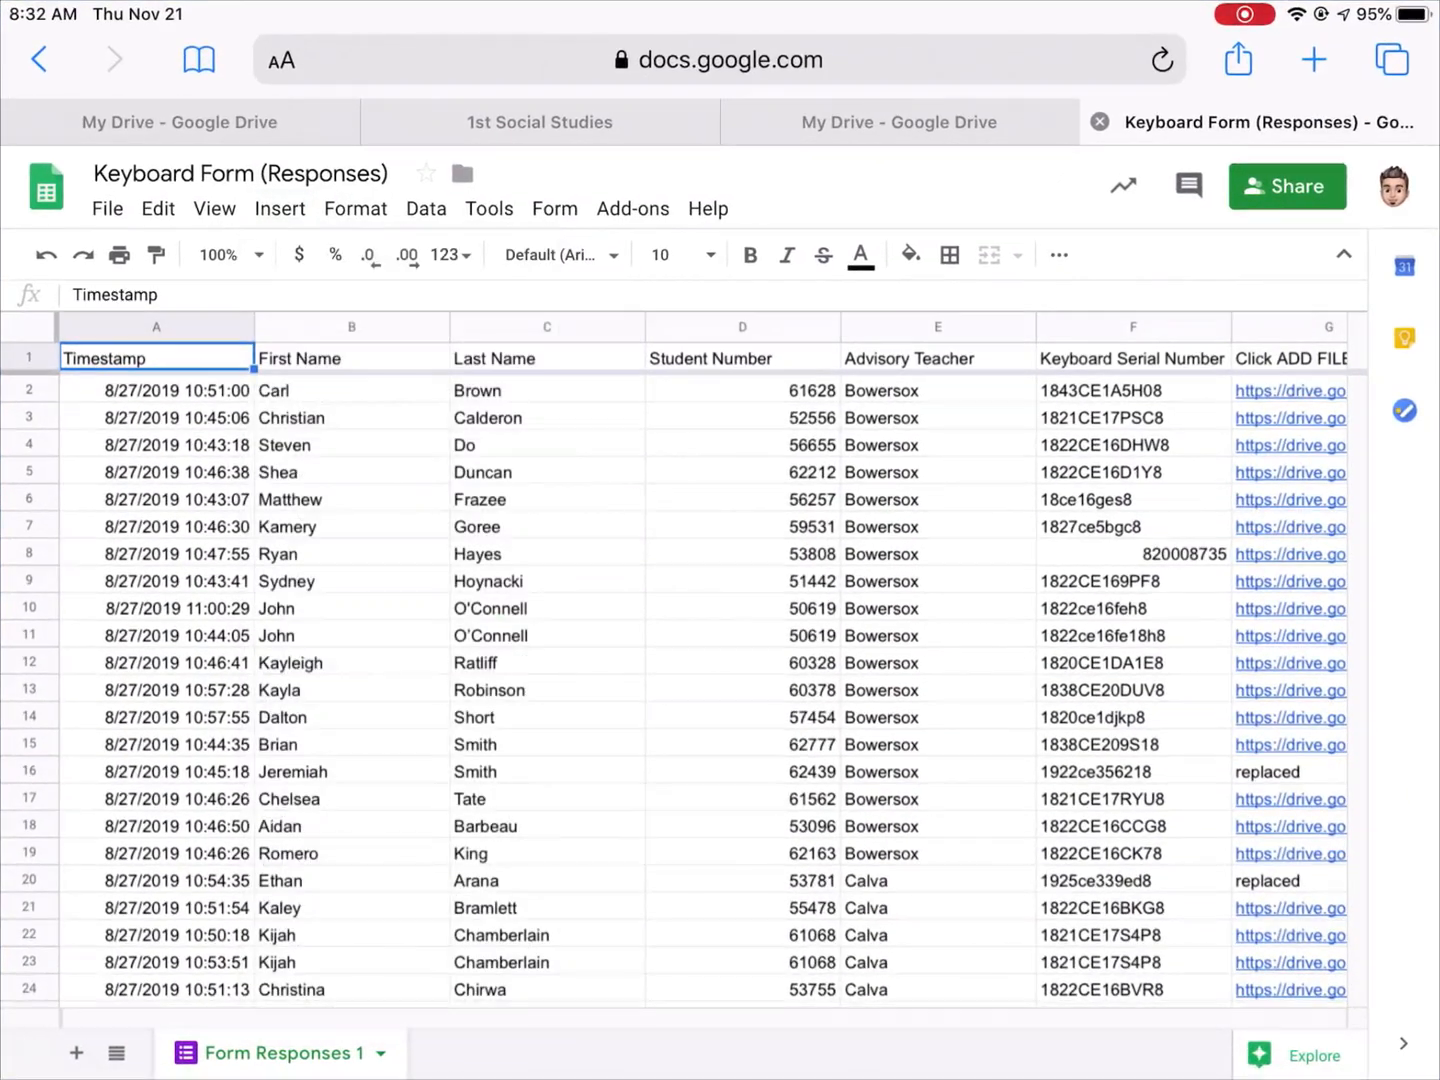
From My Drive, create a new blank Google Docs document.
left_click(897, 122)
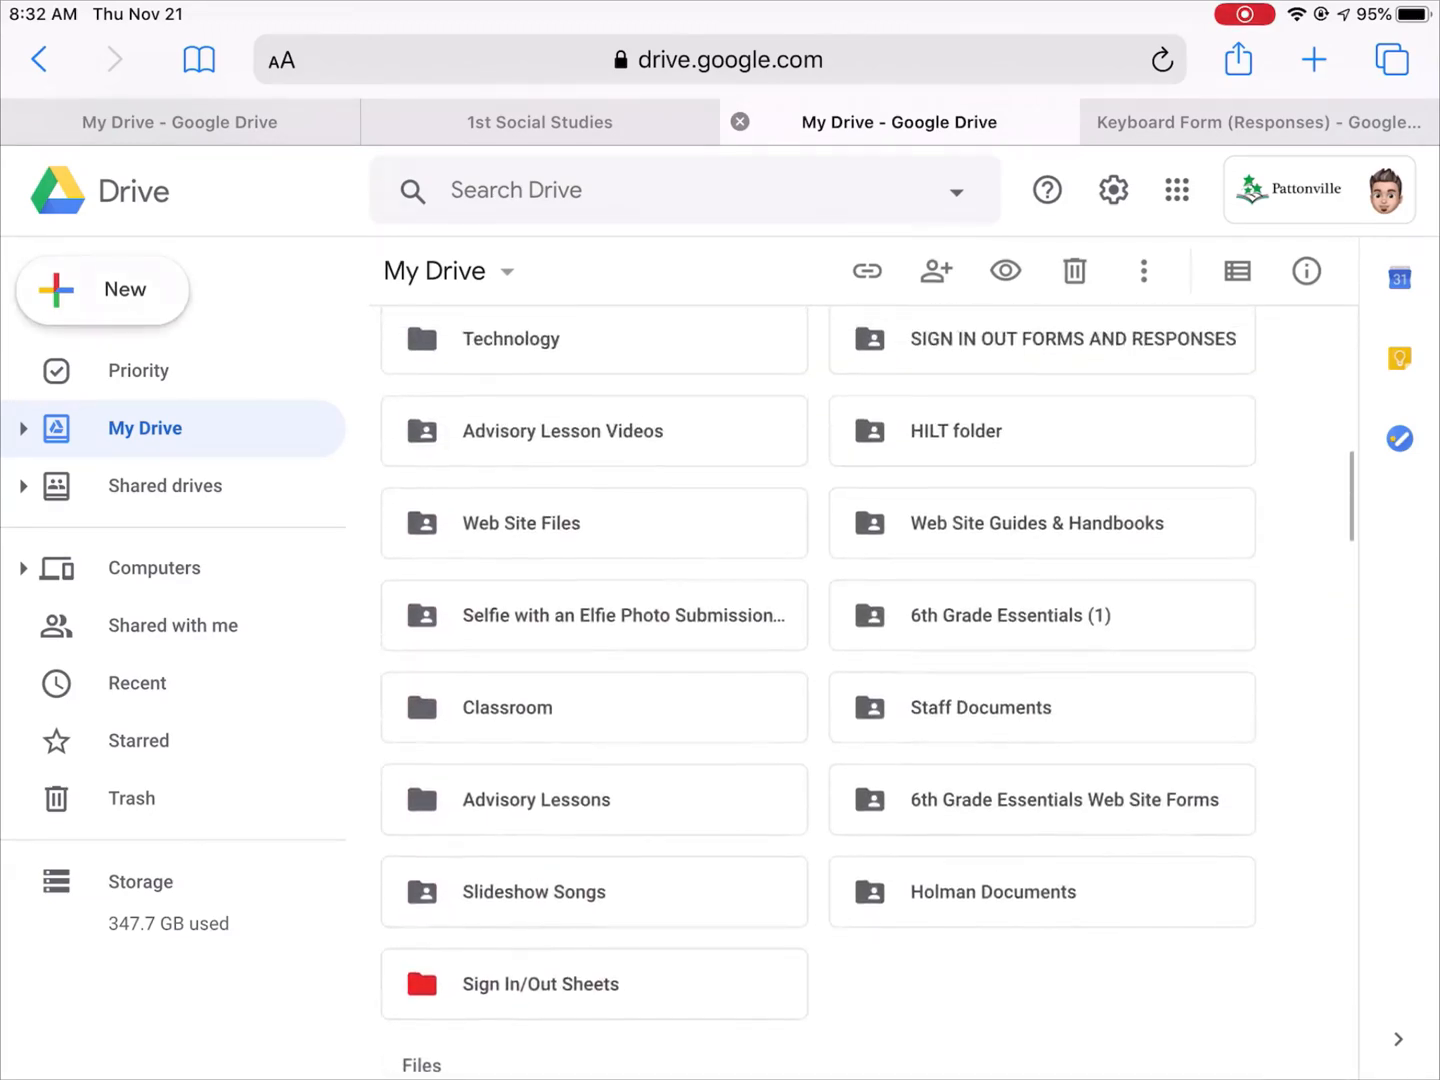
left_click(102, 289)
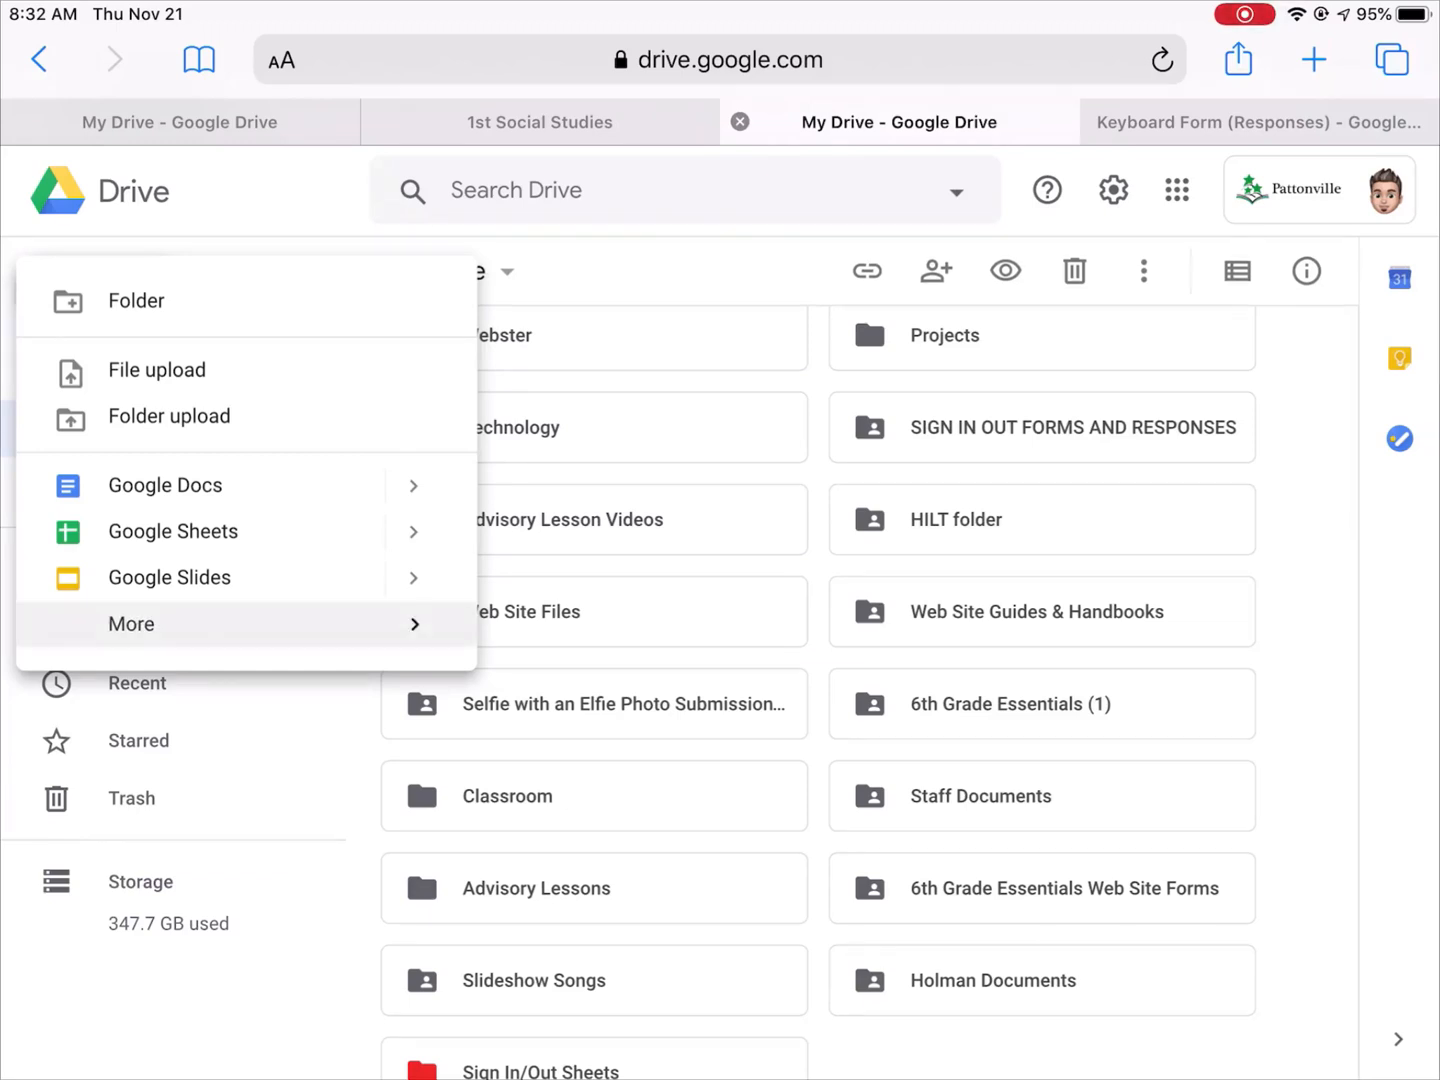
left_click(131, 623)
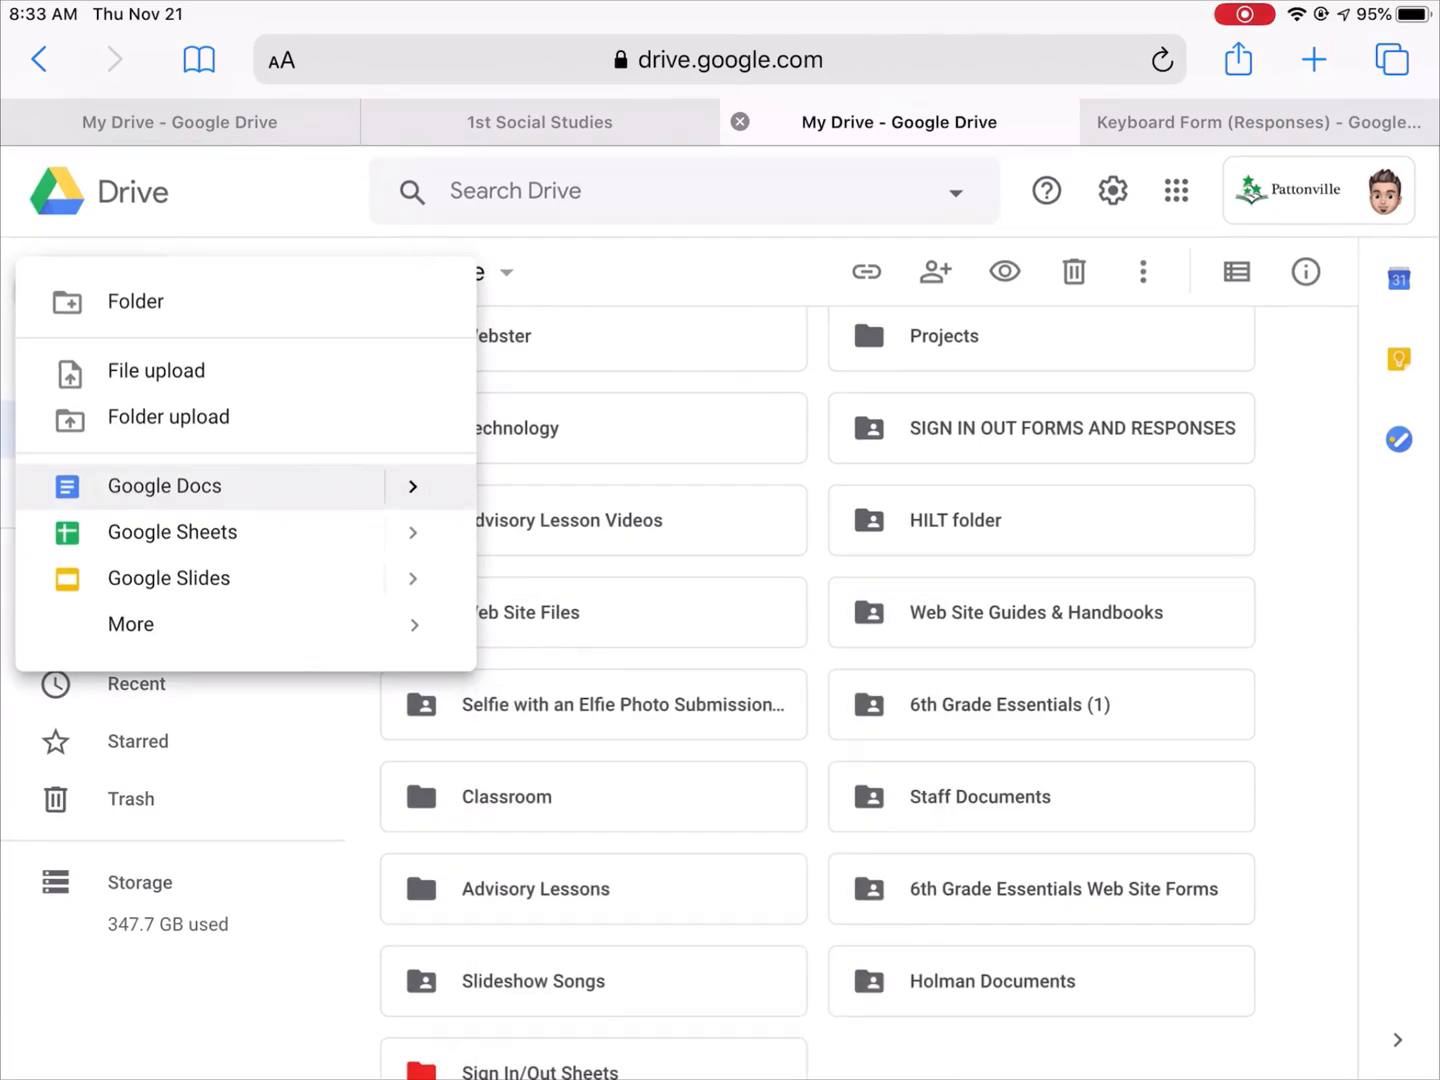
left_click(164, 486)
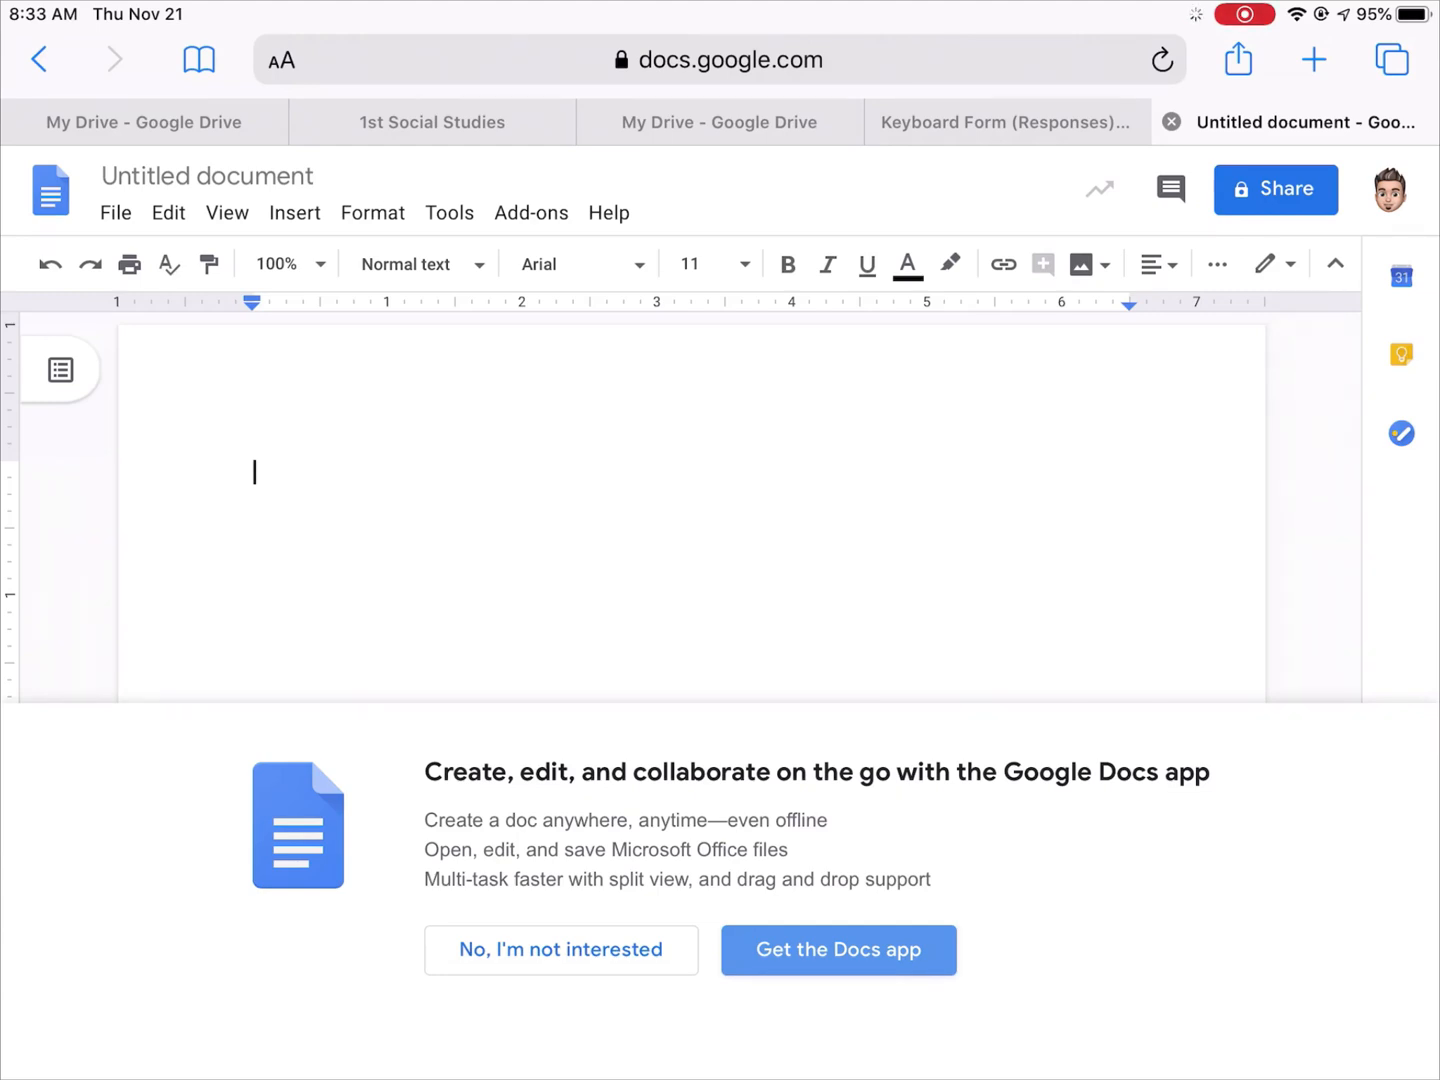
Decline the Docs app offer, type lines 'bmjjlm' and 'hjghmm', and open version history.
left_click(561, 950)
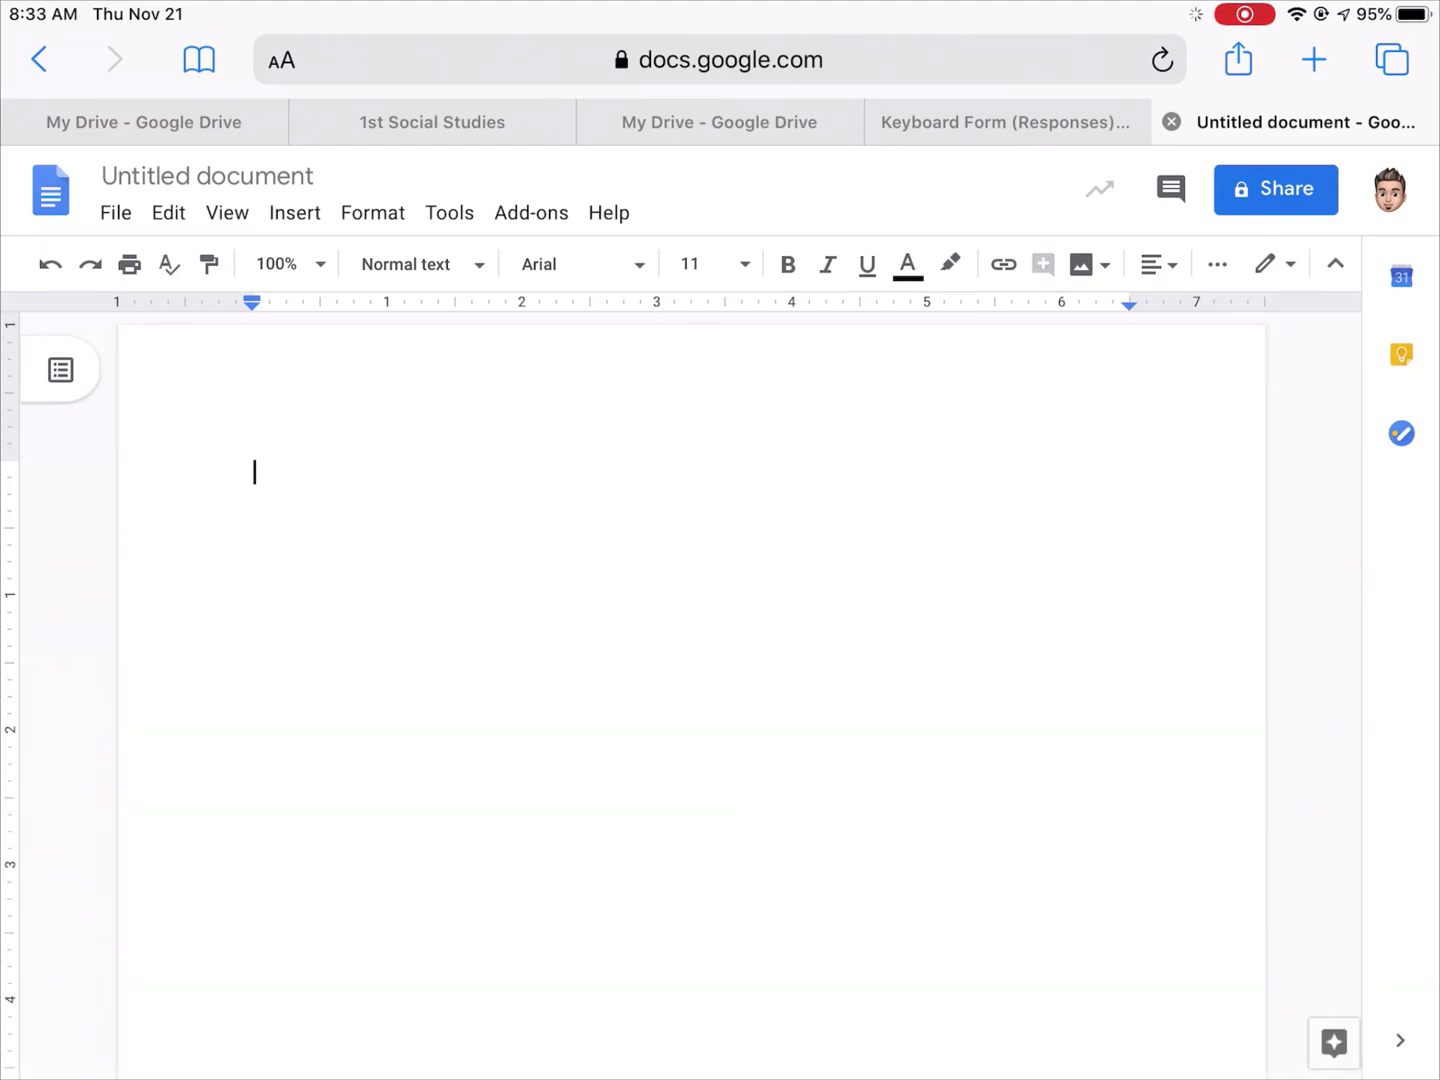
left_click(254, 472)
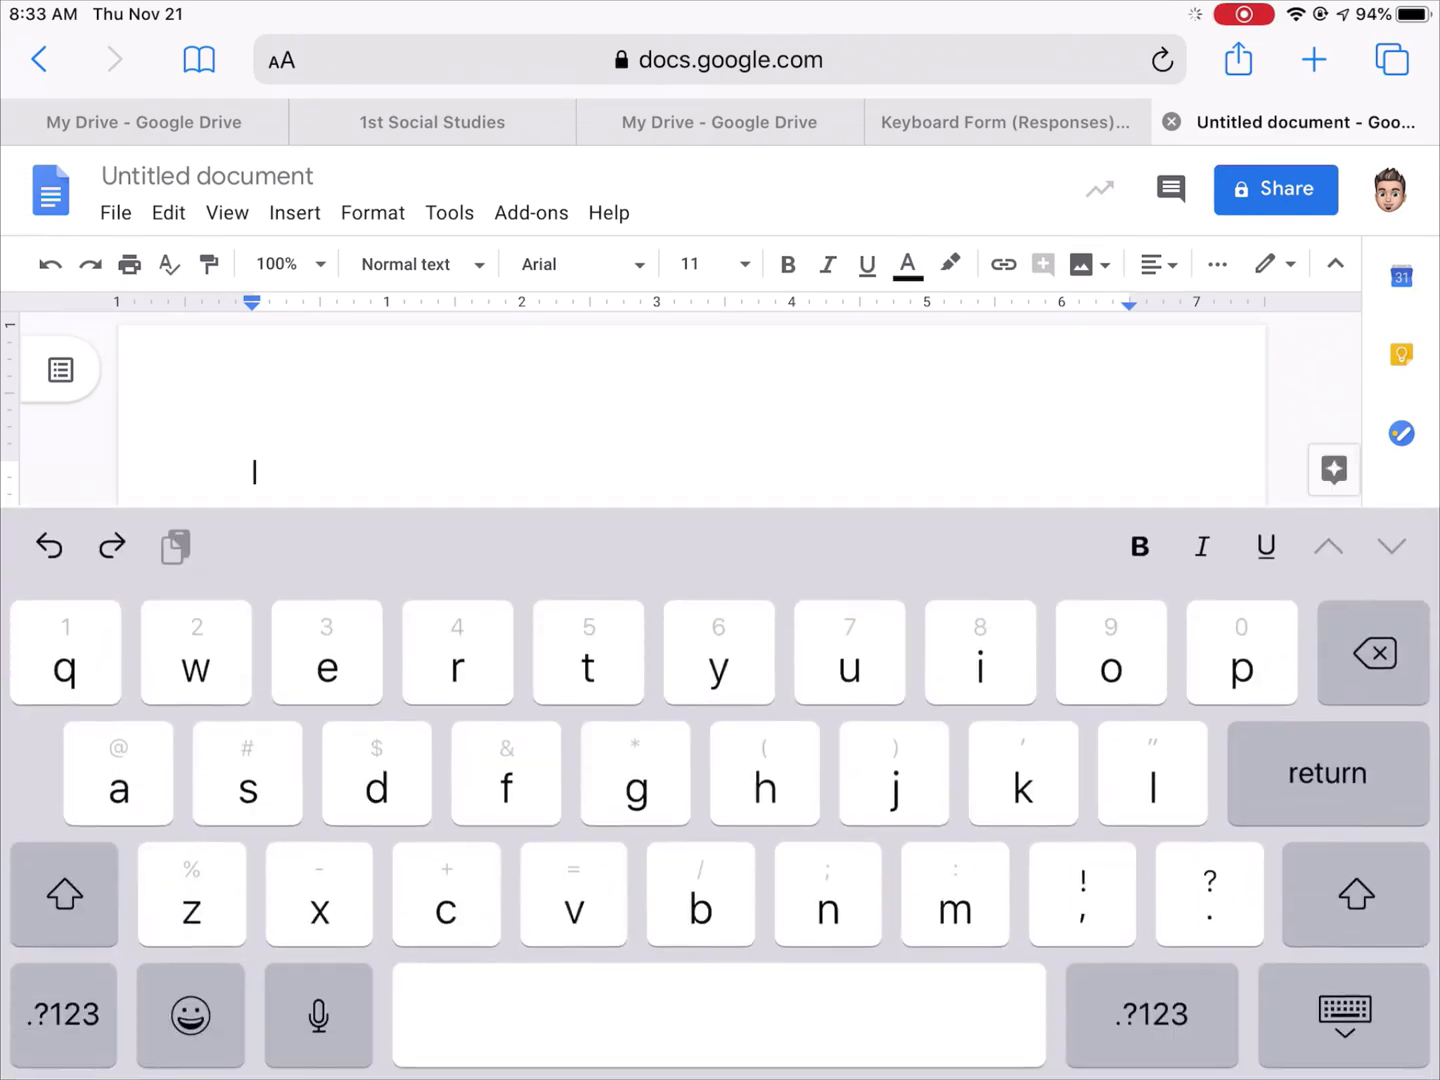
type("bmjjl")
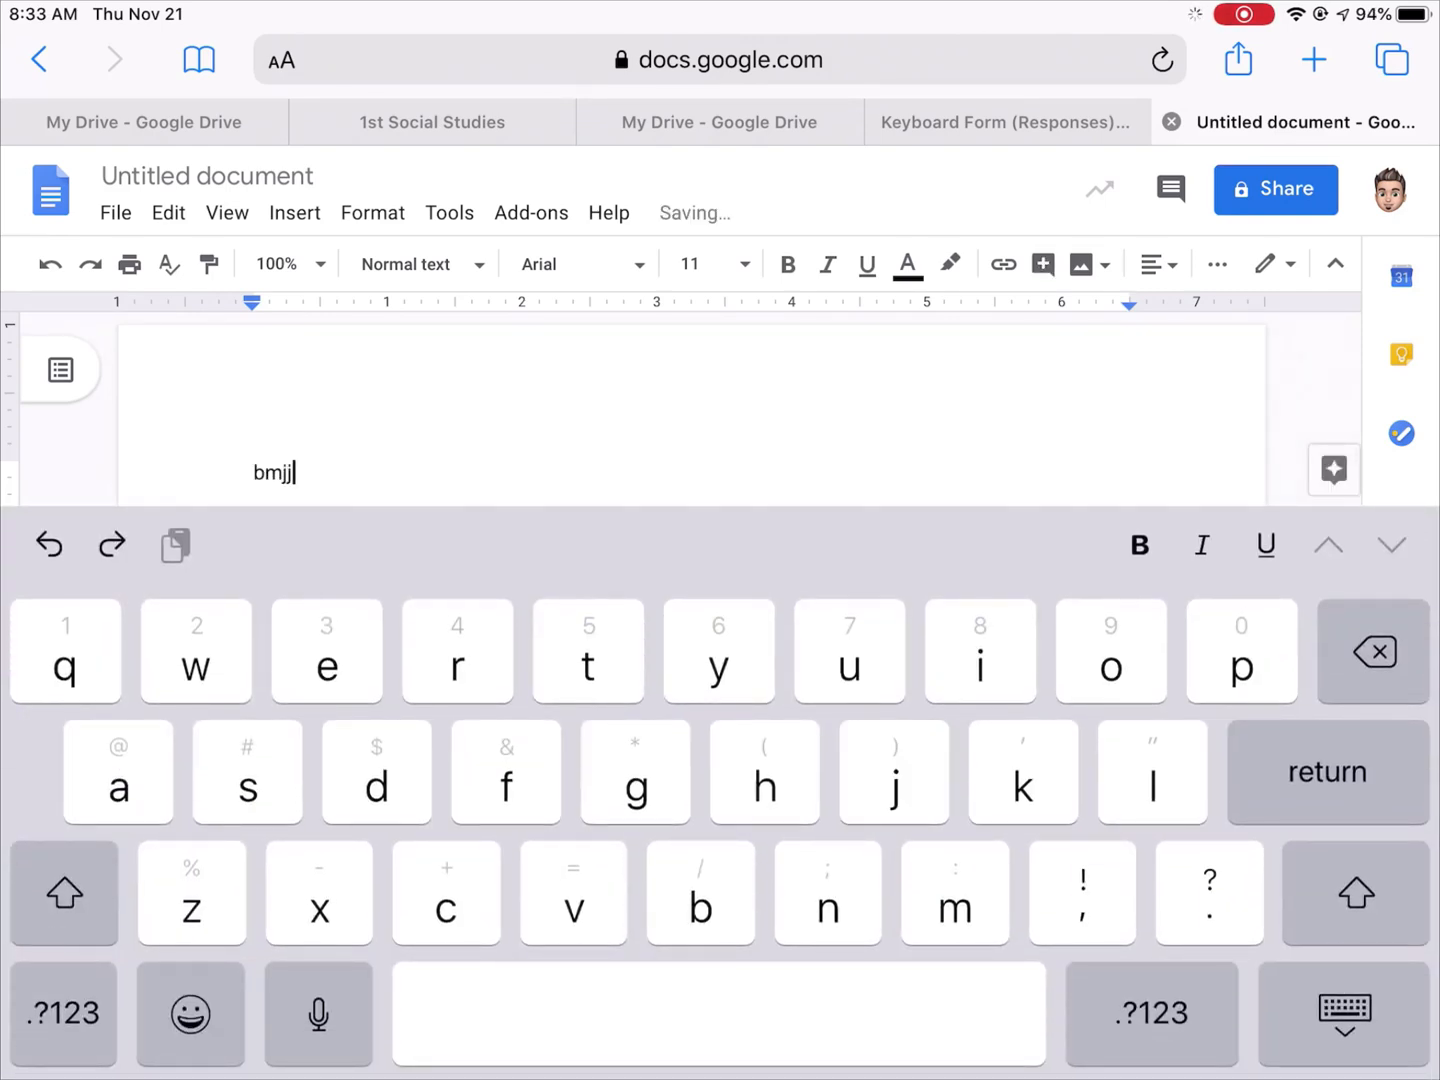
type("m")
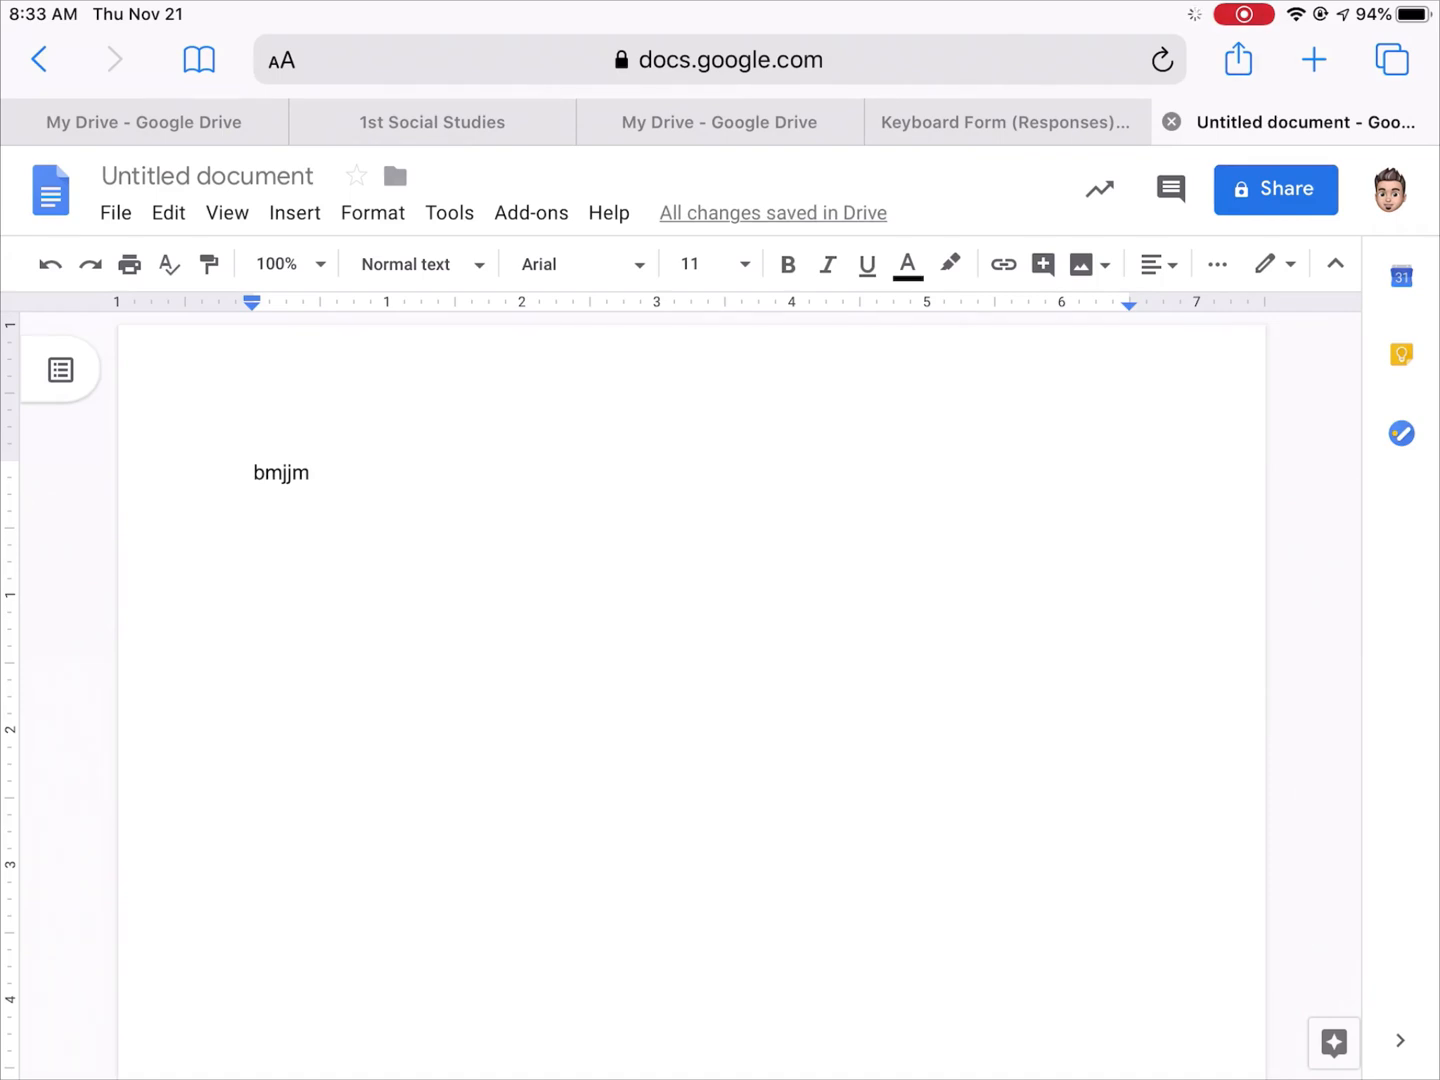
left_click(282, 472)
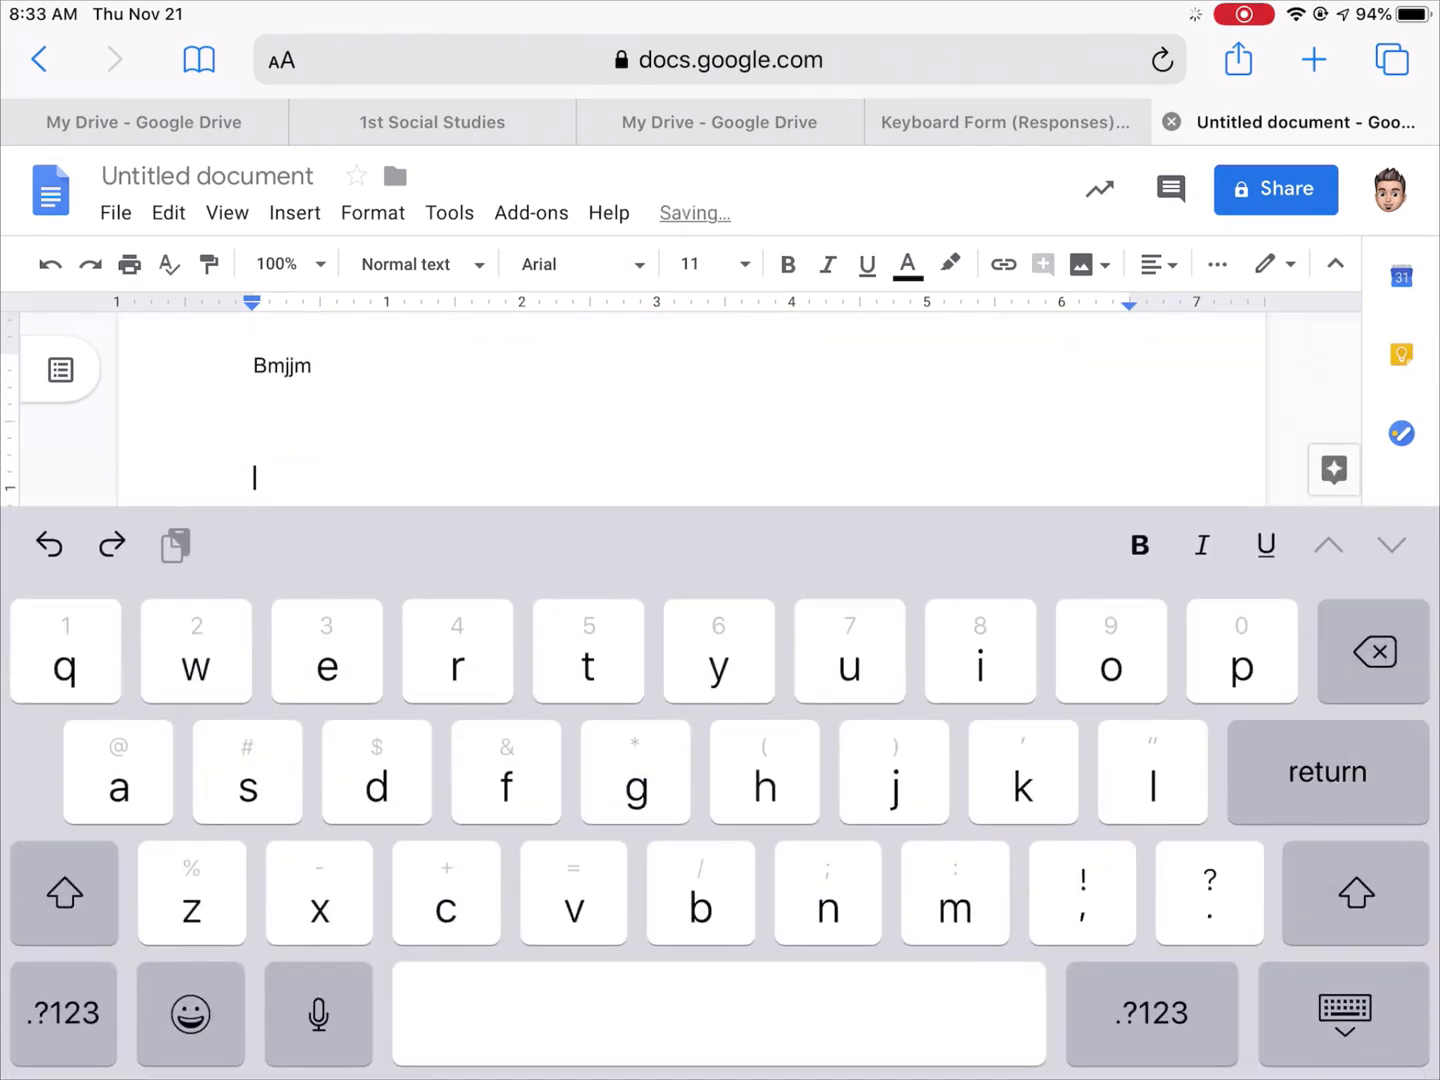
type("hjghmm")
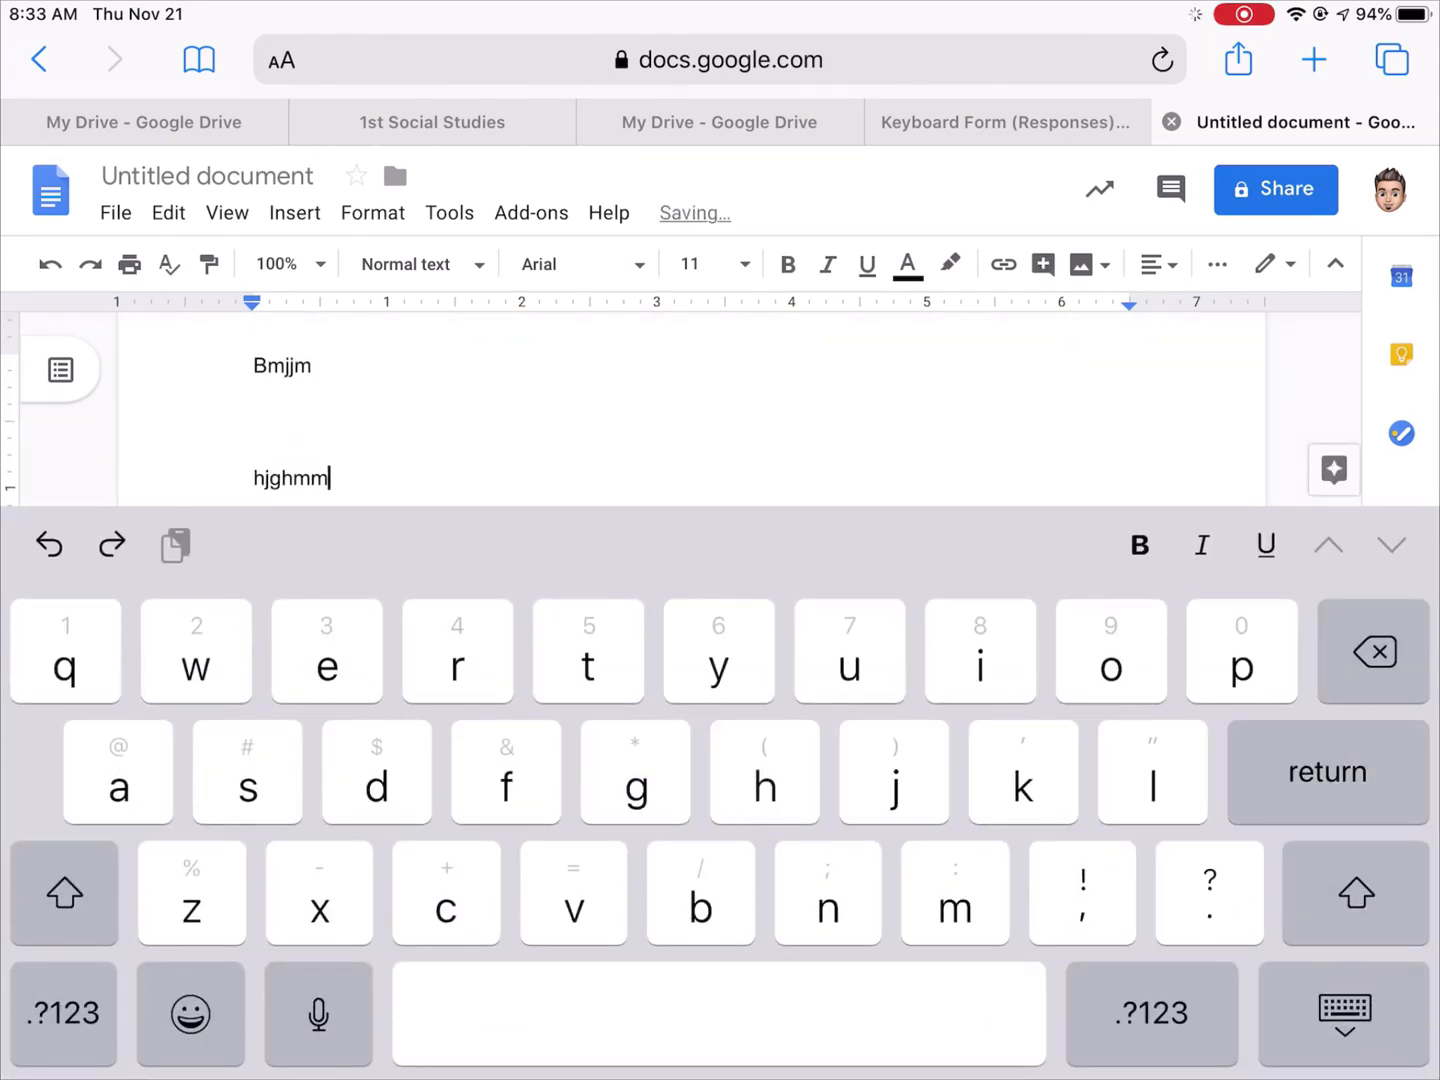
left_click(1342, 1013)
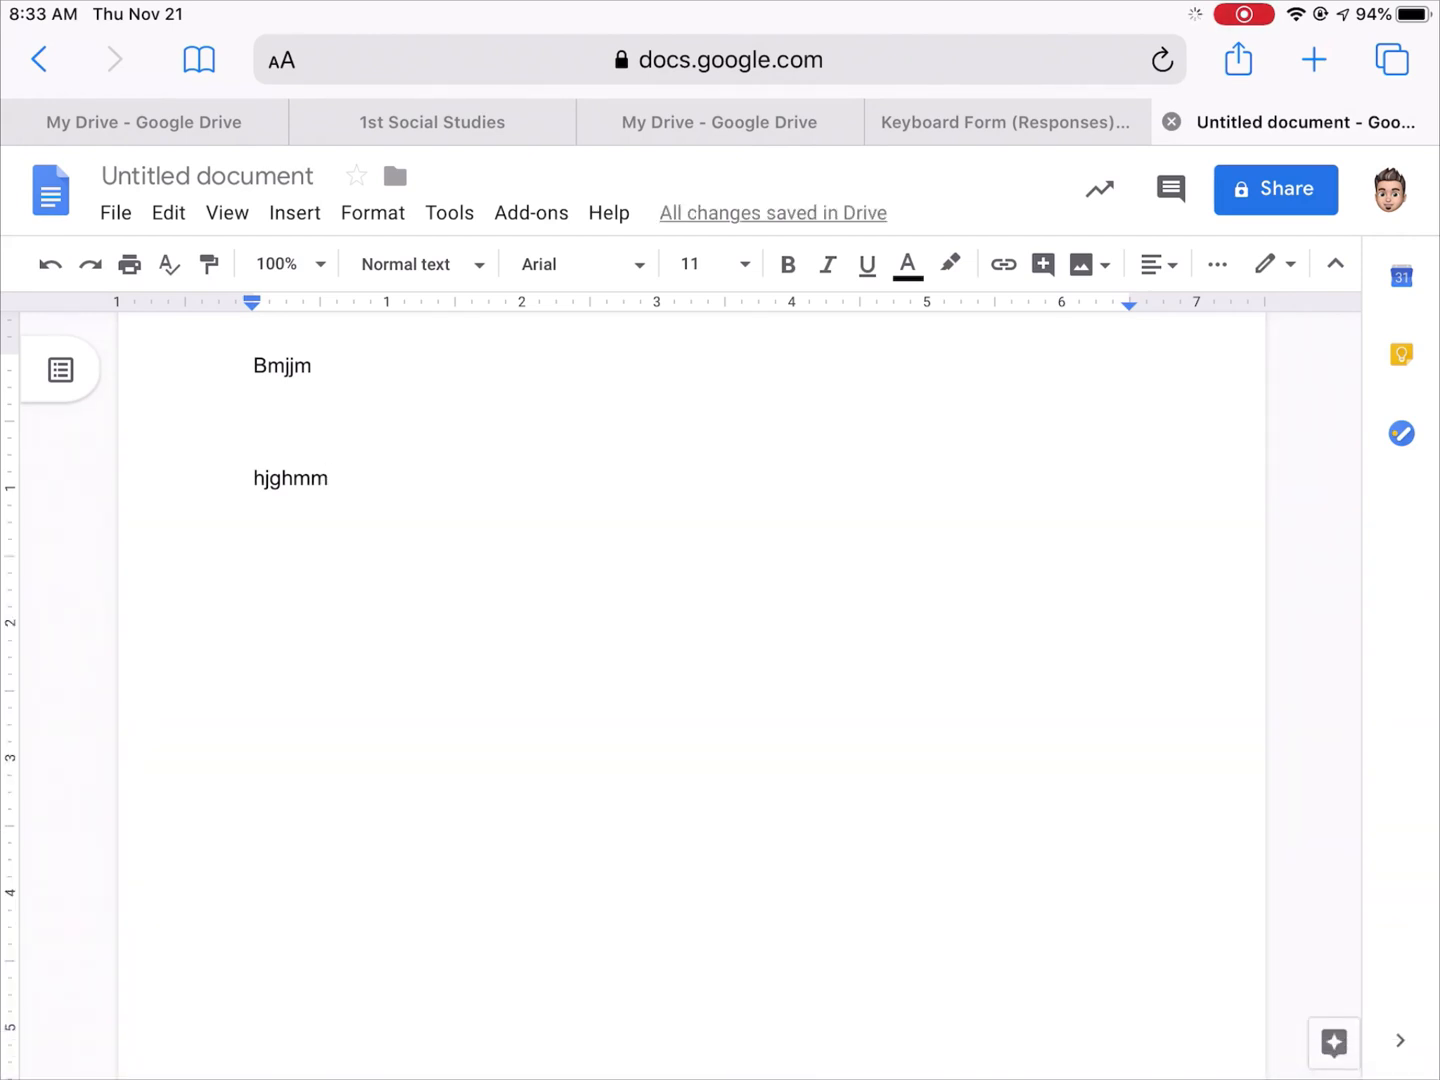
left_click(325, 478)
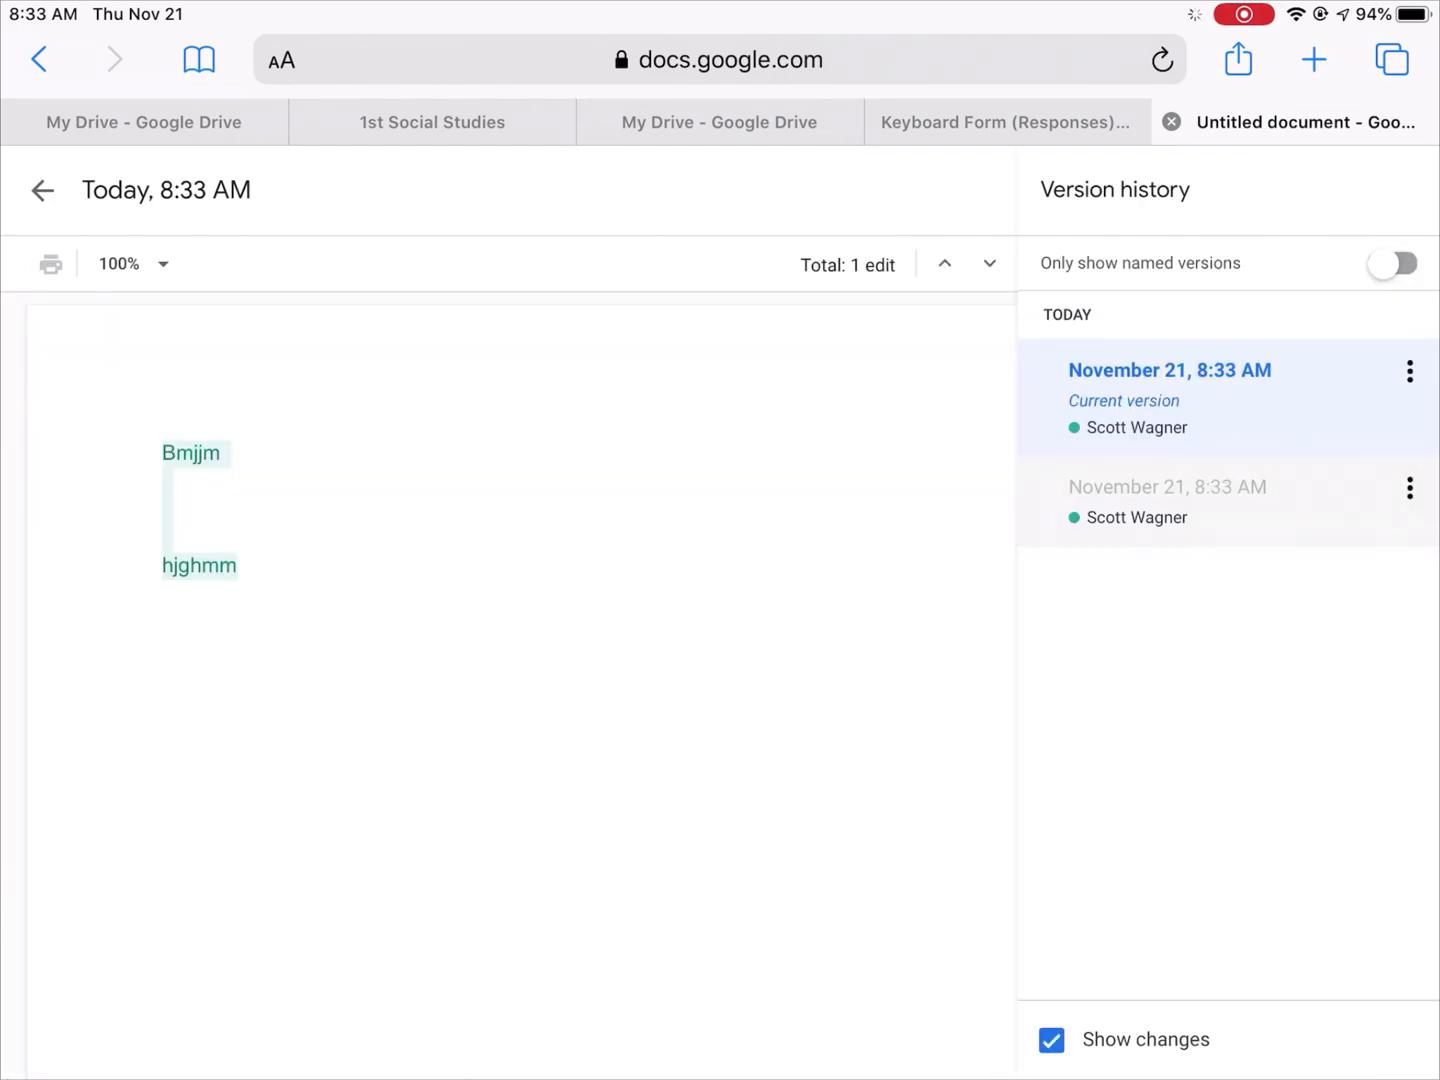
Preview the earlier blank version in version history and restore it.
left_click(1167, 487)
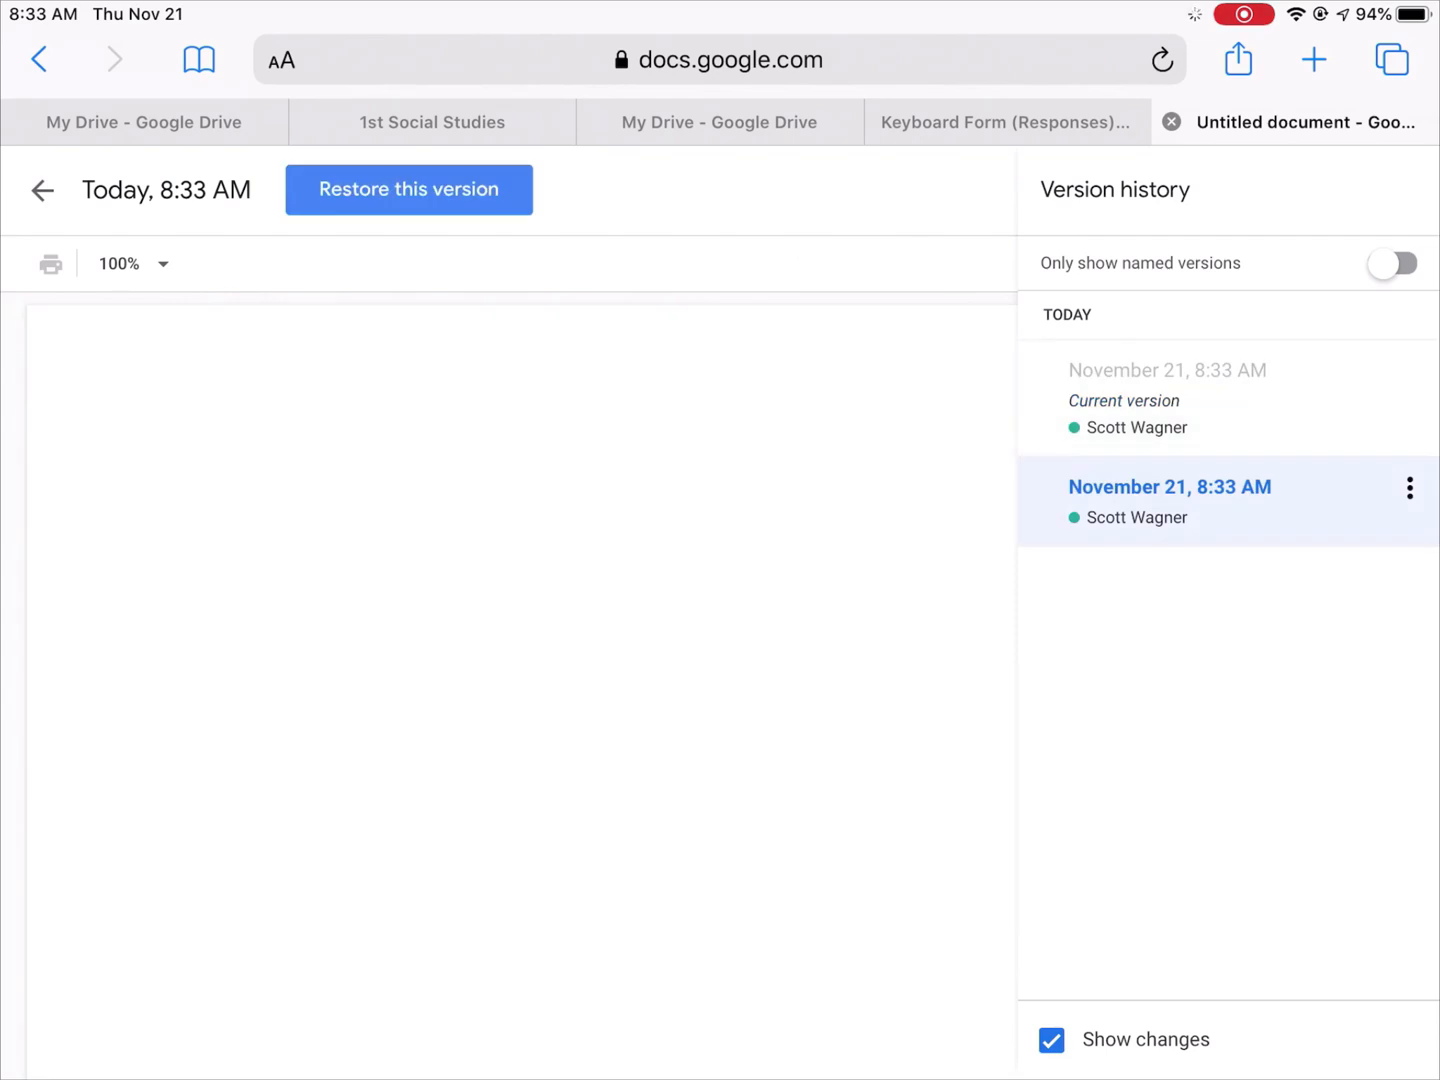
left_click(1409, 488)
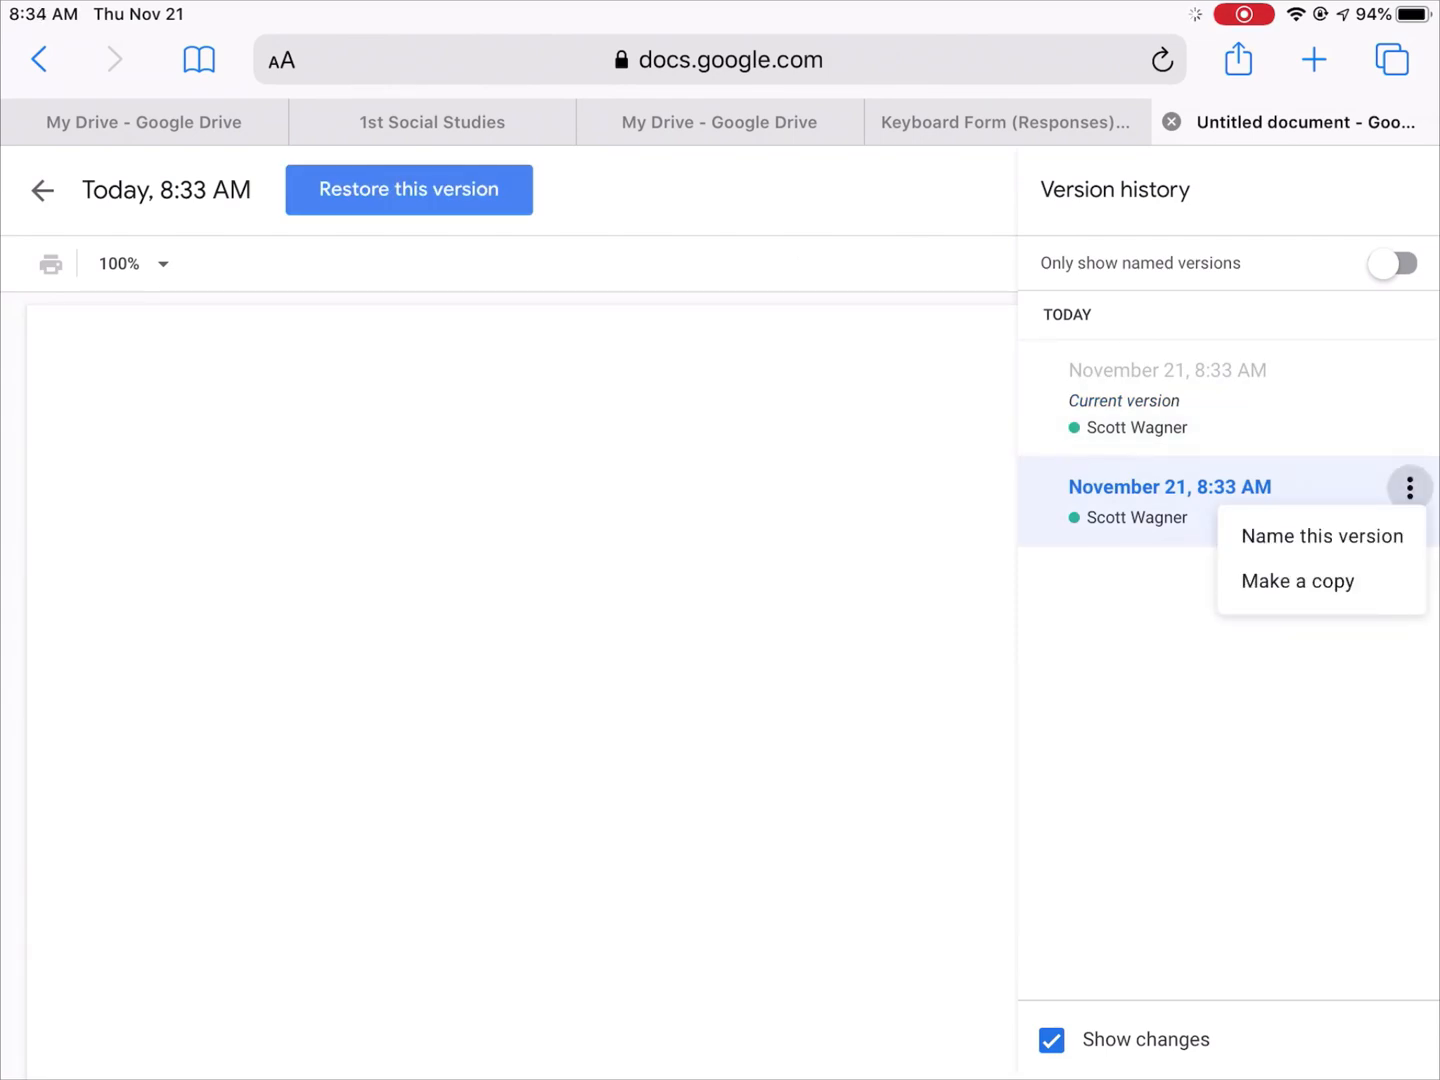
left_click(1322, 536)
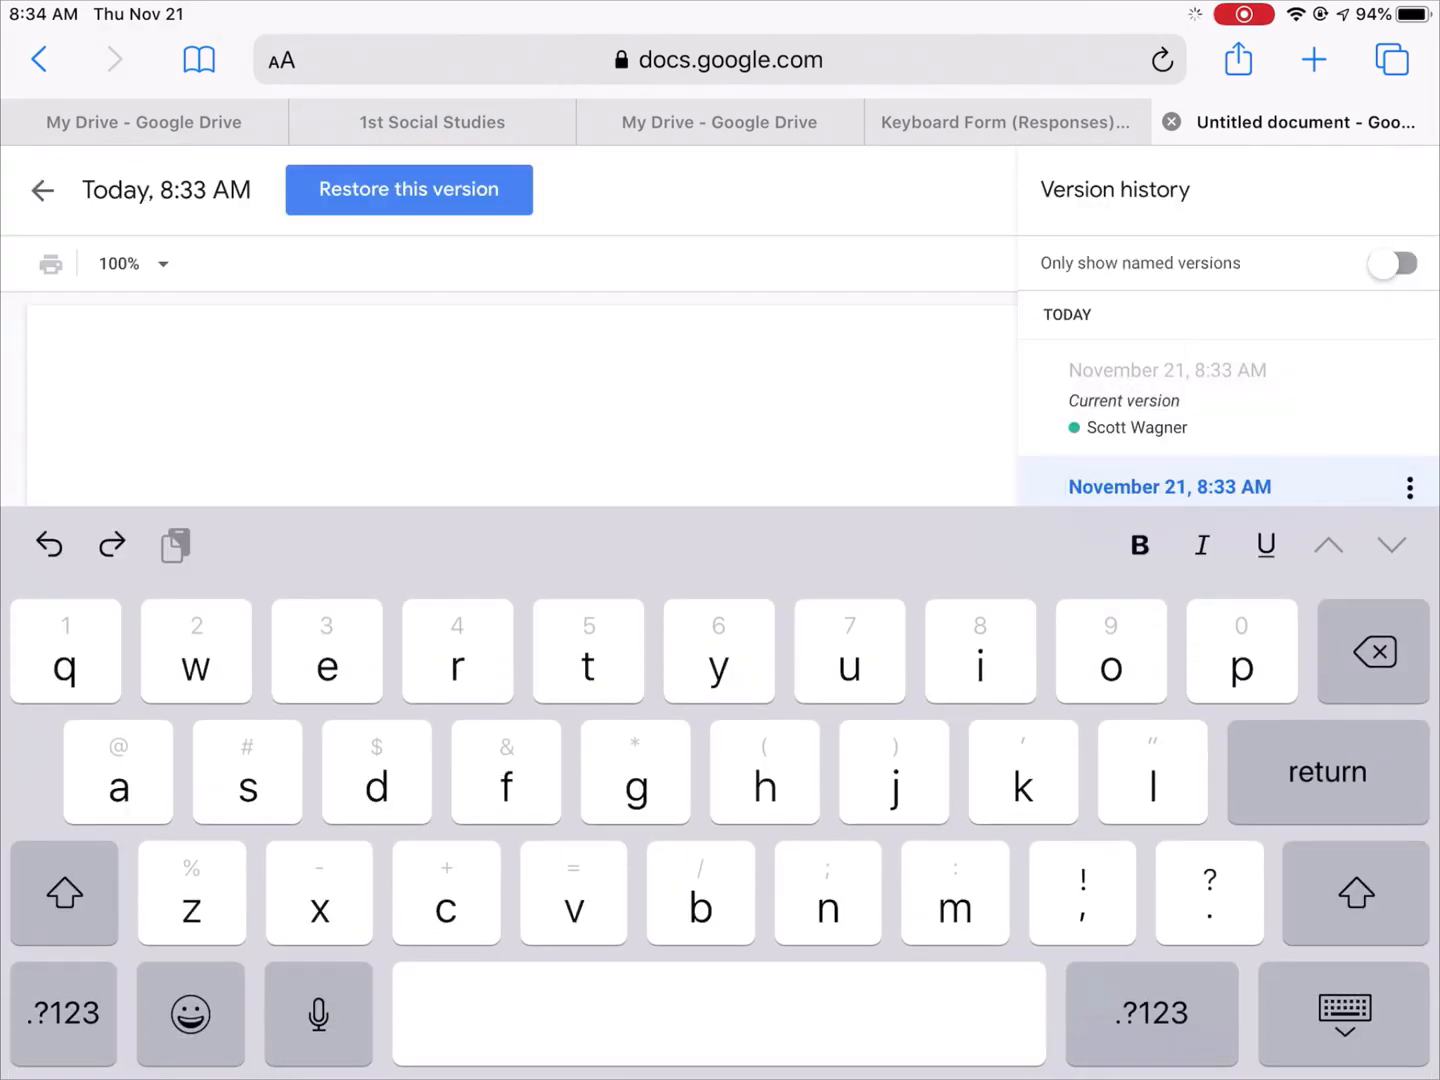
left_click(408, 189)
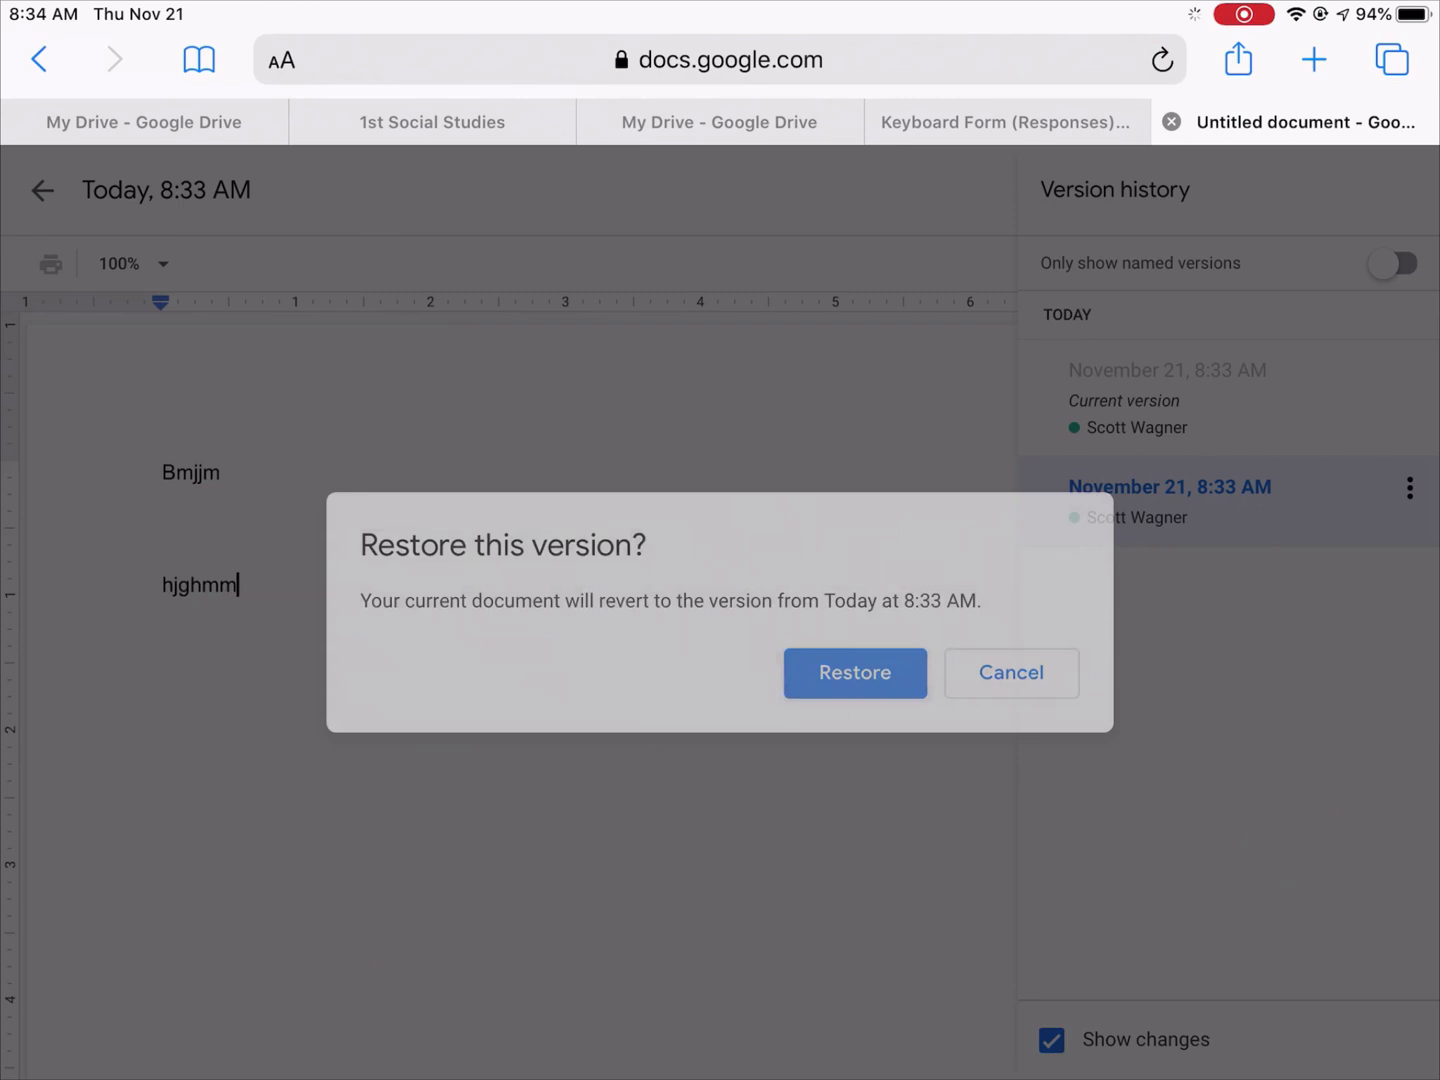
left_click(854, 672)
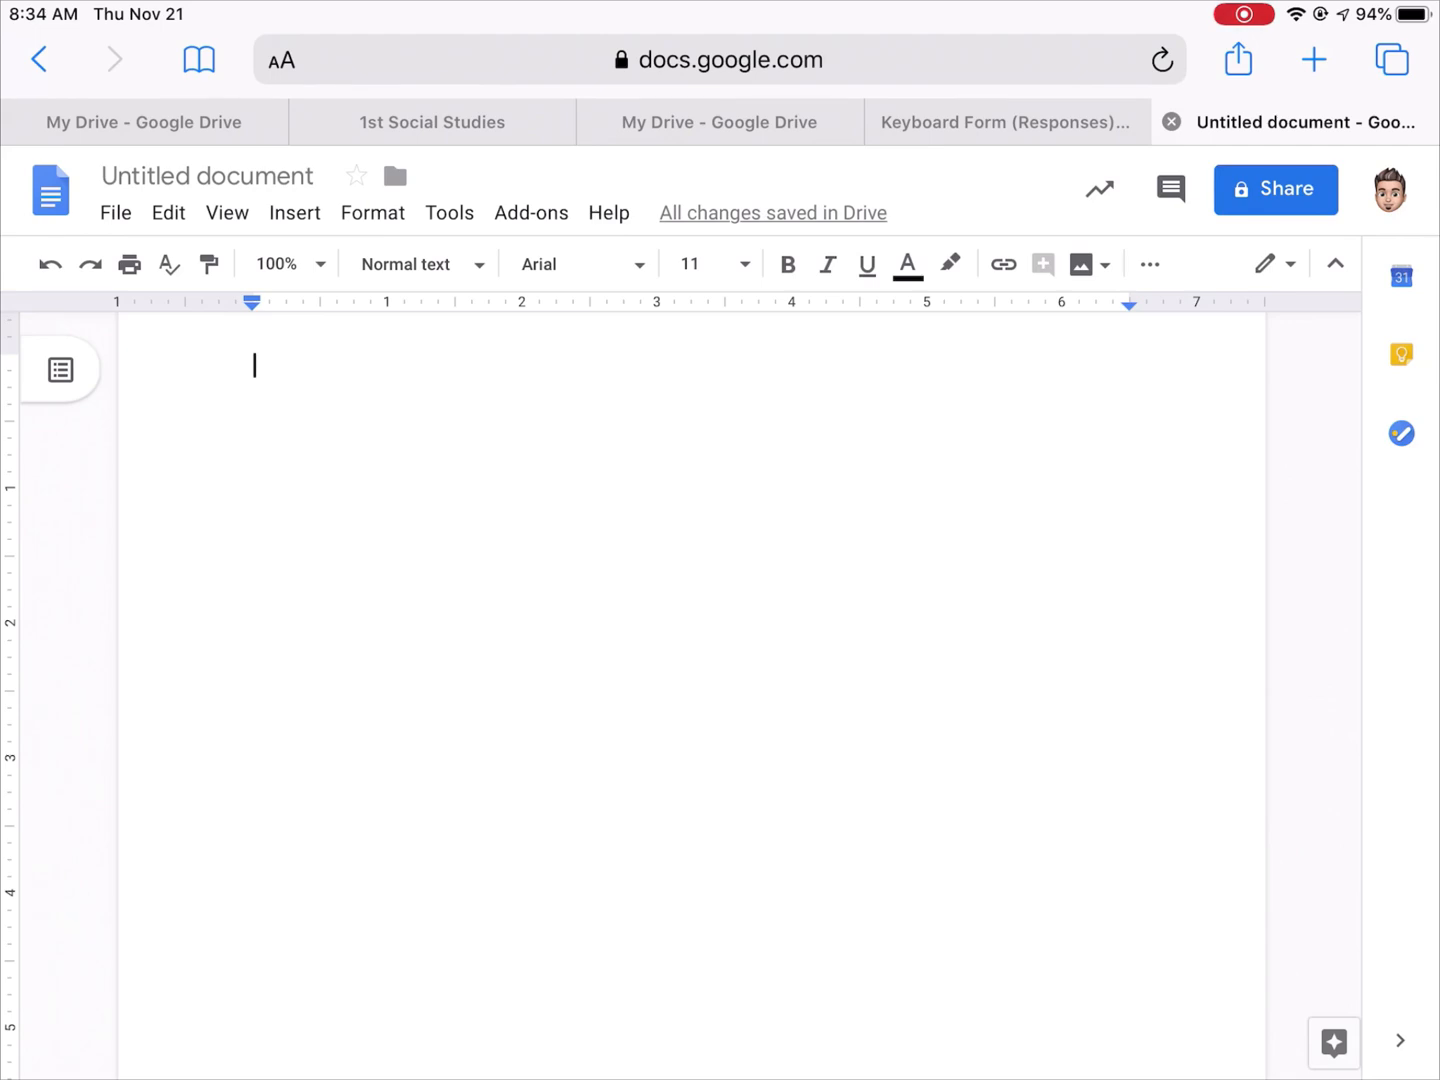
Leave Google Docs and go back to the iPad Home Screen.
left_click(432, 122)
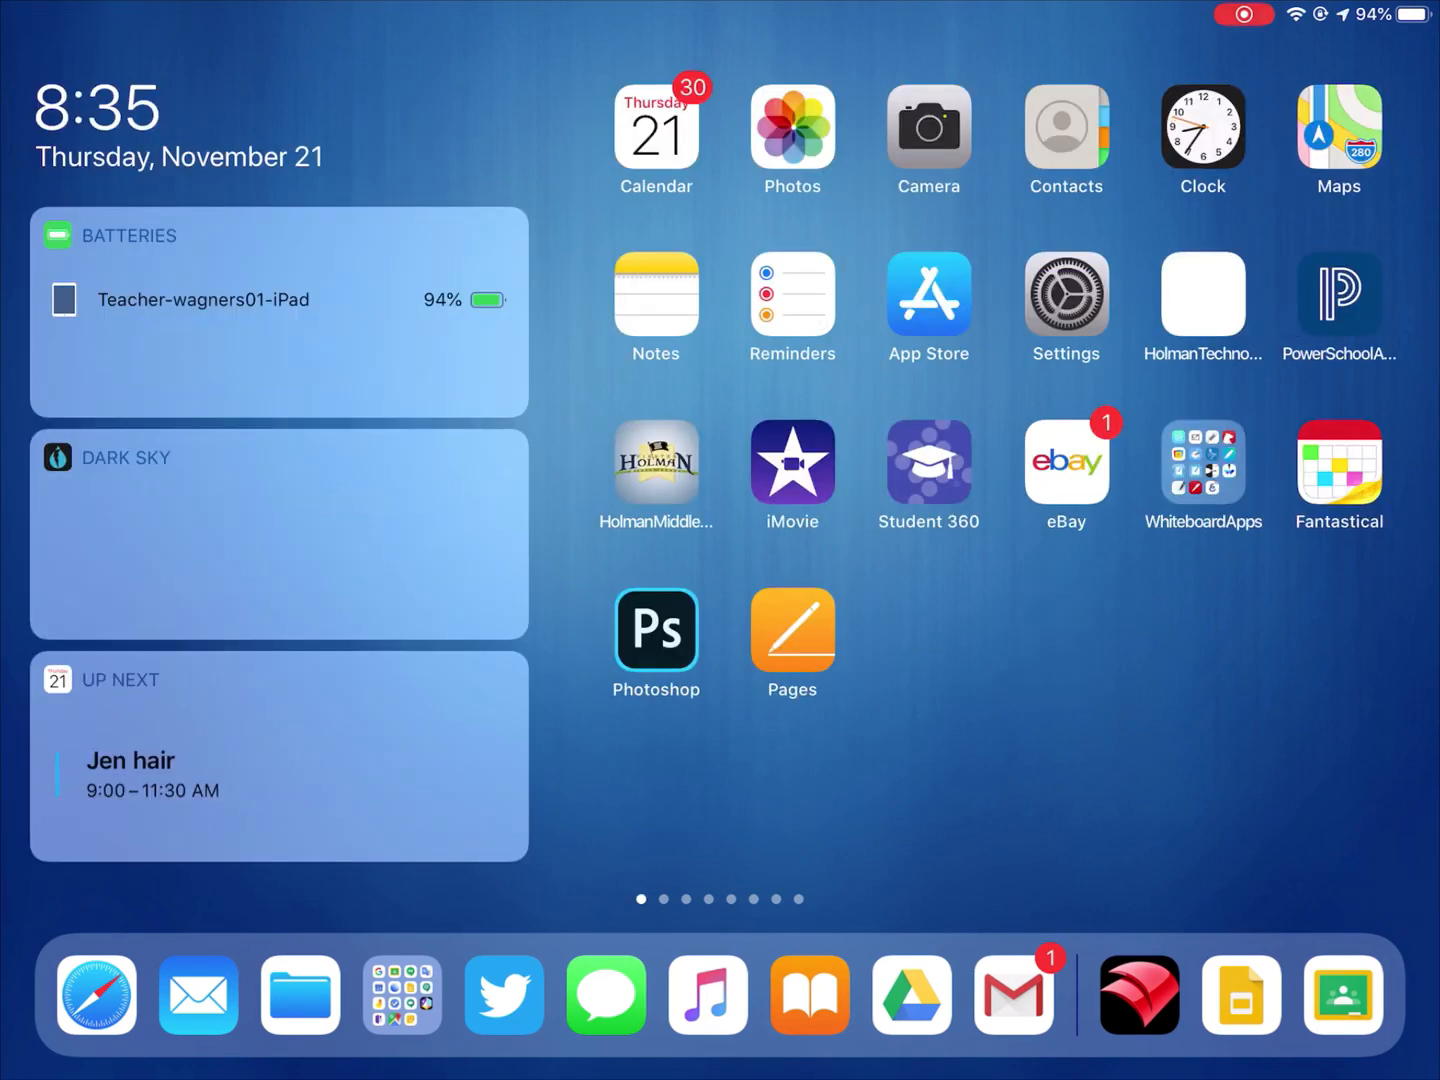
Open Settings > General > Software Update to confirm iPadOS 13.2.3 is up to date.
left_click(1065, 302)
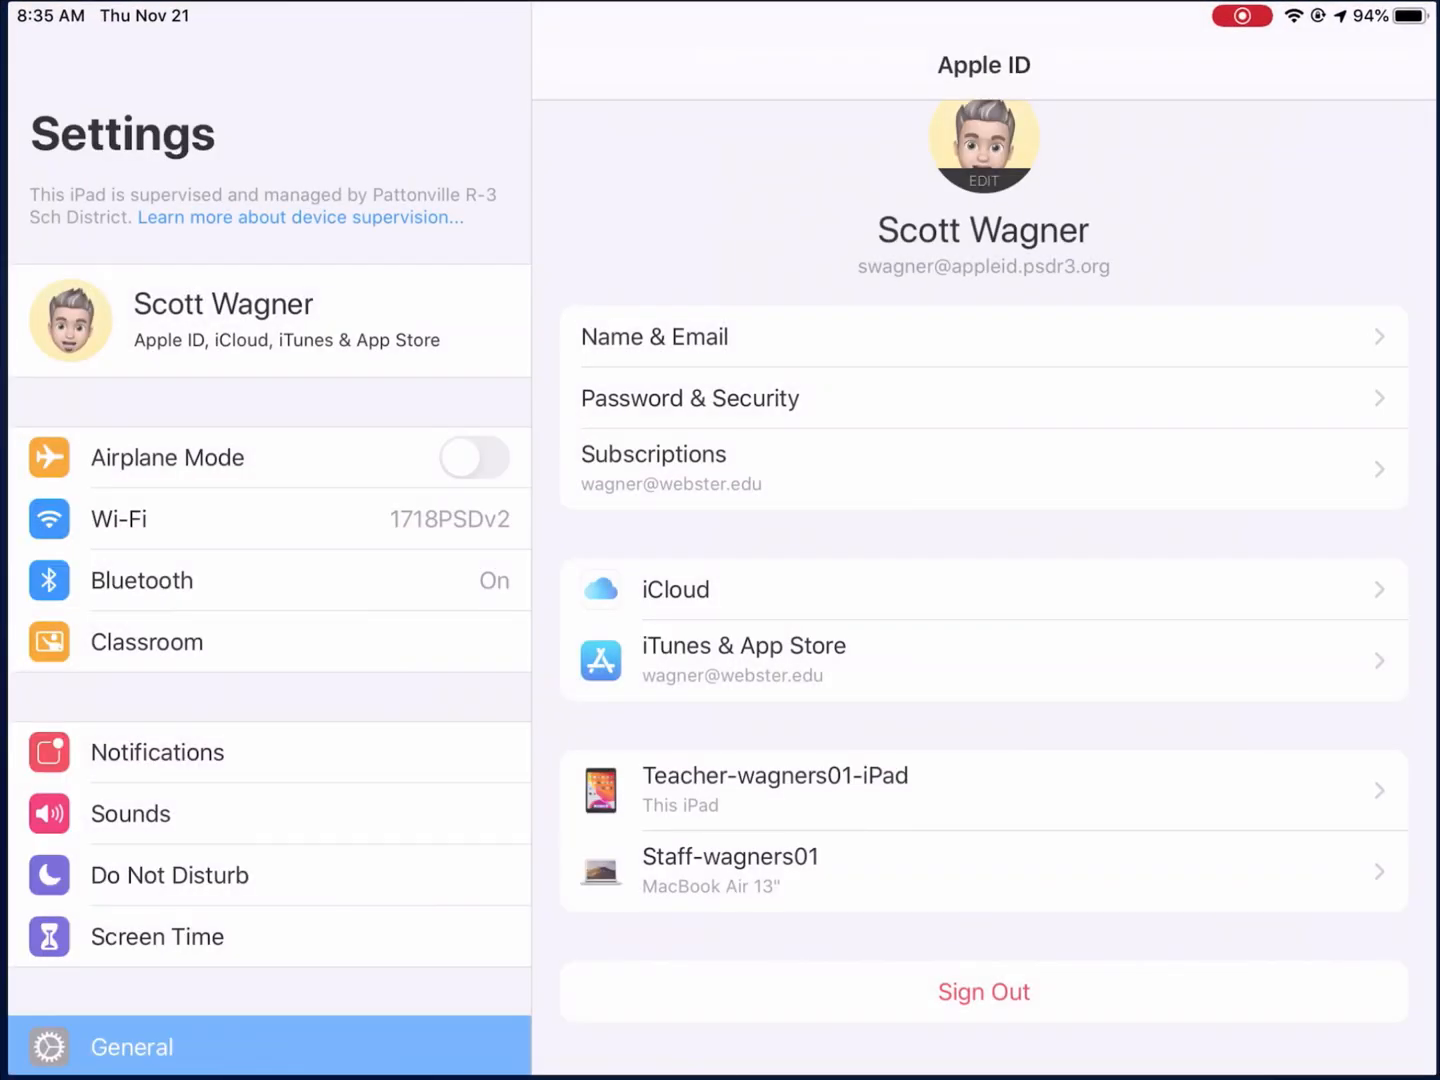
left_click(131, 1046)
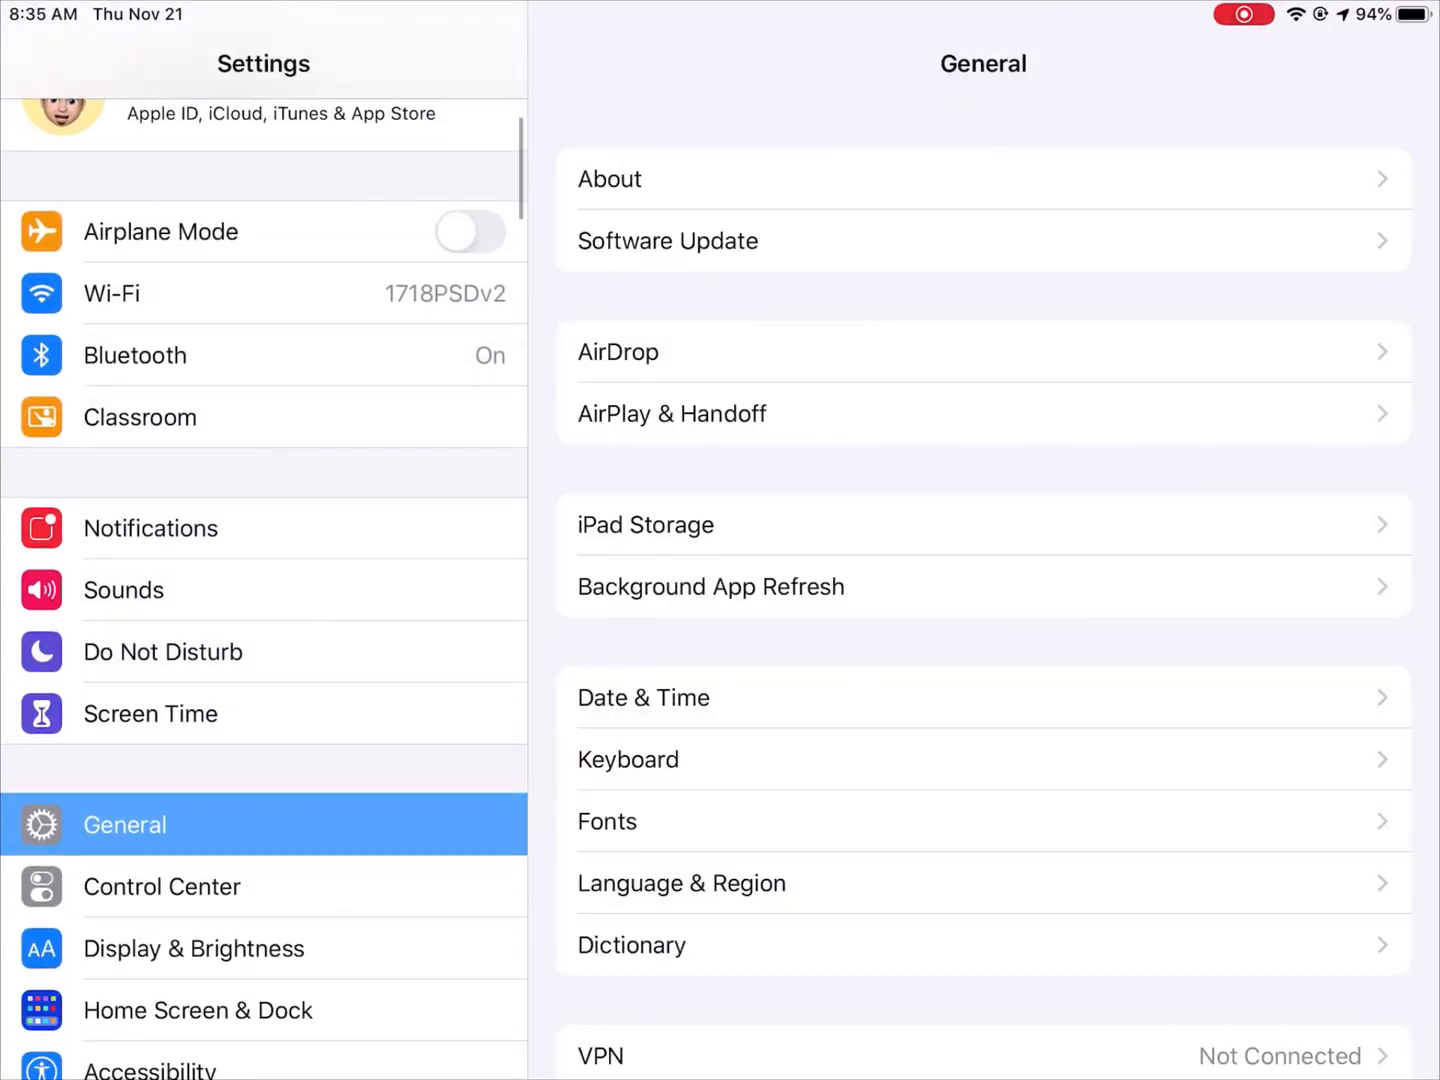
left_click(667, 240)
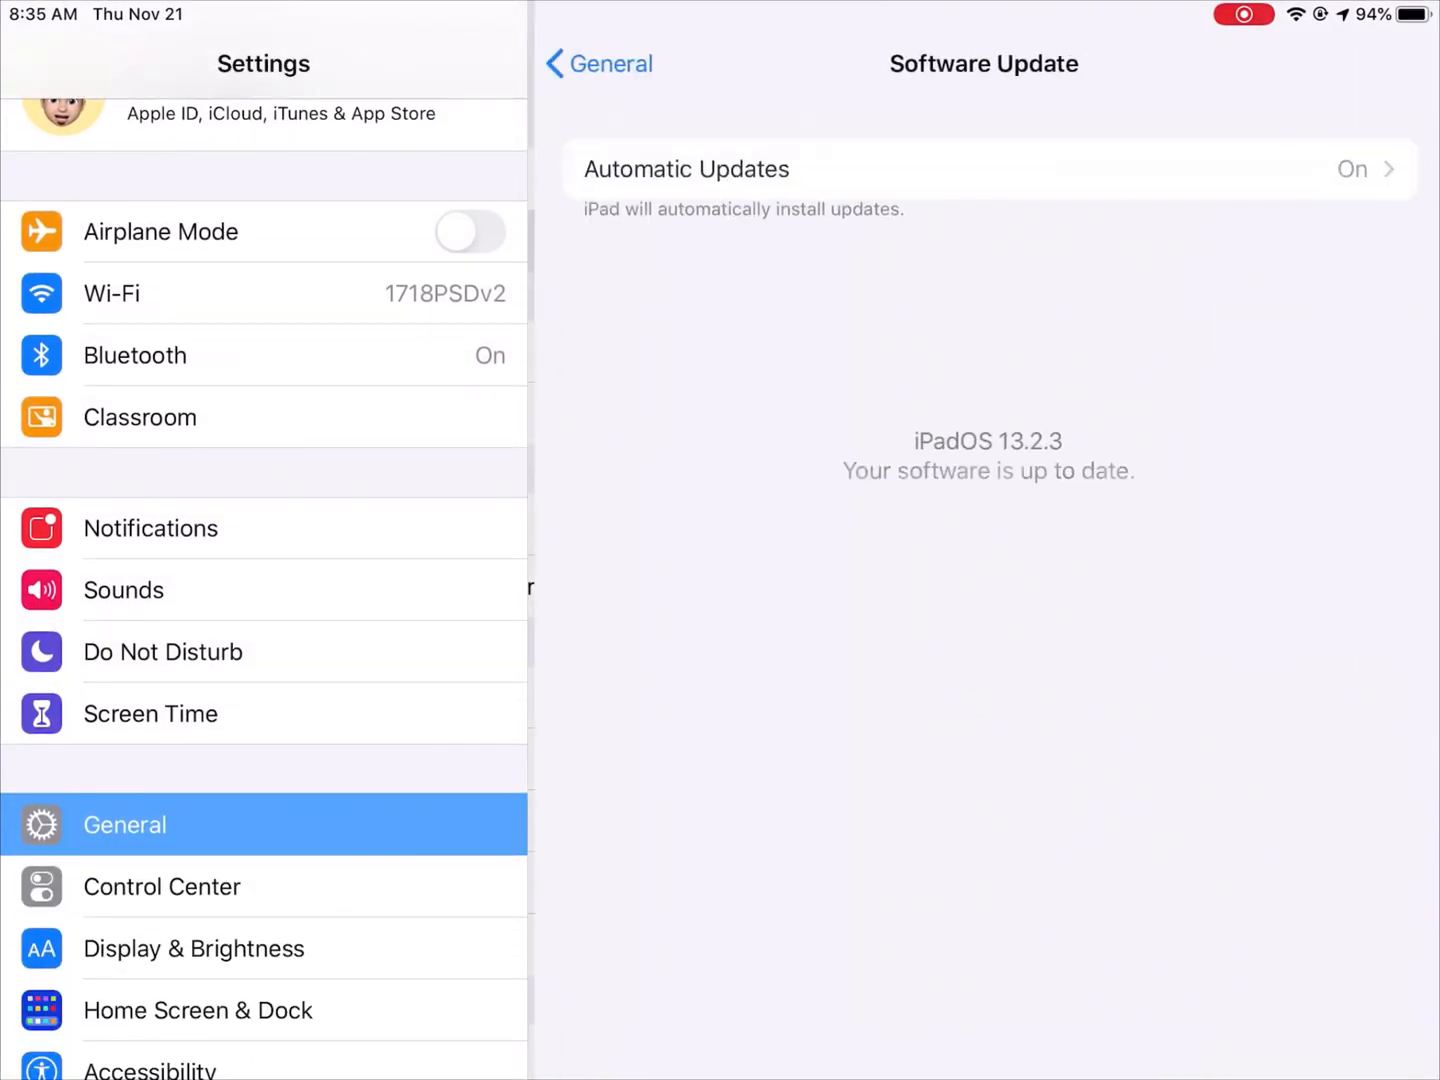